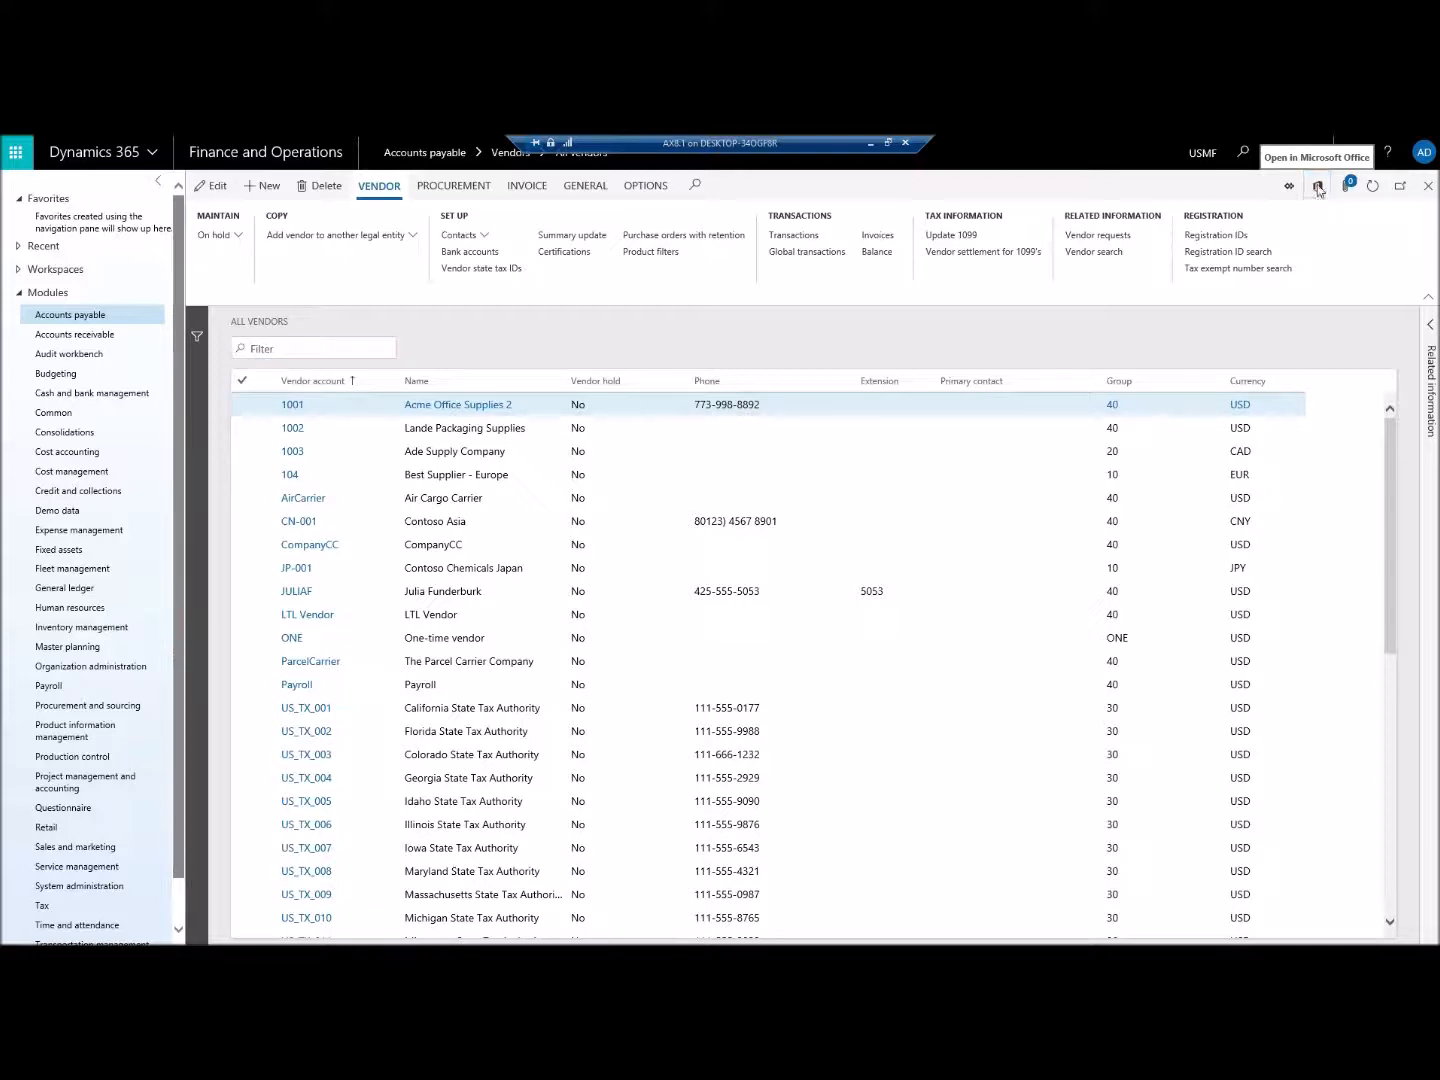
Step: Choose the Vendors V2 (usmf) entity from the Open in Microsoft Office menu
left_click(1320, 186)
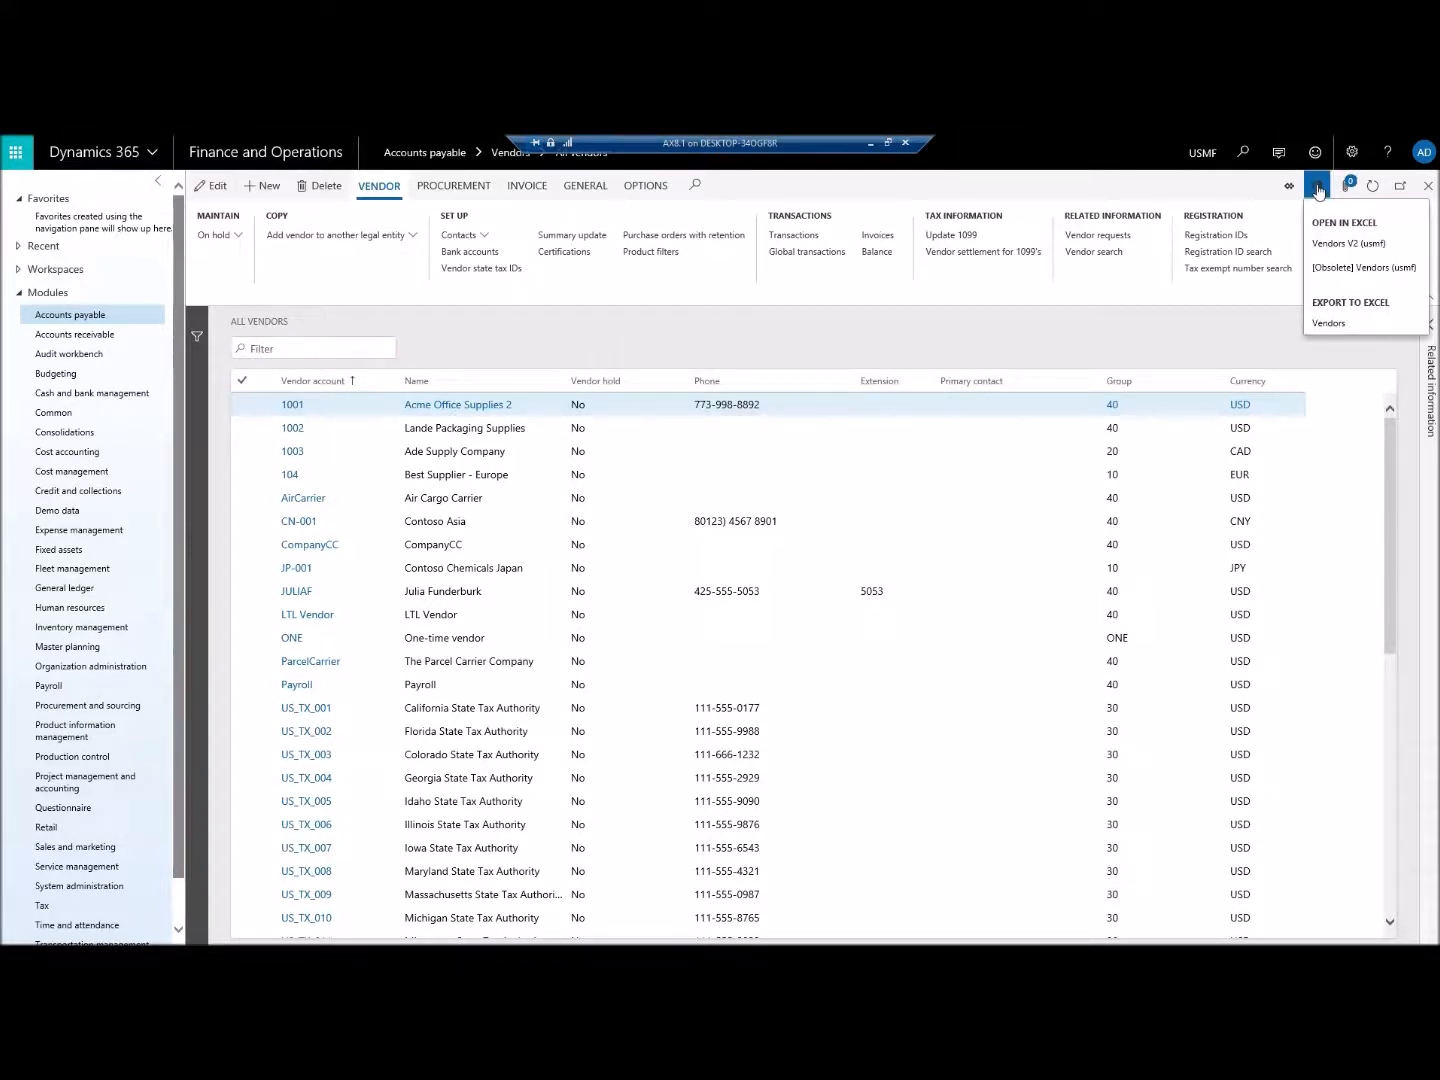
mouse_move(1368, 272)
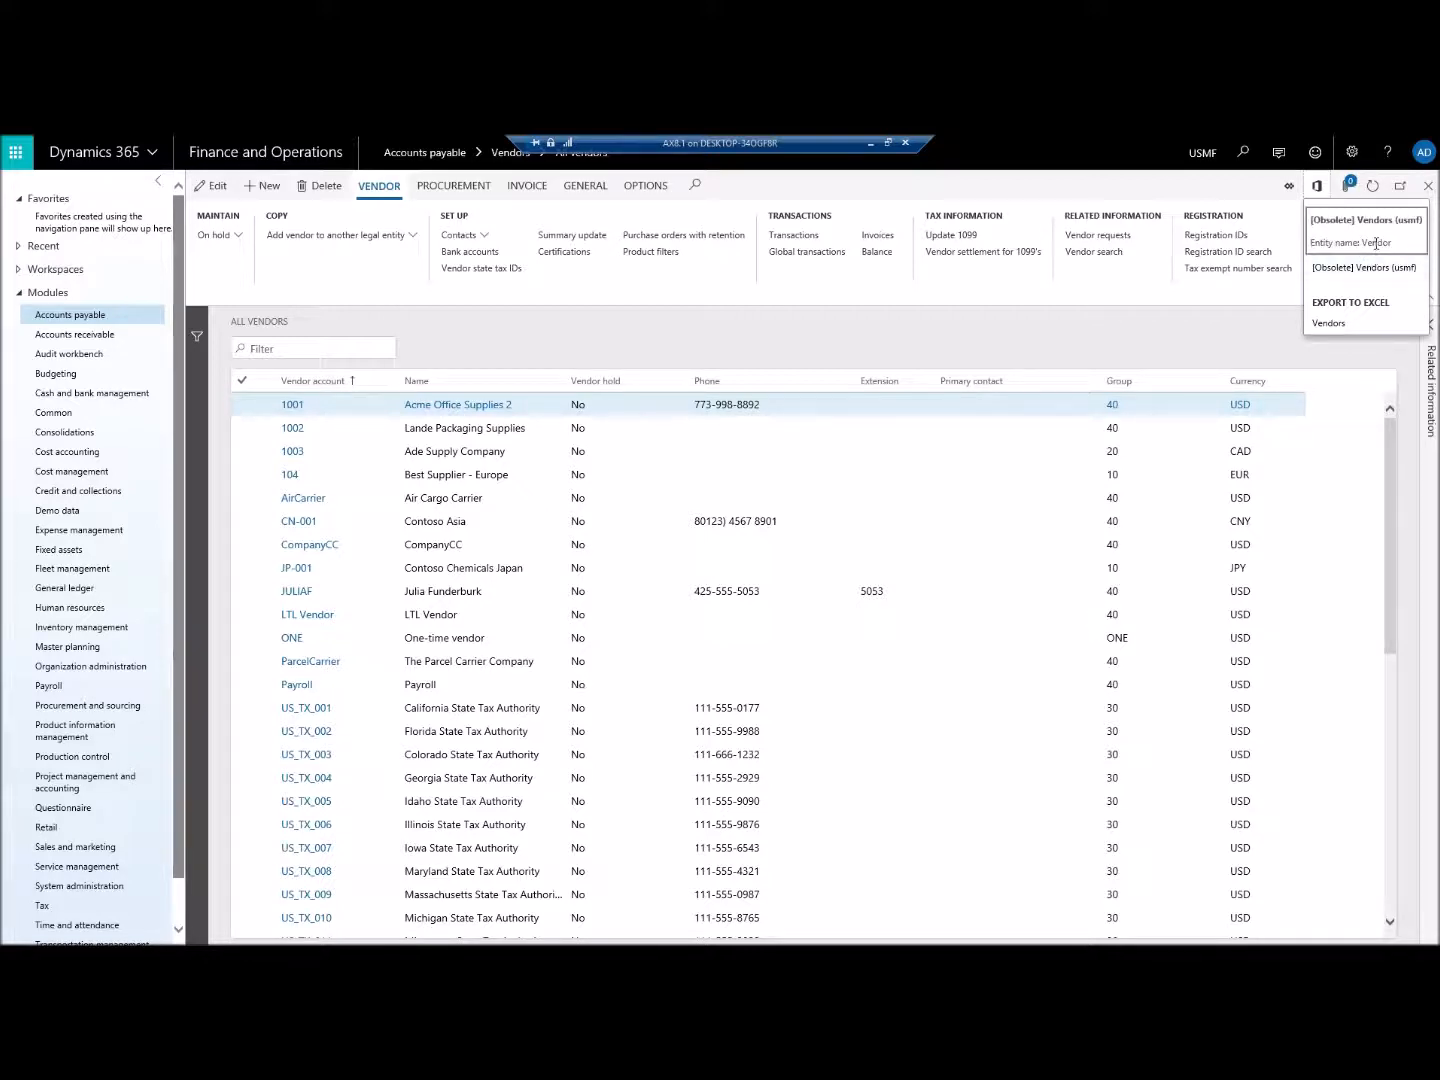
left_click(1364, 244)
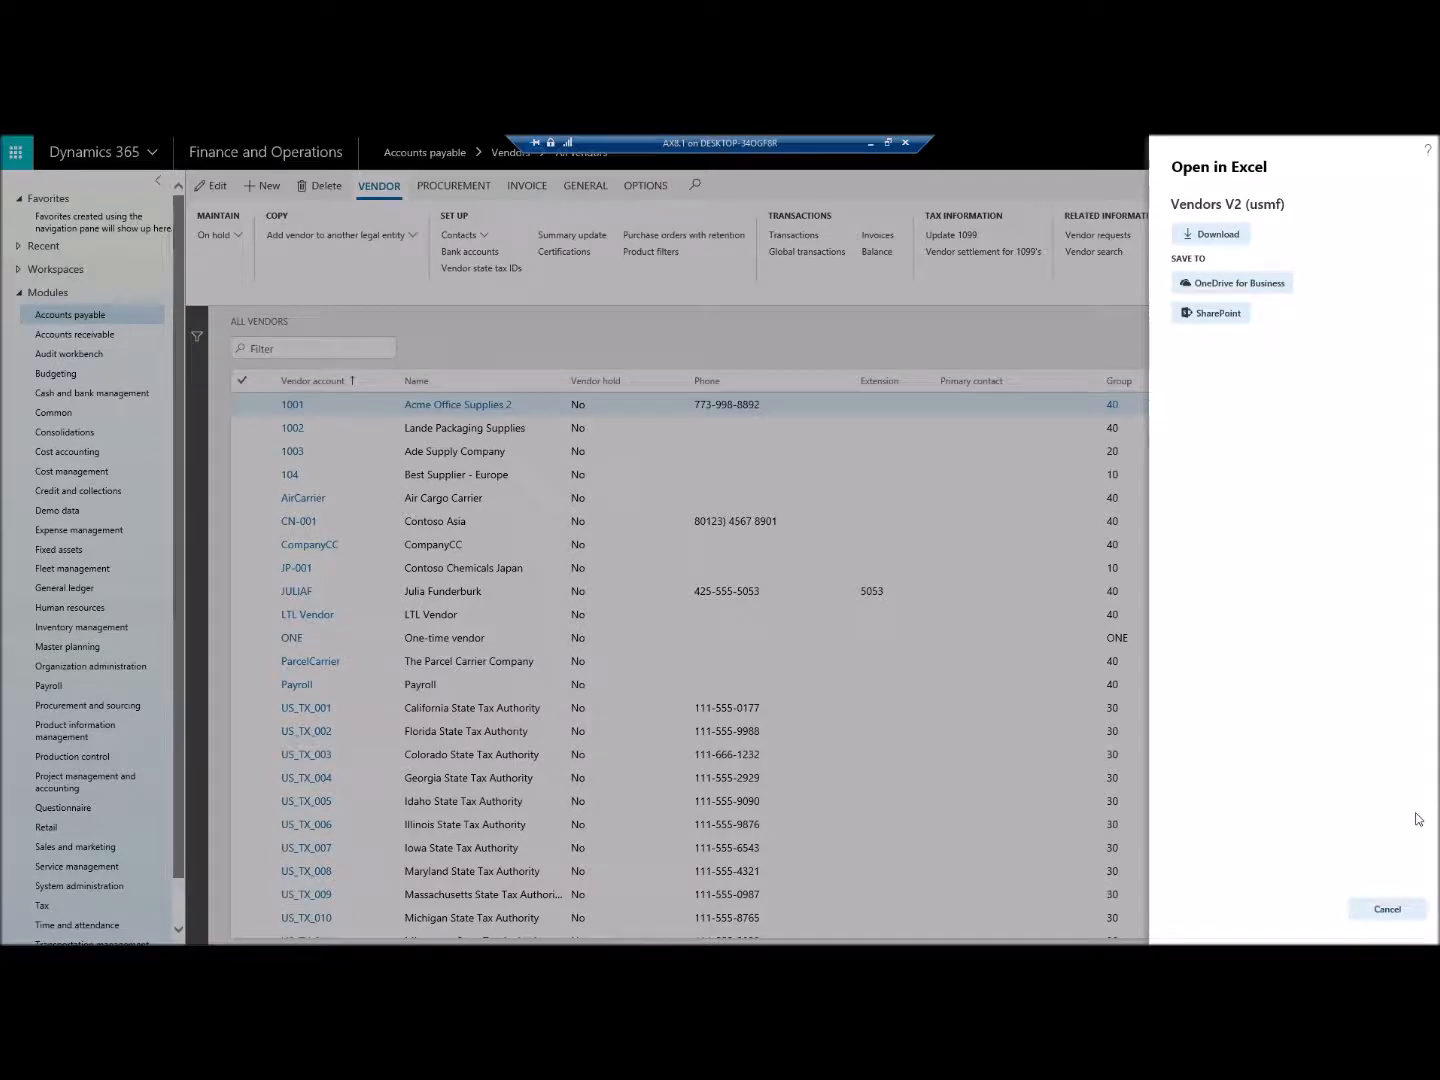
mouse_move(1276, 250)
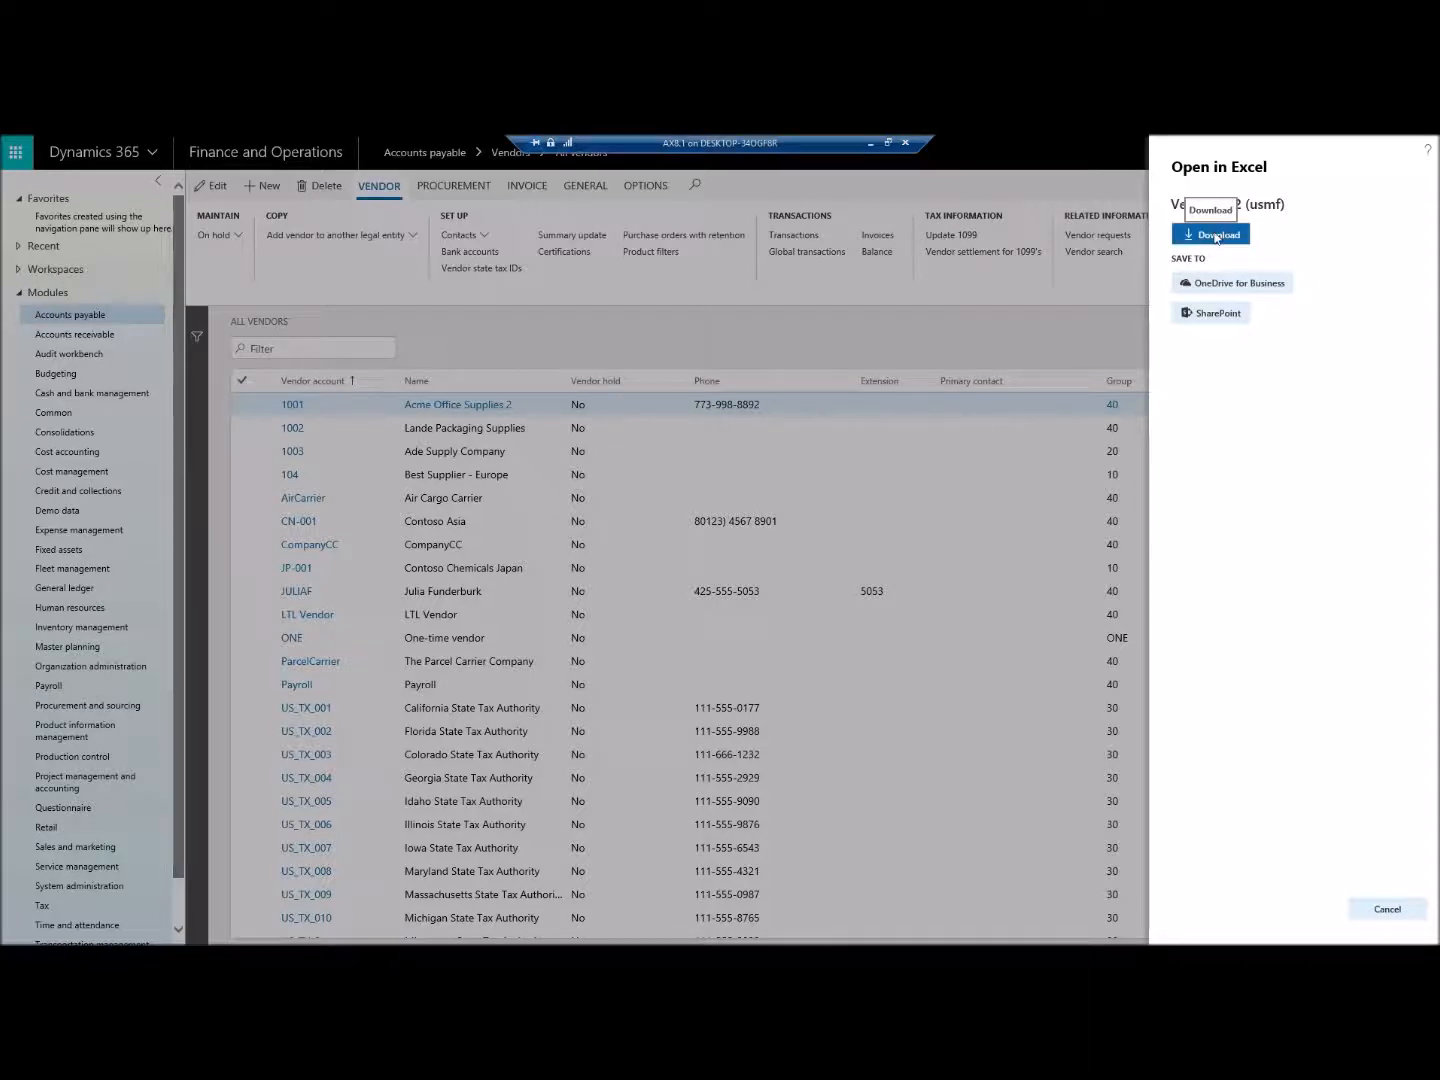
Step: Download the Vendors V2 workbook and save it from the browser download dialog
left_click(1210, 232)
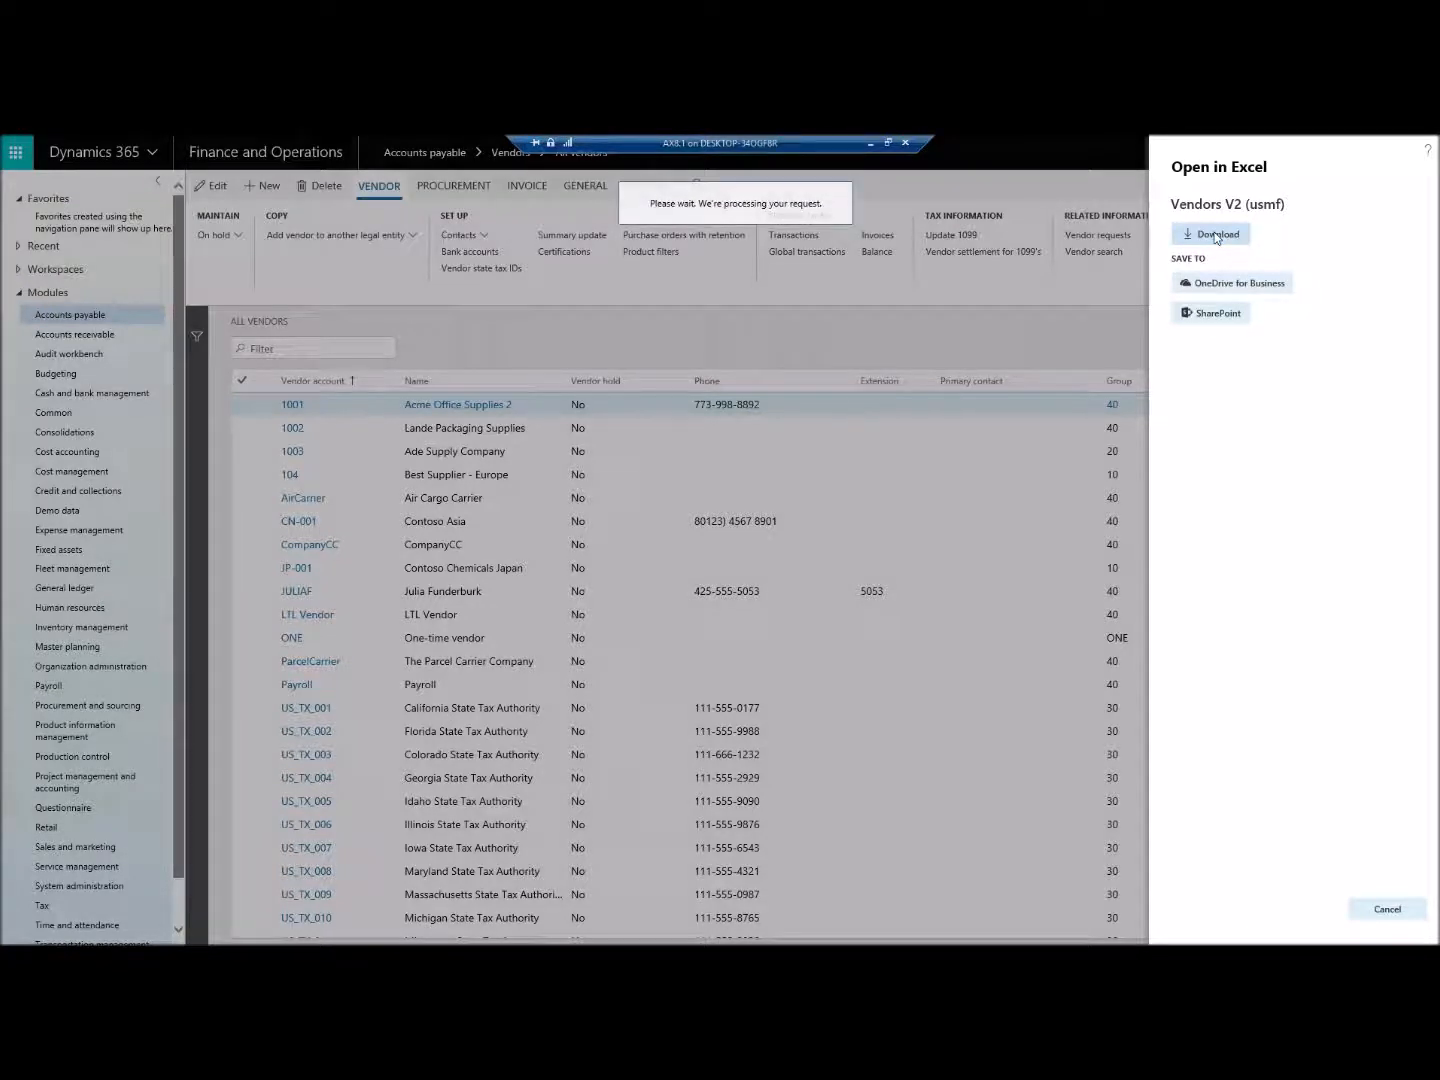
left_click(1210, 232)
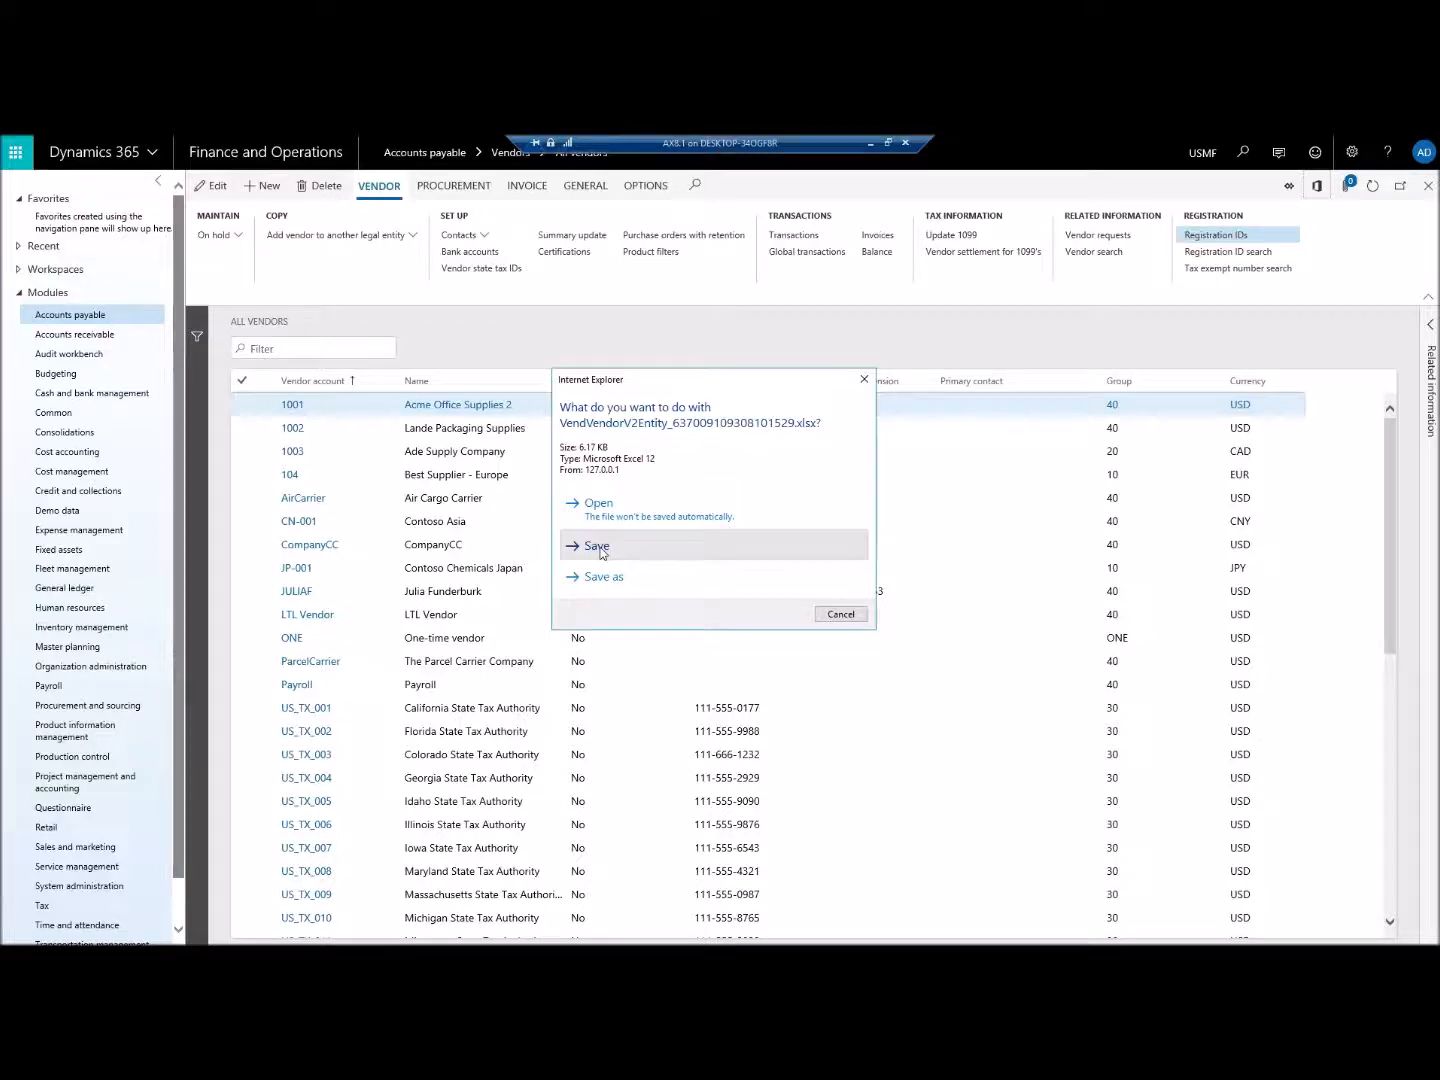
left_click(596, 546)
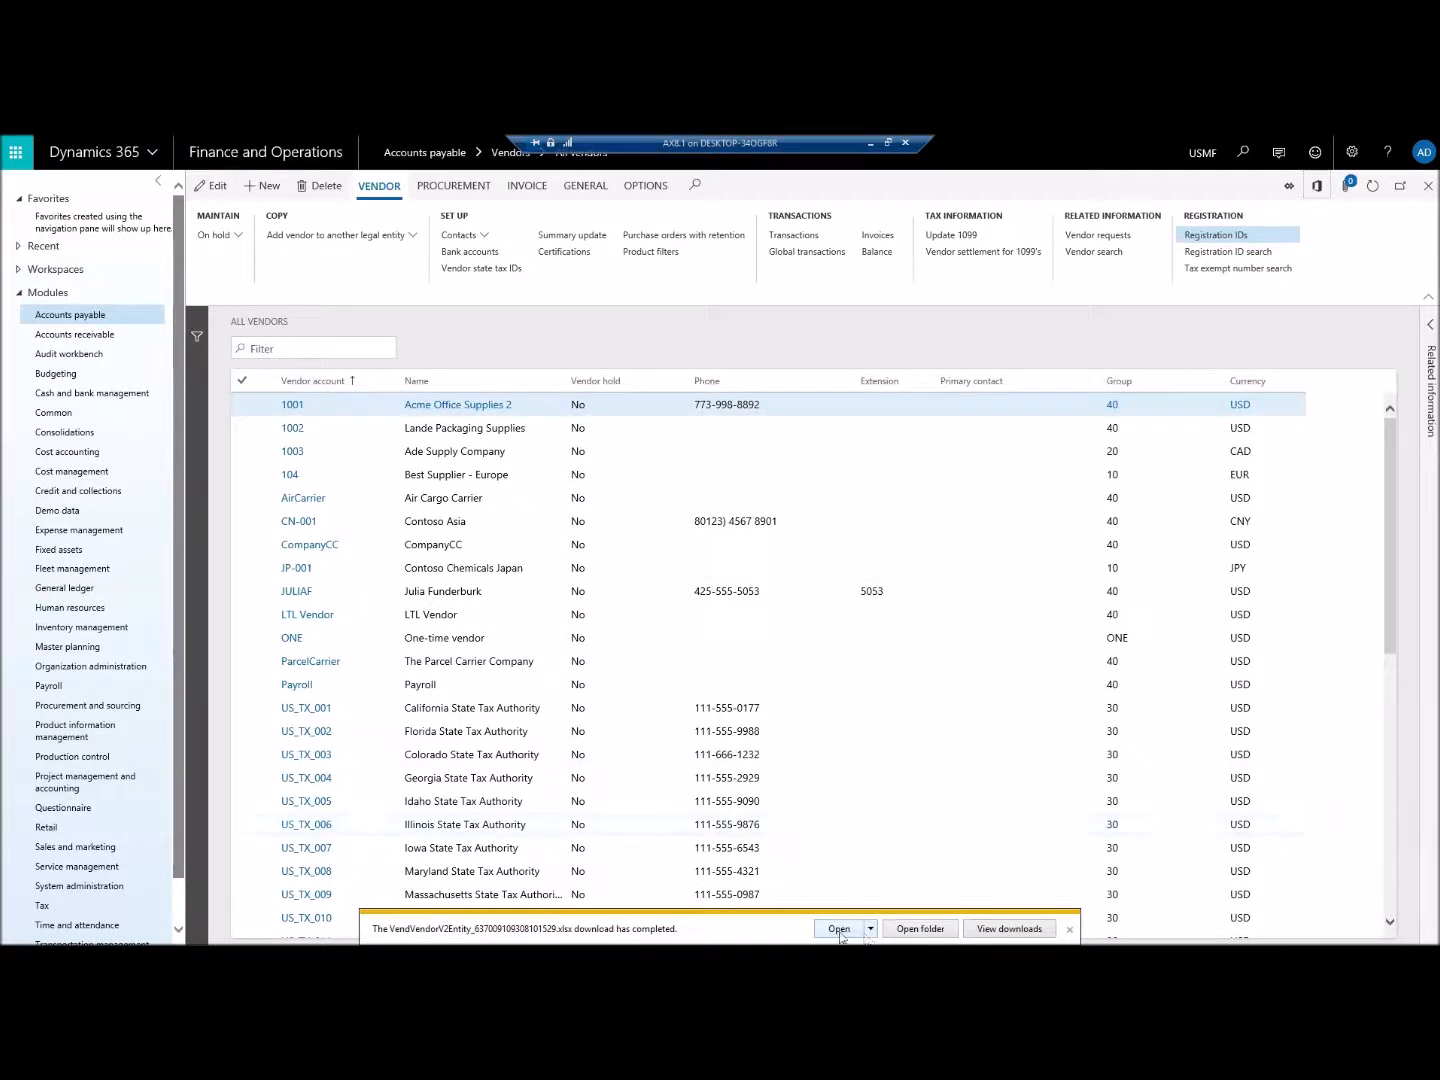
Step: Launch the downloaded Vendors V2 workbook in Excel with the Data Connector
left_click(838, 928)
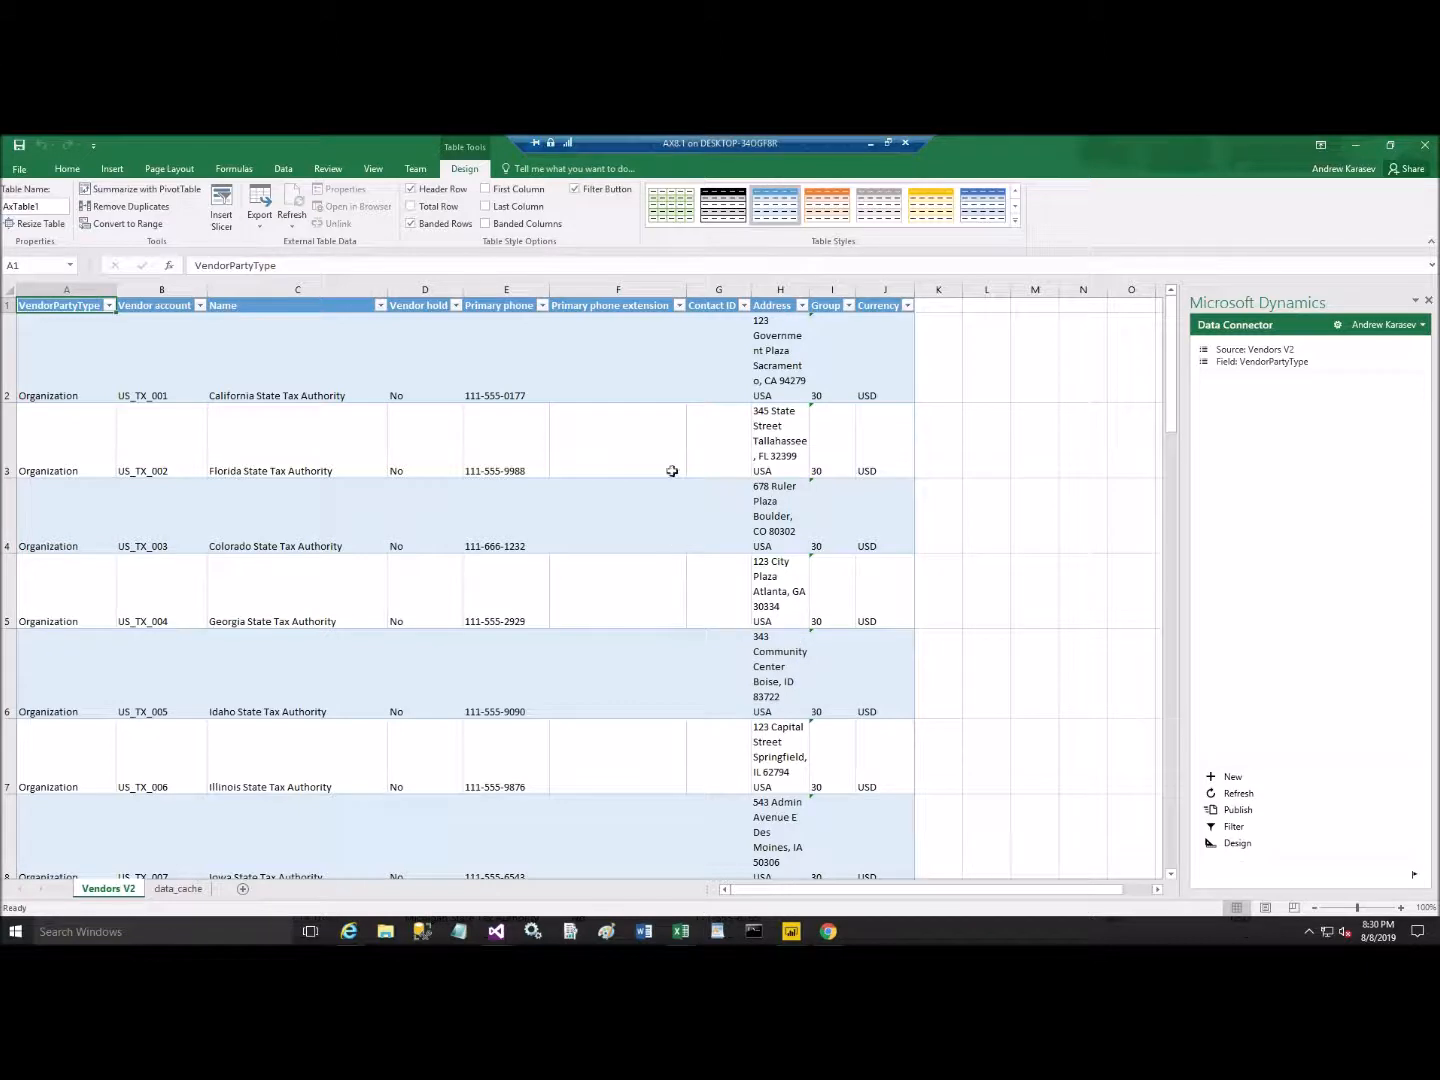
mouse_move(600, 464)
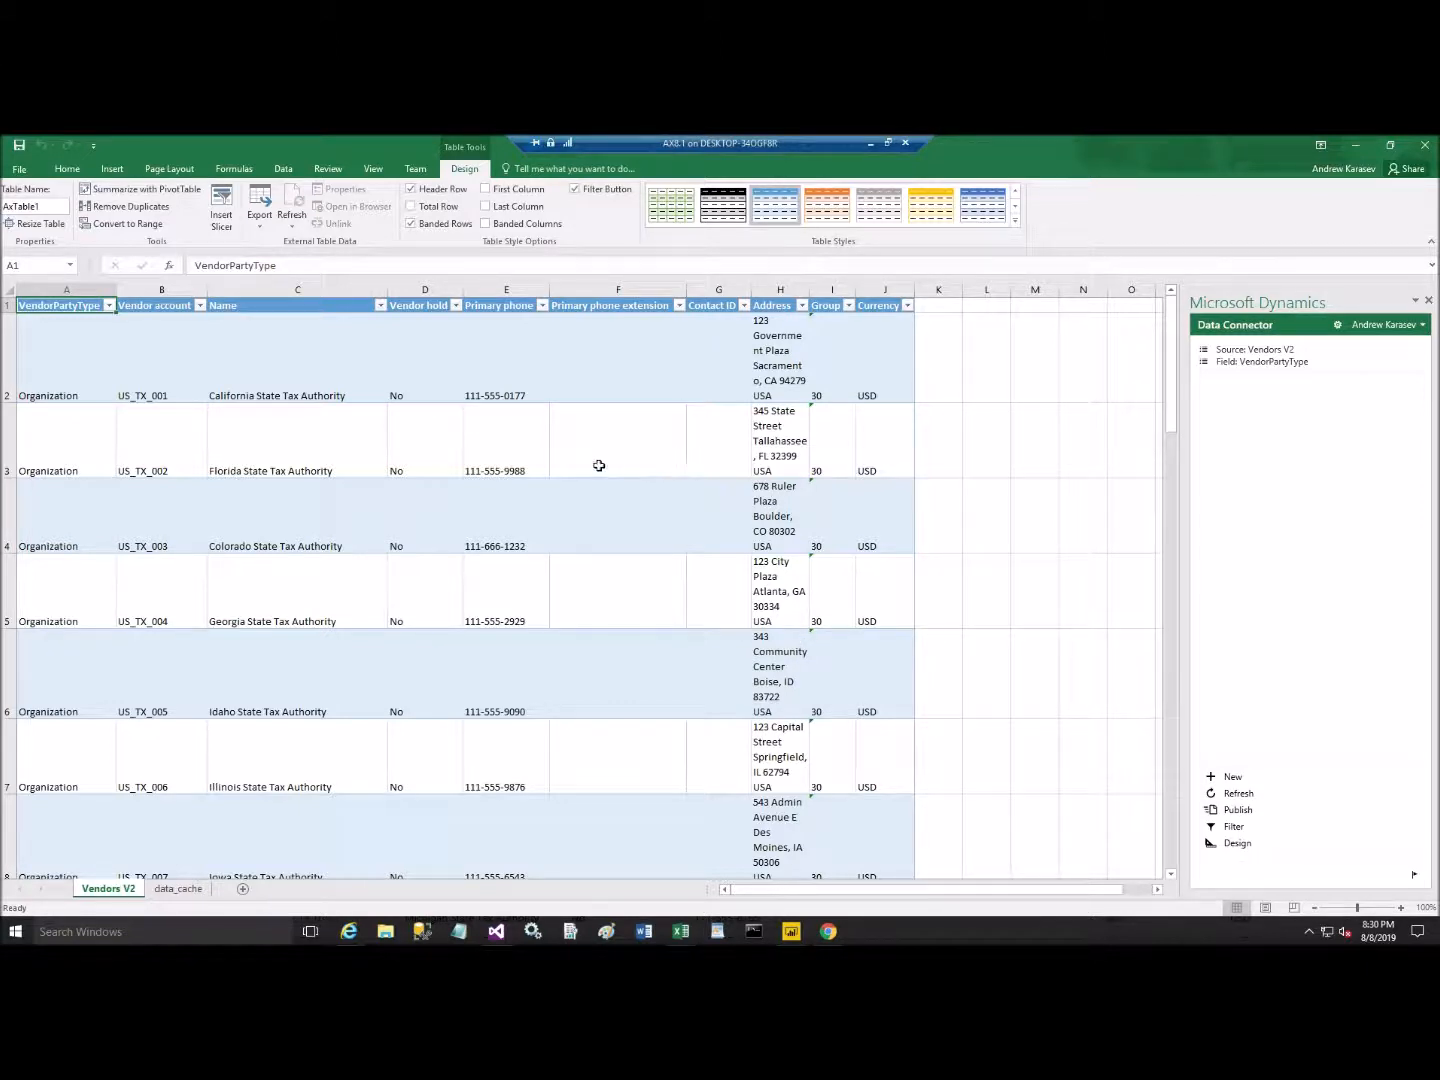
mouse_move(770, 364)
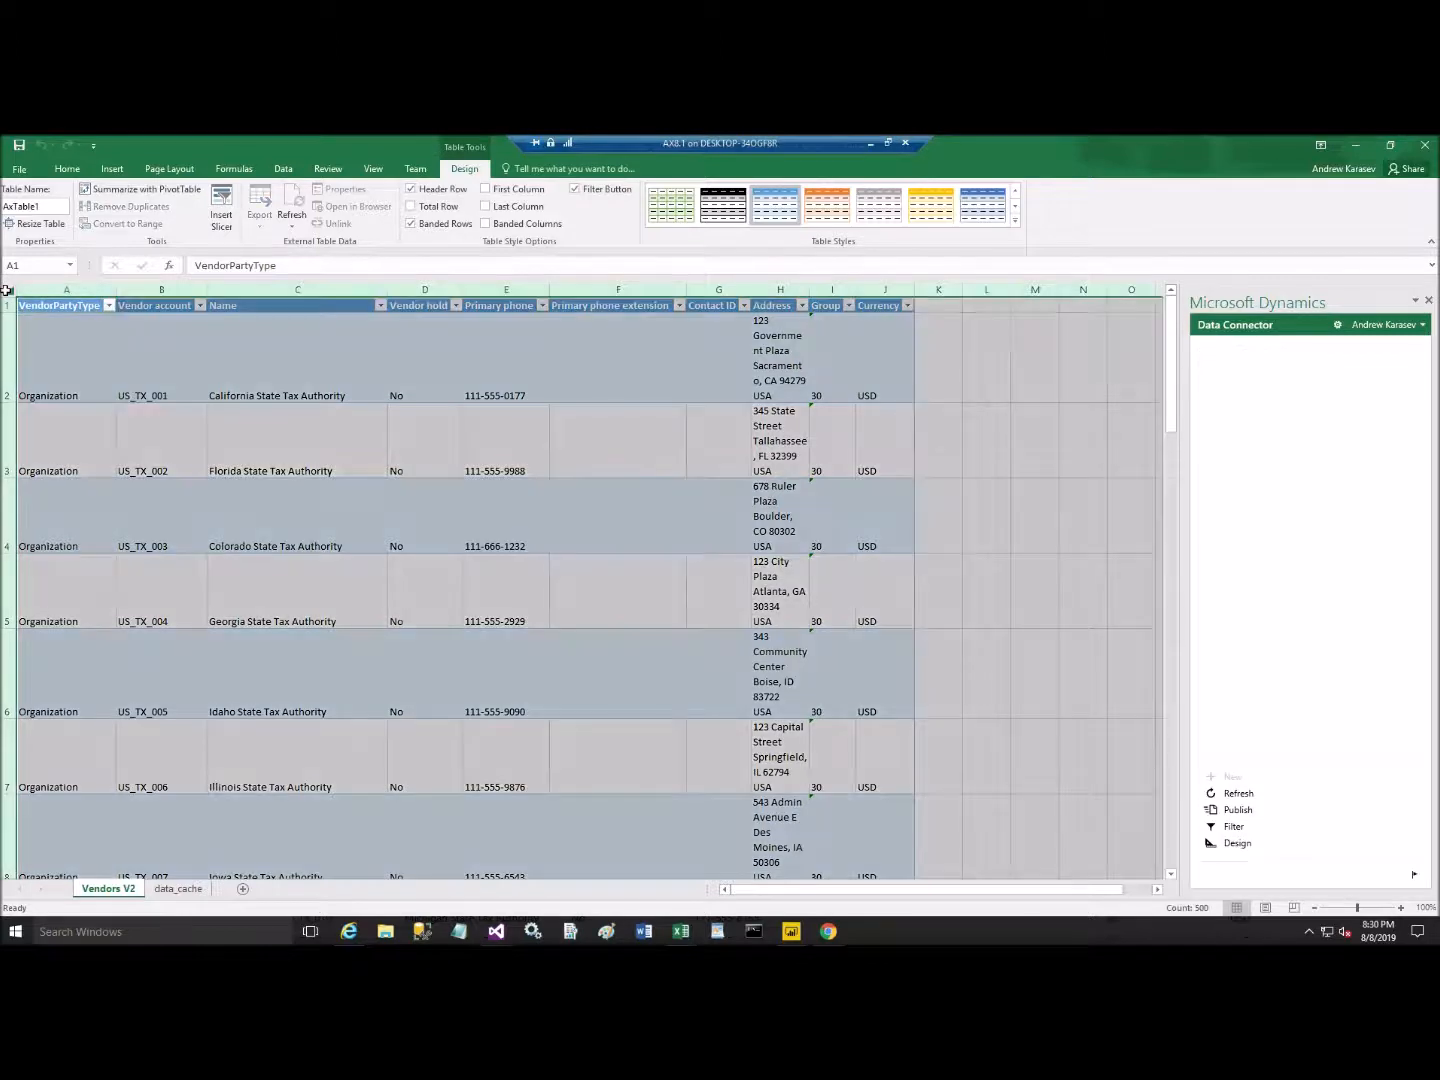
Step: Sort vendors by Name A to Z and rename vendor 1001 to 'Acme Office Supplies 22'
left_click(380, 304)
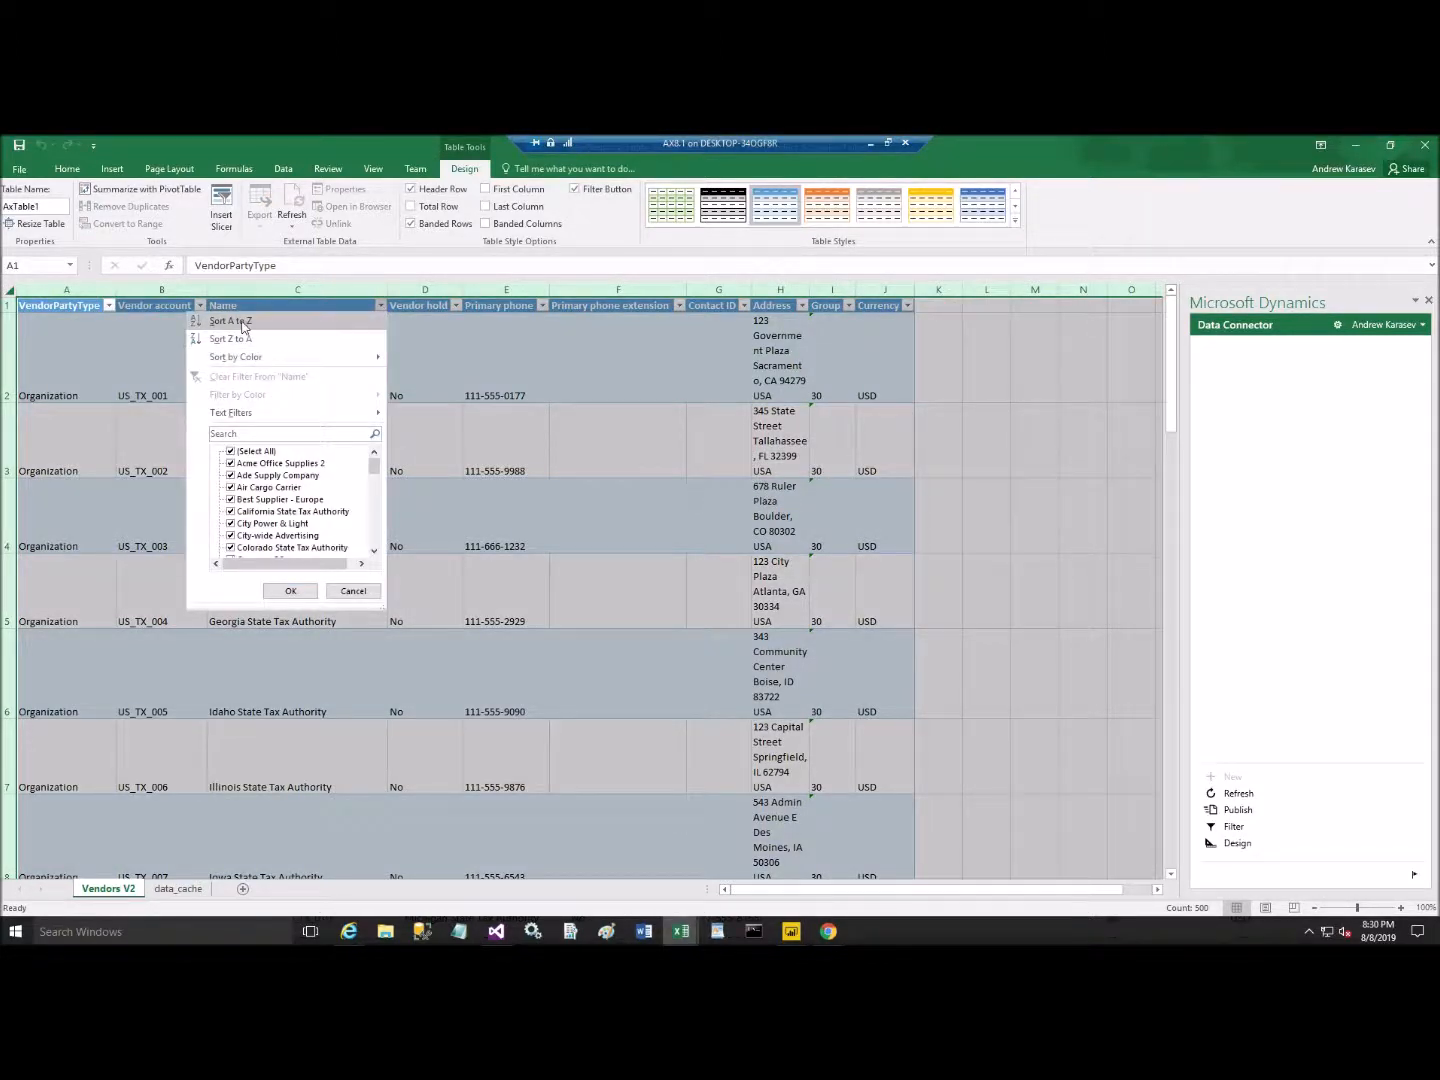
left_click(230, 320)
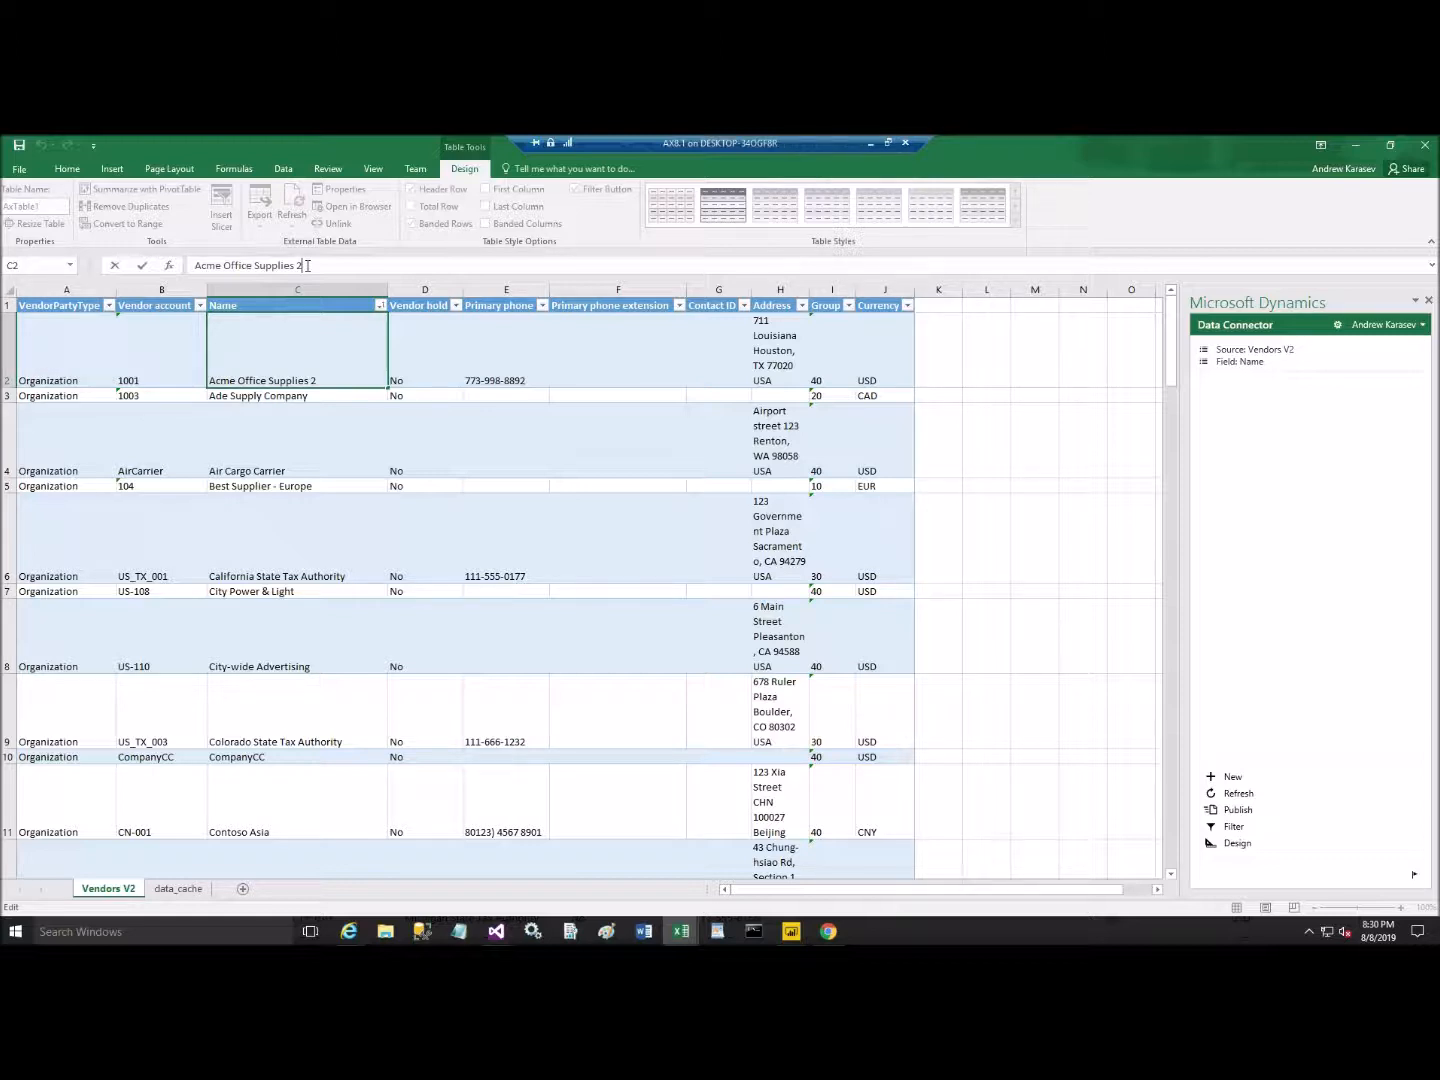
type("2")
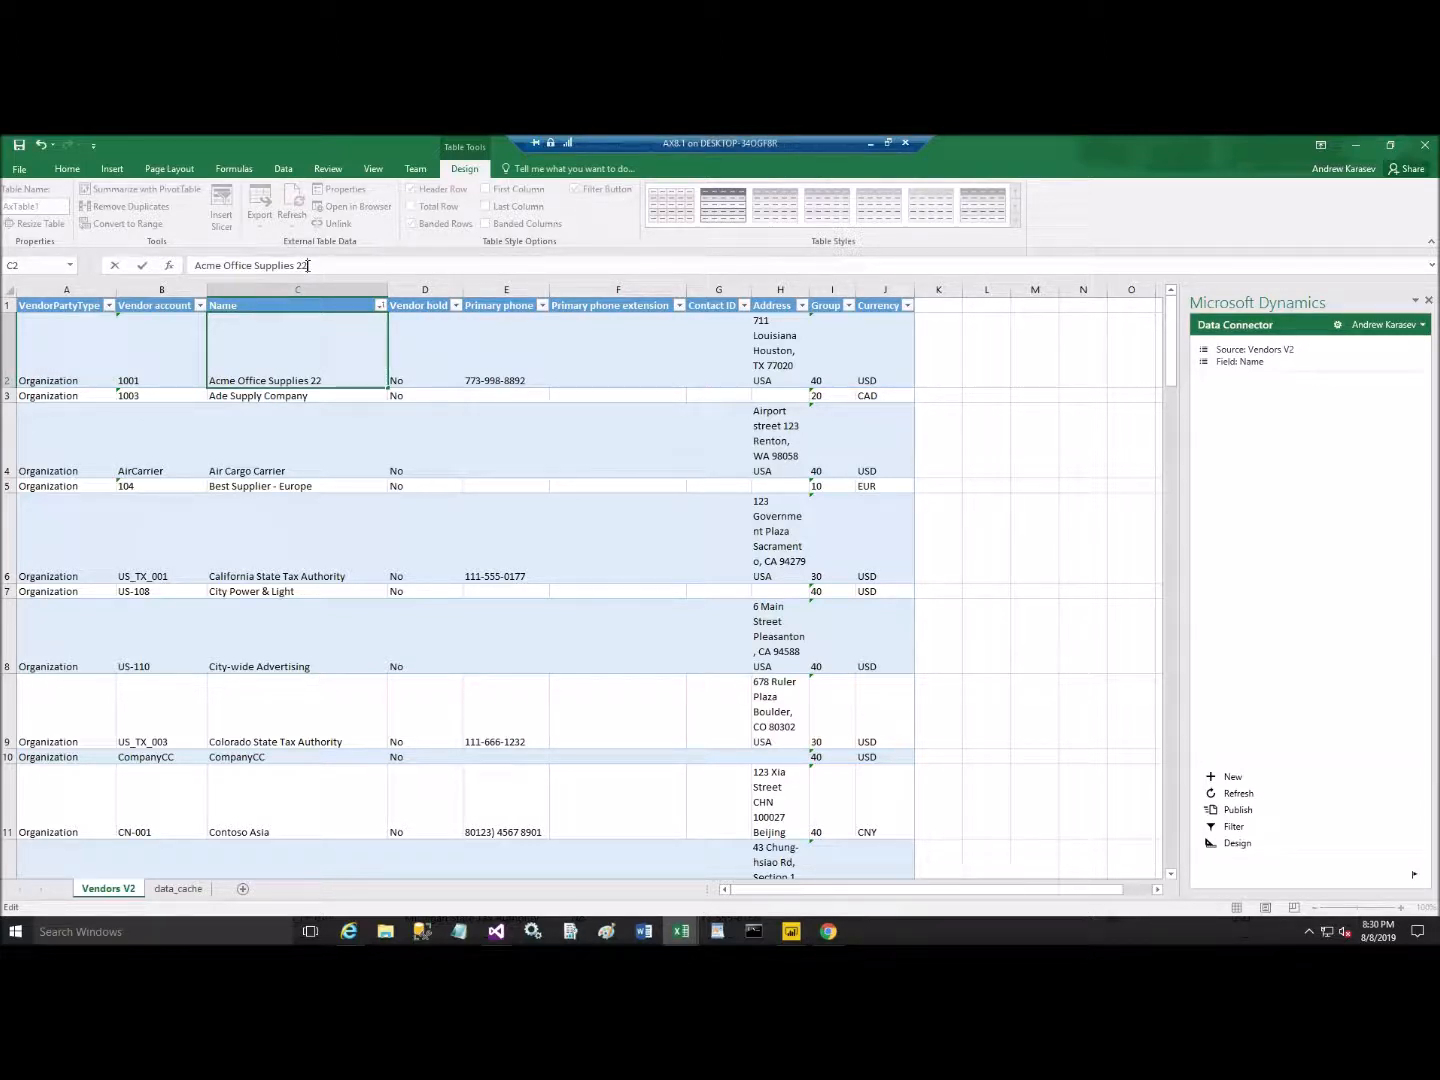
left_click(424, 348)
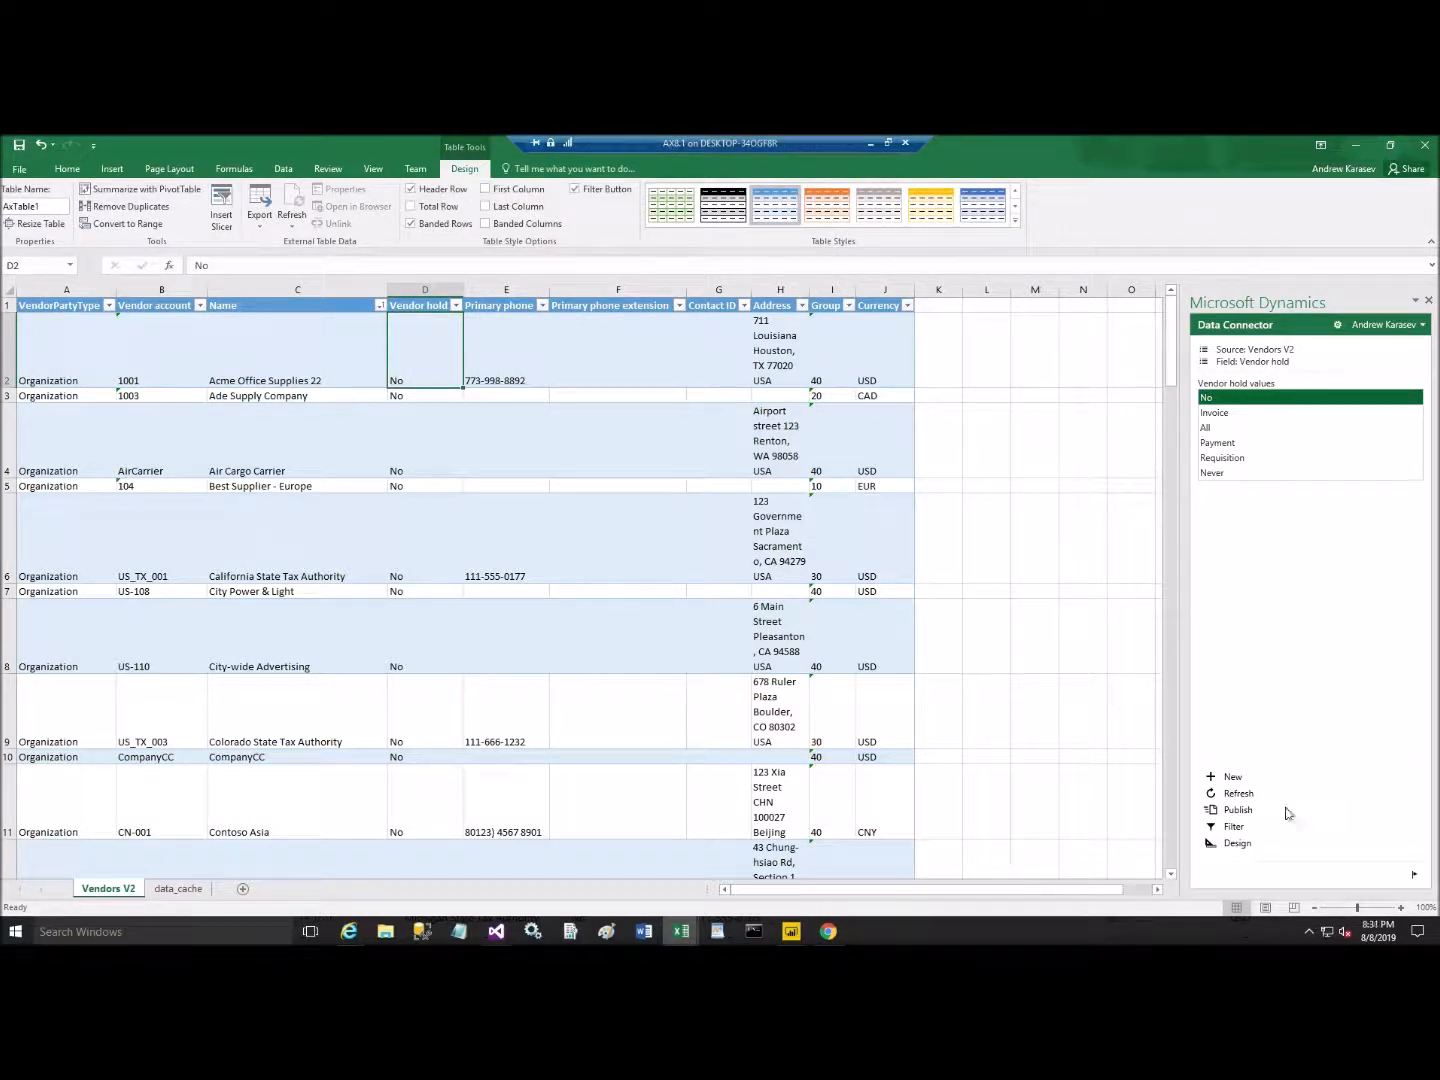
mouse_move(1238, 810)
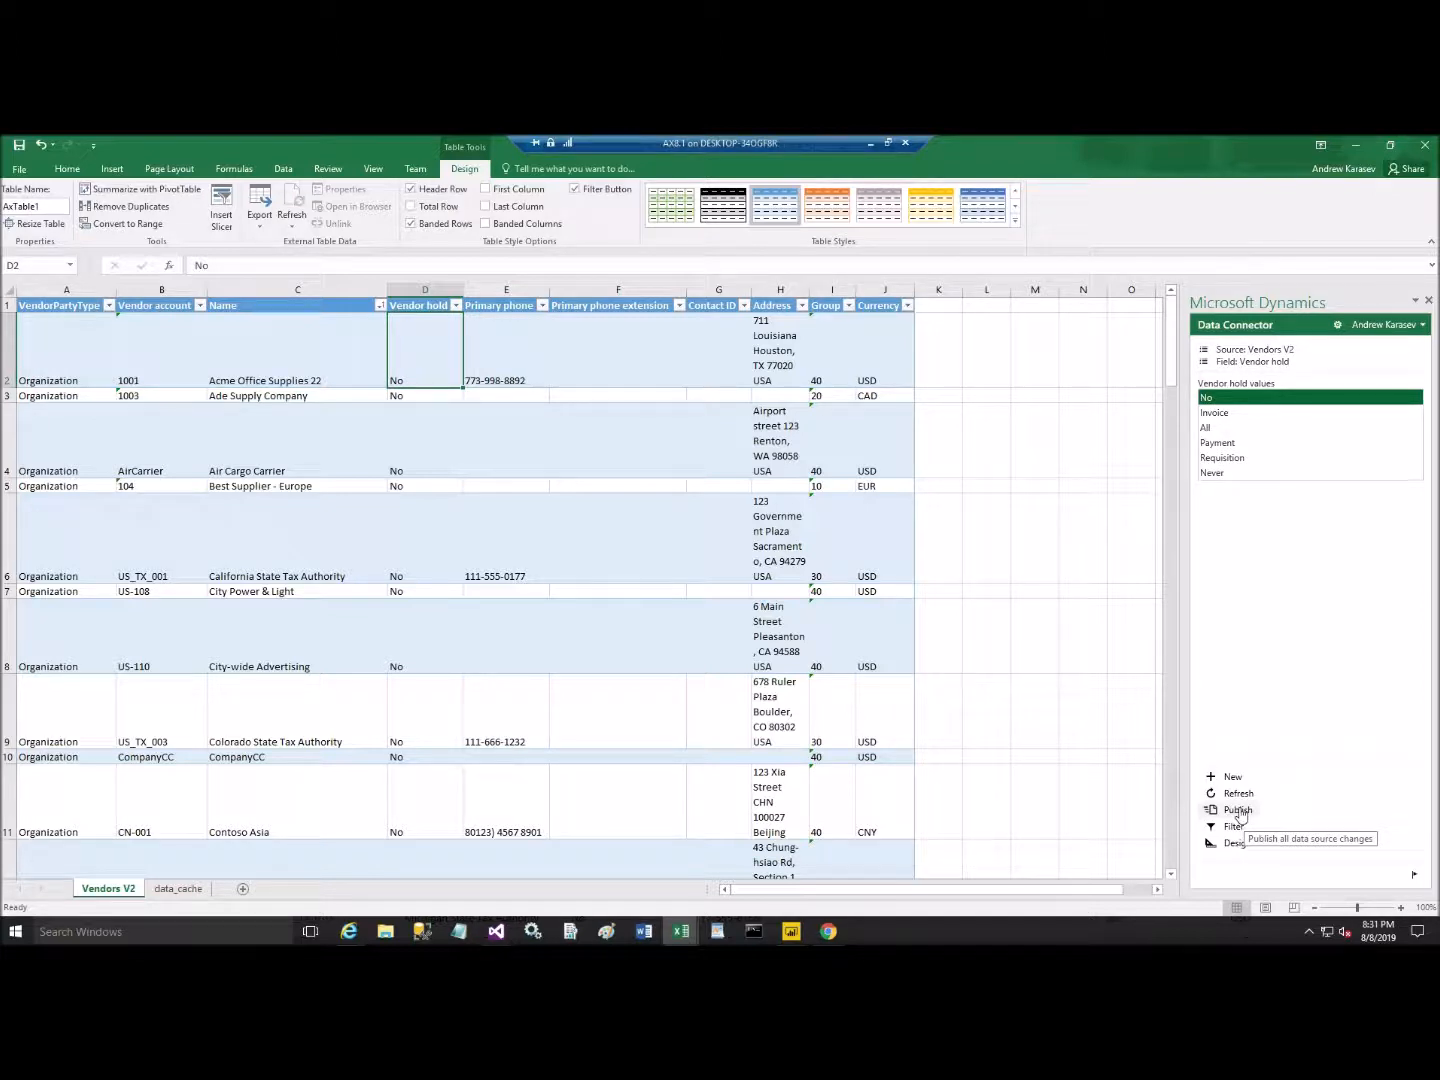
Step: Publish the vendor name change from the Data Connector pane to Finance and Operations
left_click(1238, 810)
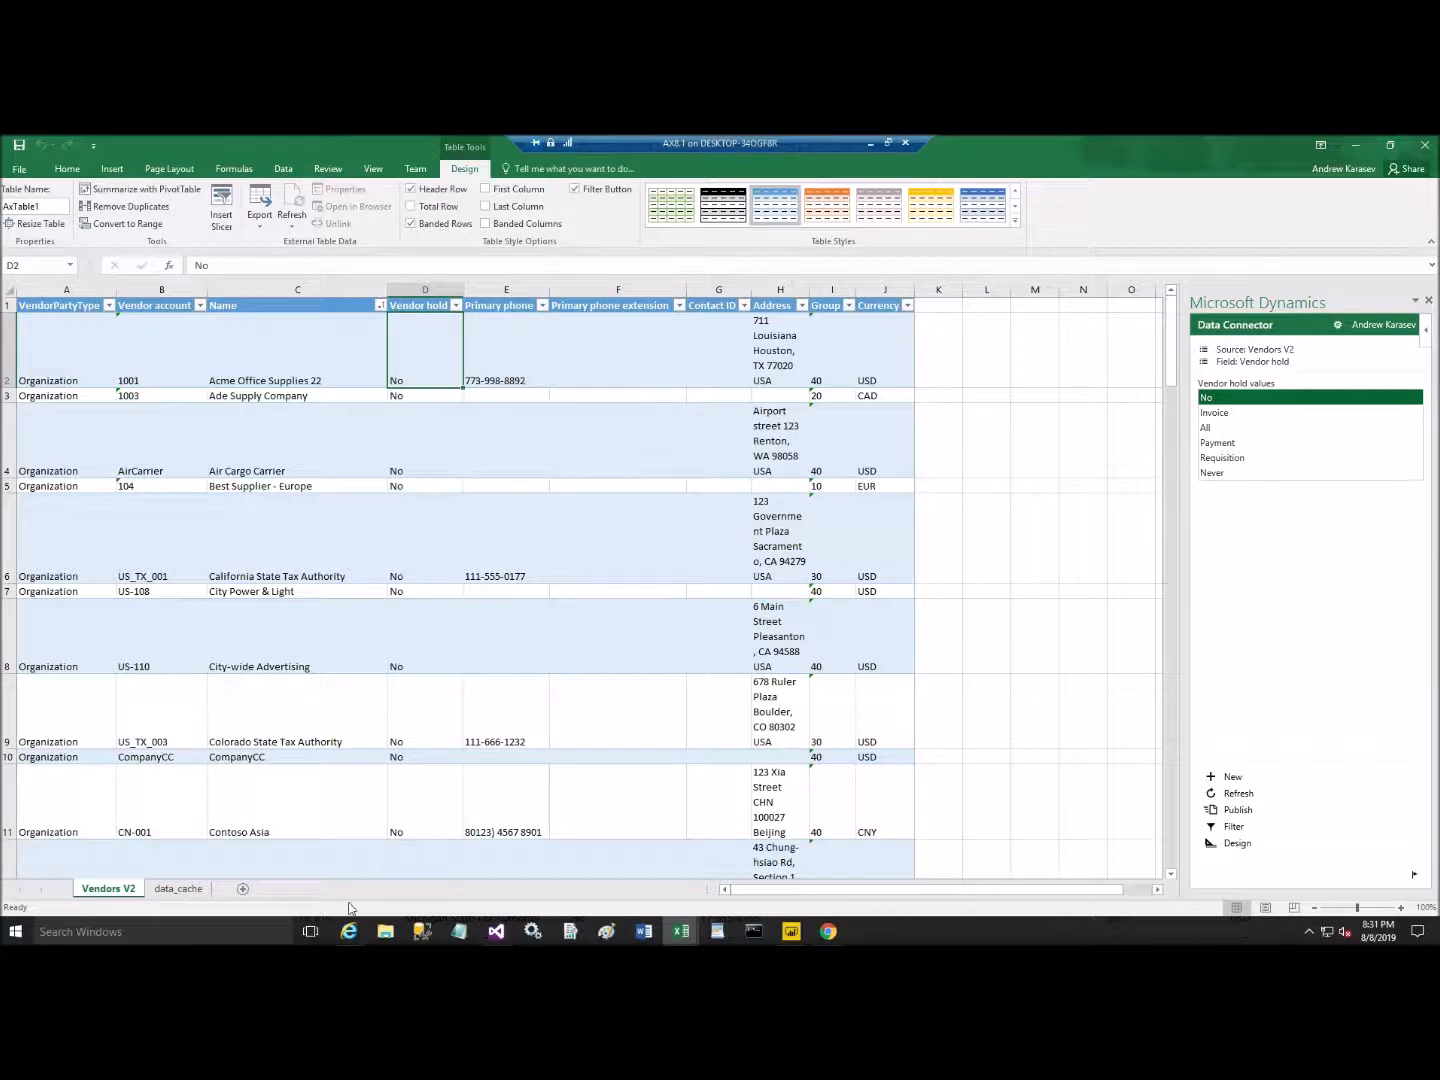
mouse_move(348, 932)
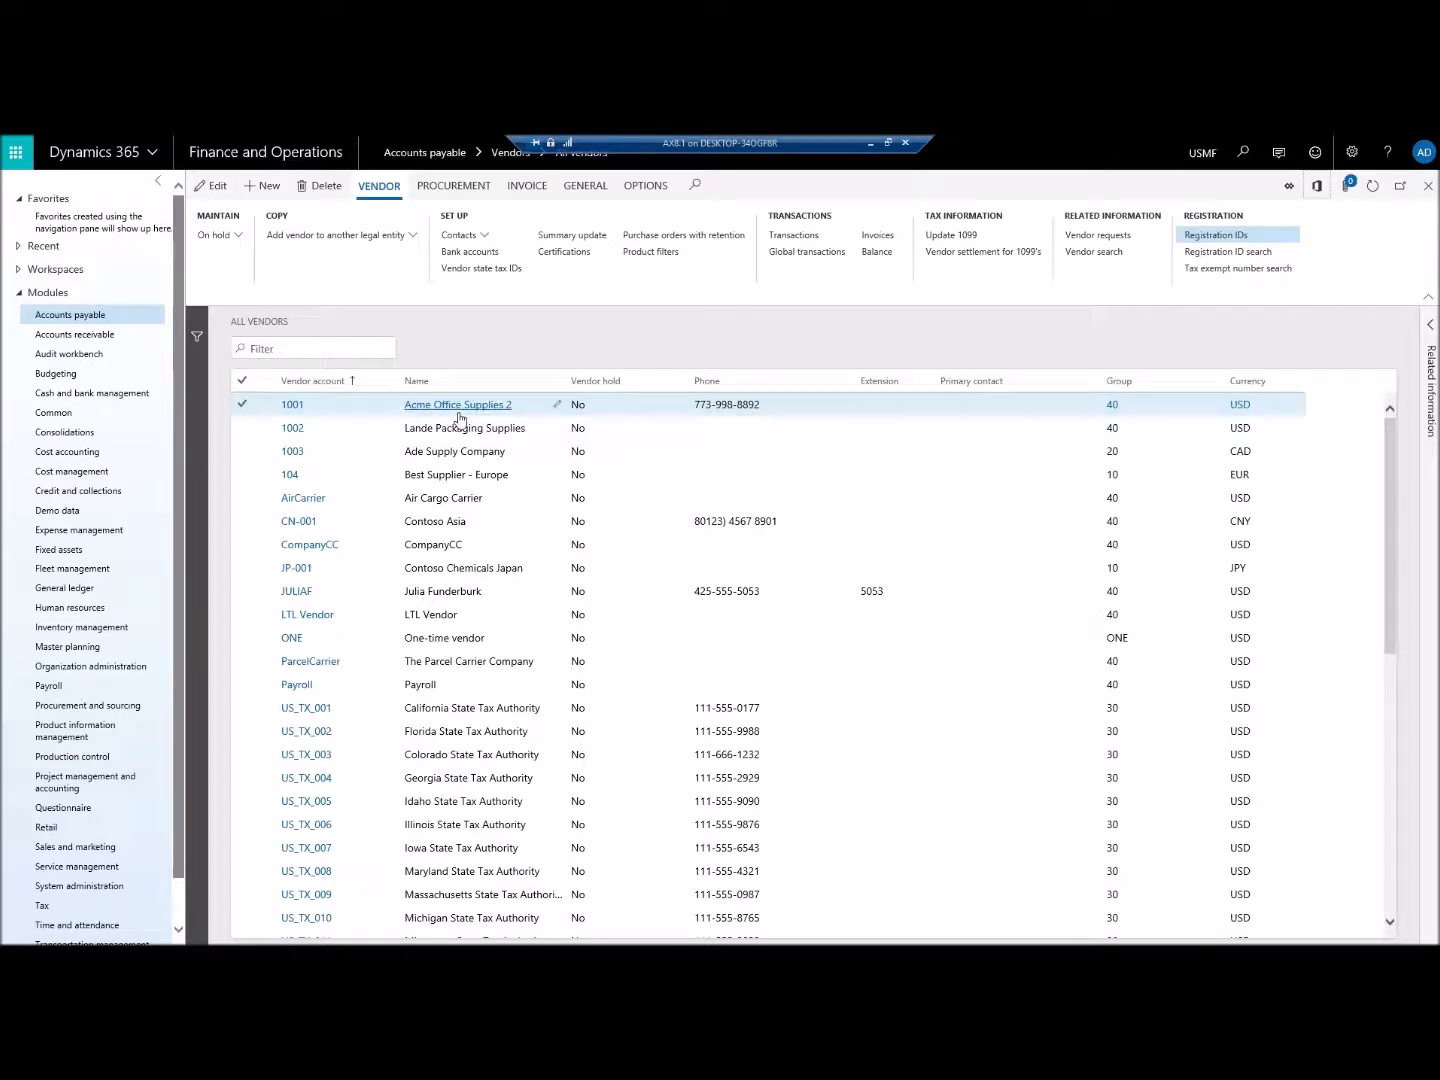
mouse_move(452, 420)
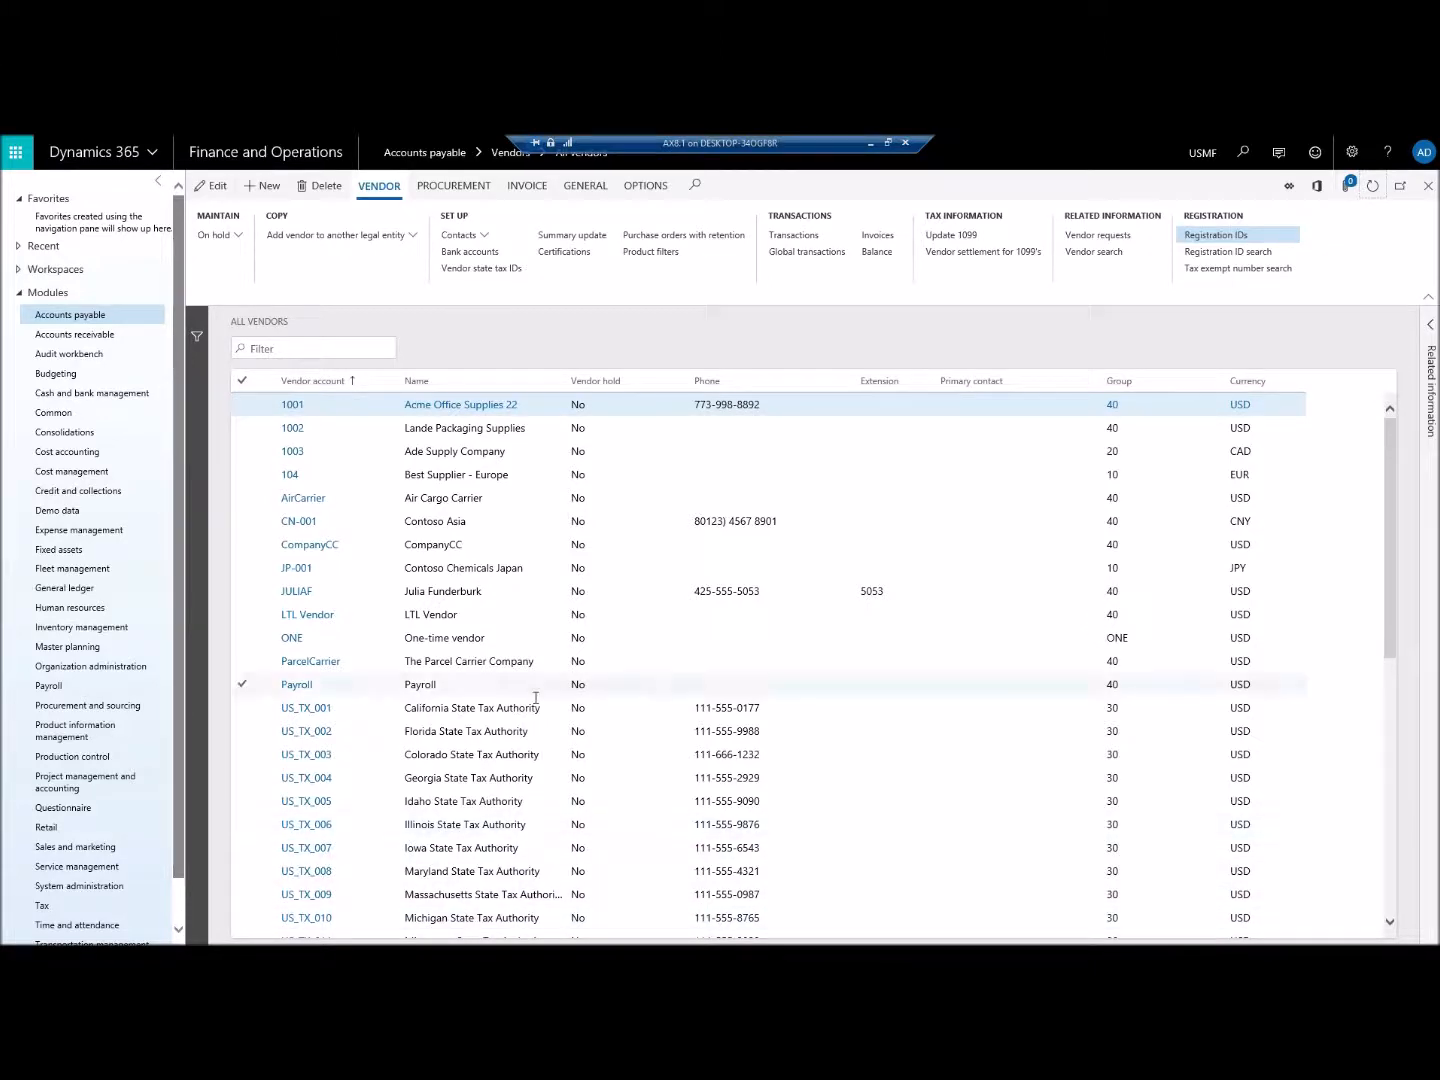
Step: Return to the browser so the All vendors page shows 'Acme Office Supplies 22'
key("alt+tab")
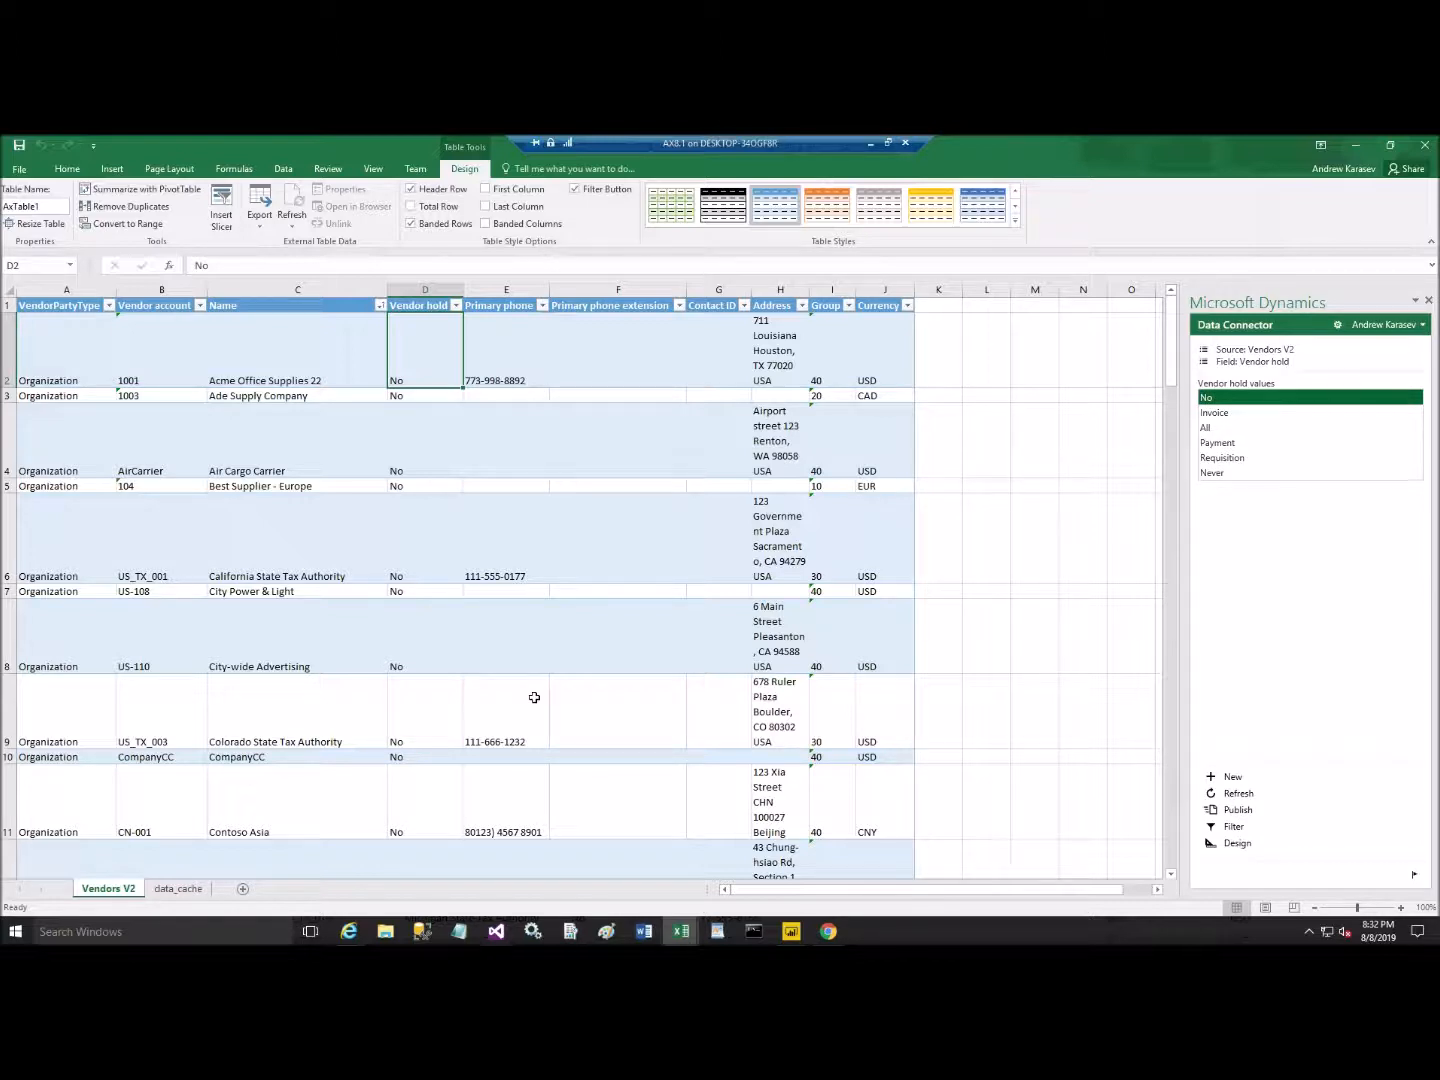
mouse_move(572, 680)
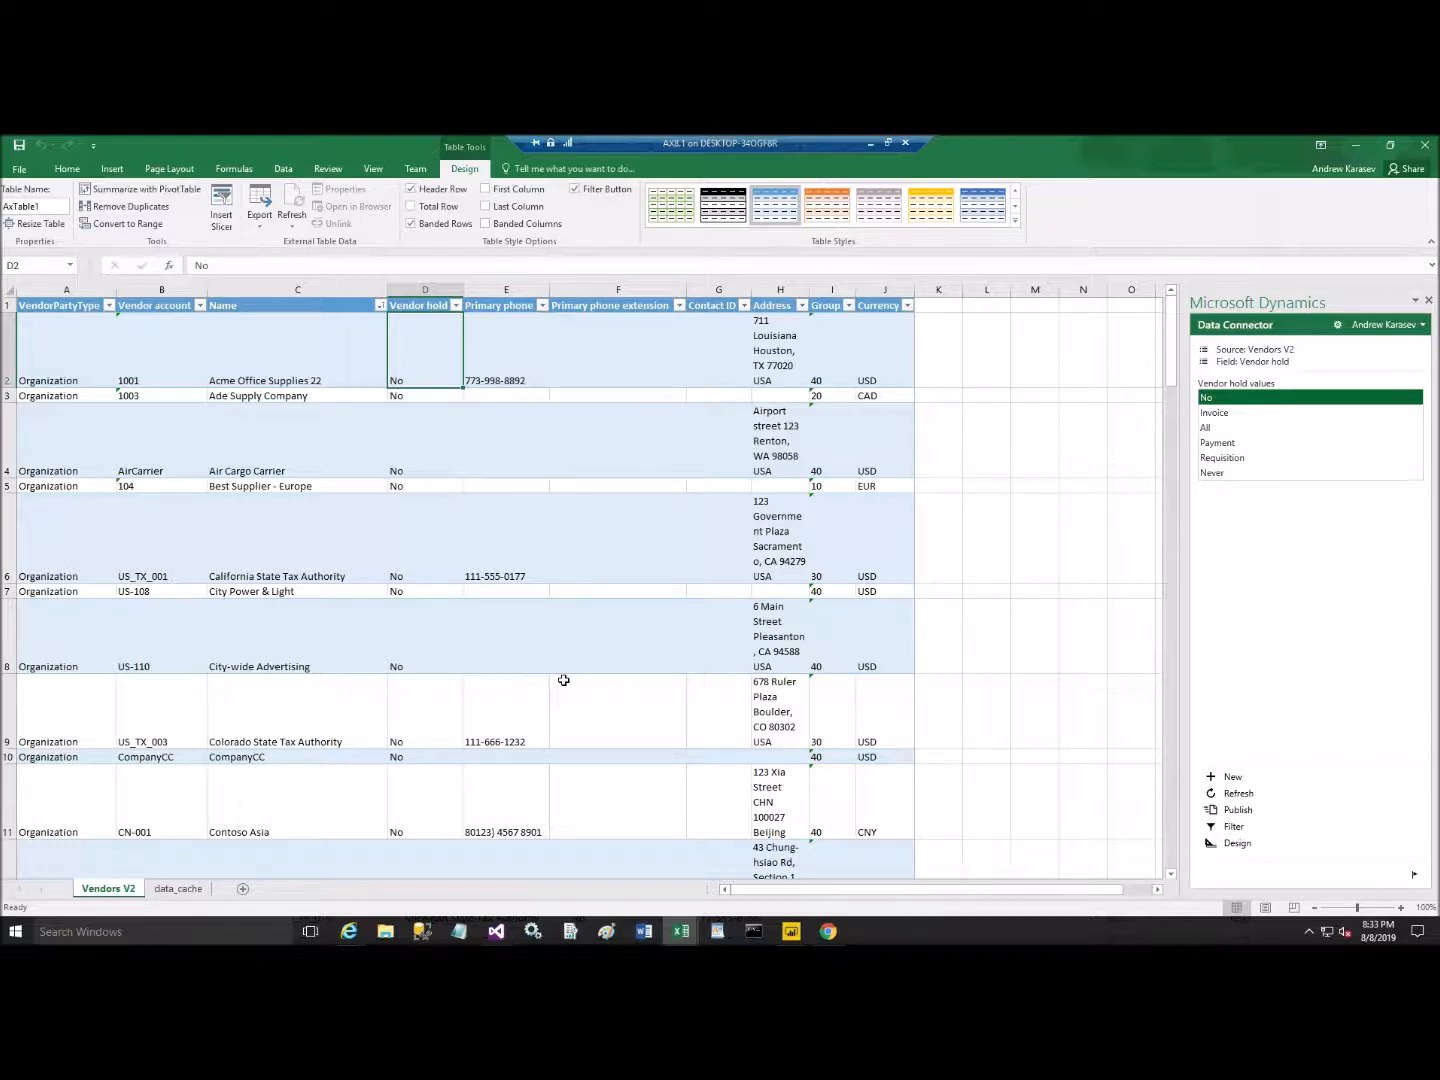
mouse_move(540, 920)
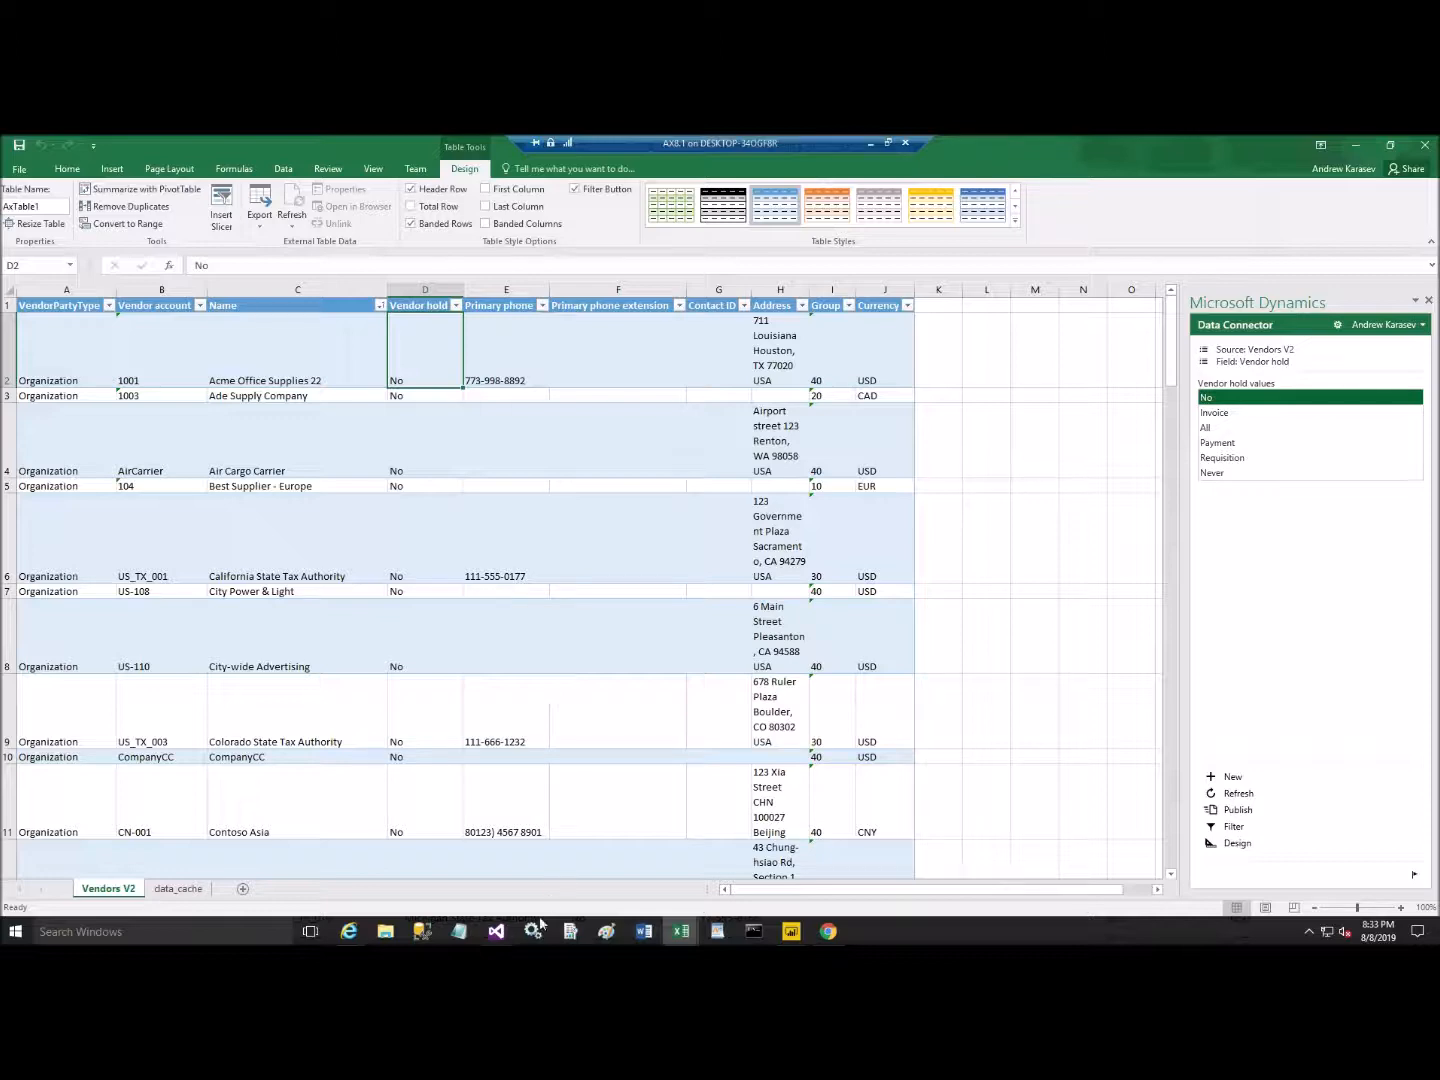
Step: Bring Visual Studio to the front from the taskbar
left_click(496, 932)
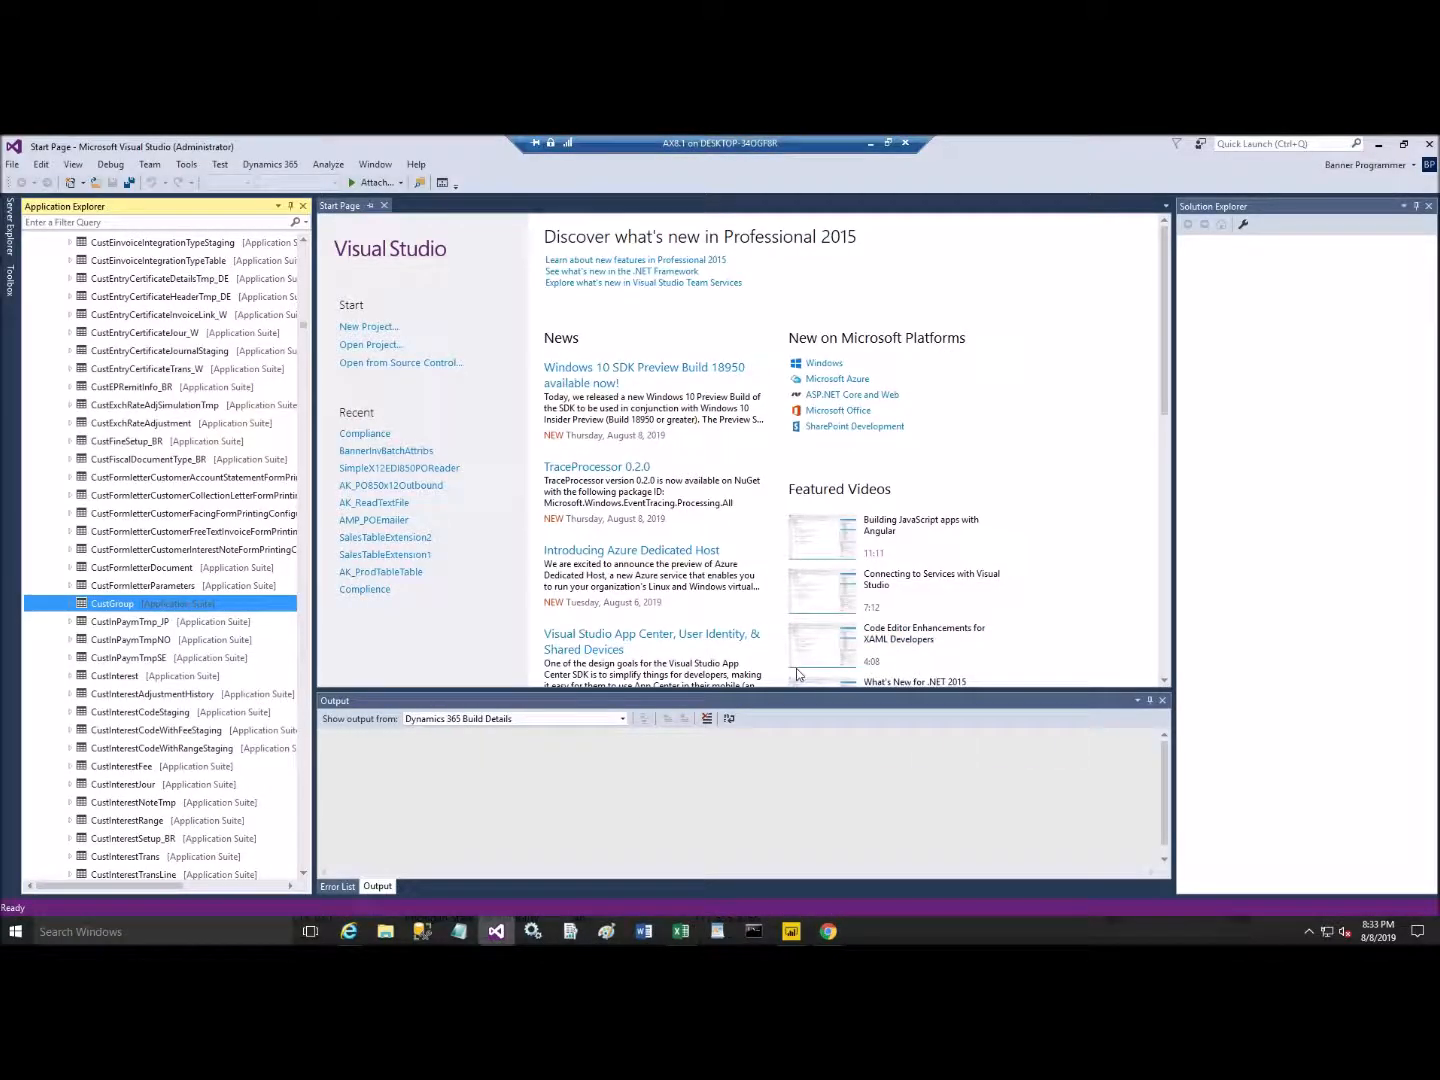
Step: Locate VendTable in Application Explorer and open it in the table browser
left_click(190, 532)
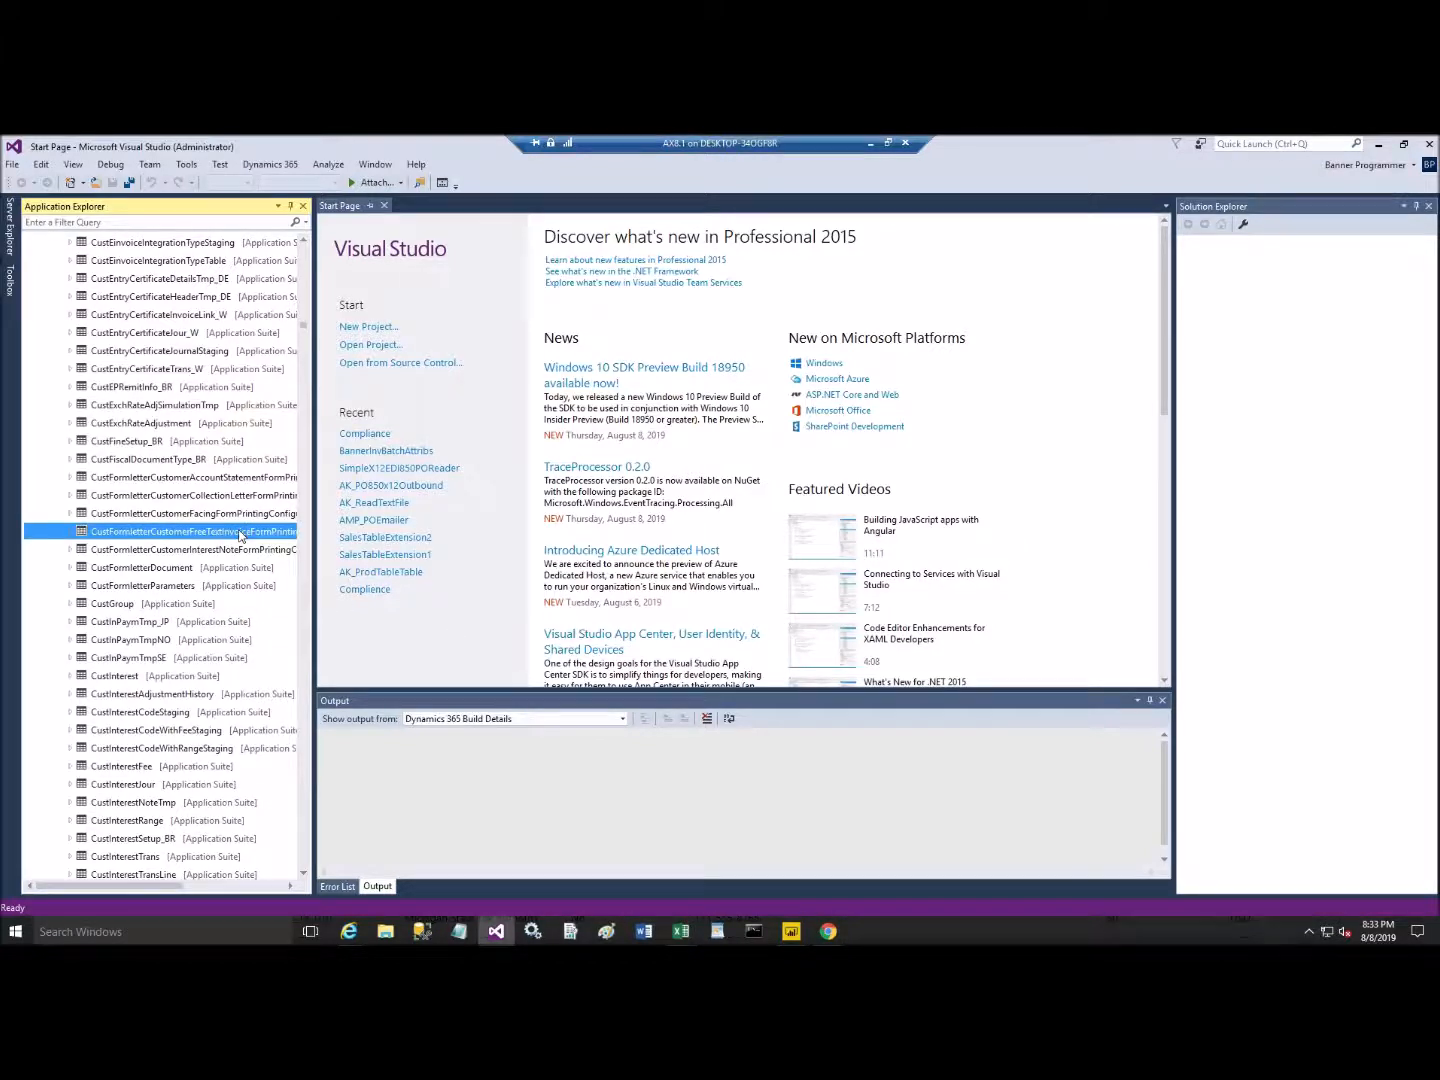
scroll("down", 3)
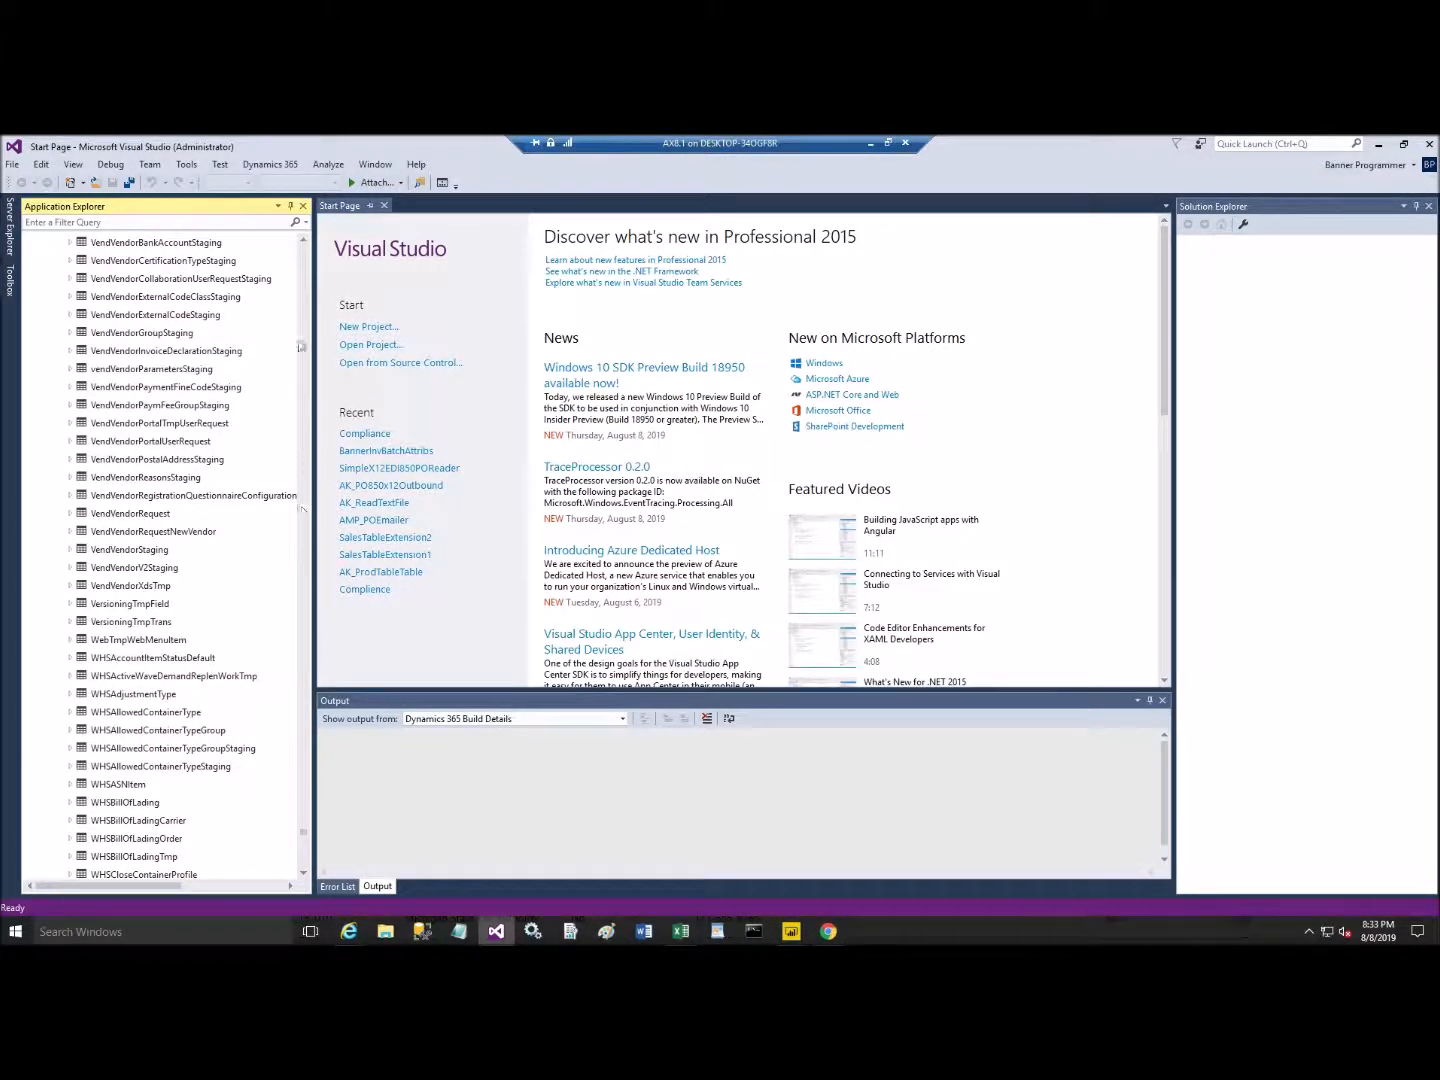
scroll("down", 3)
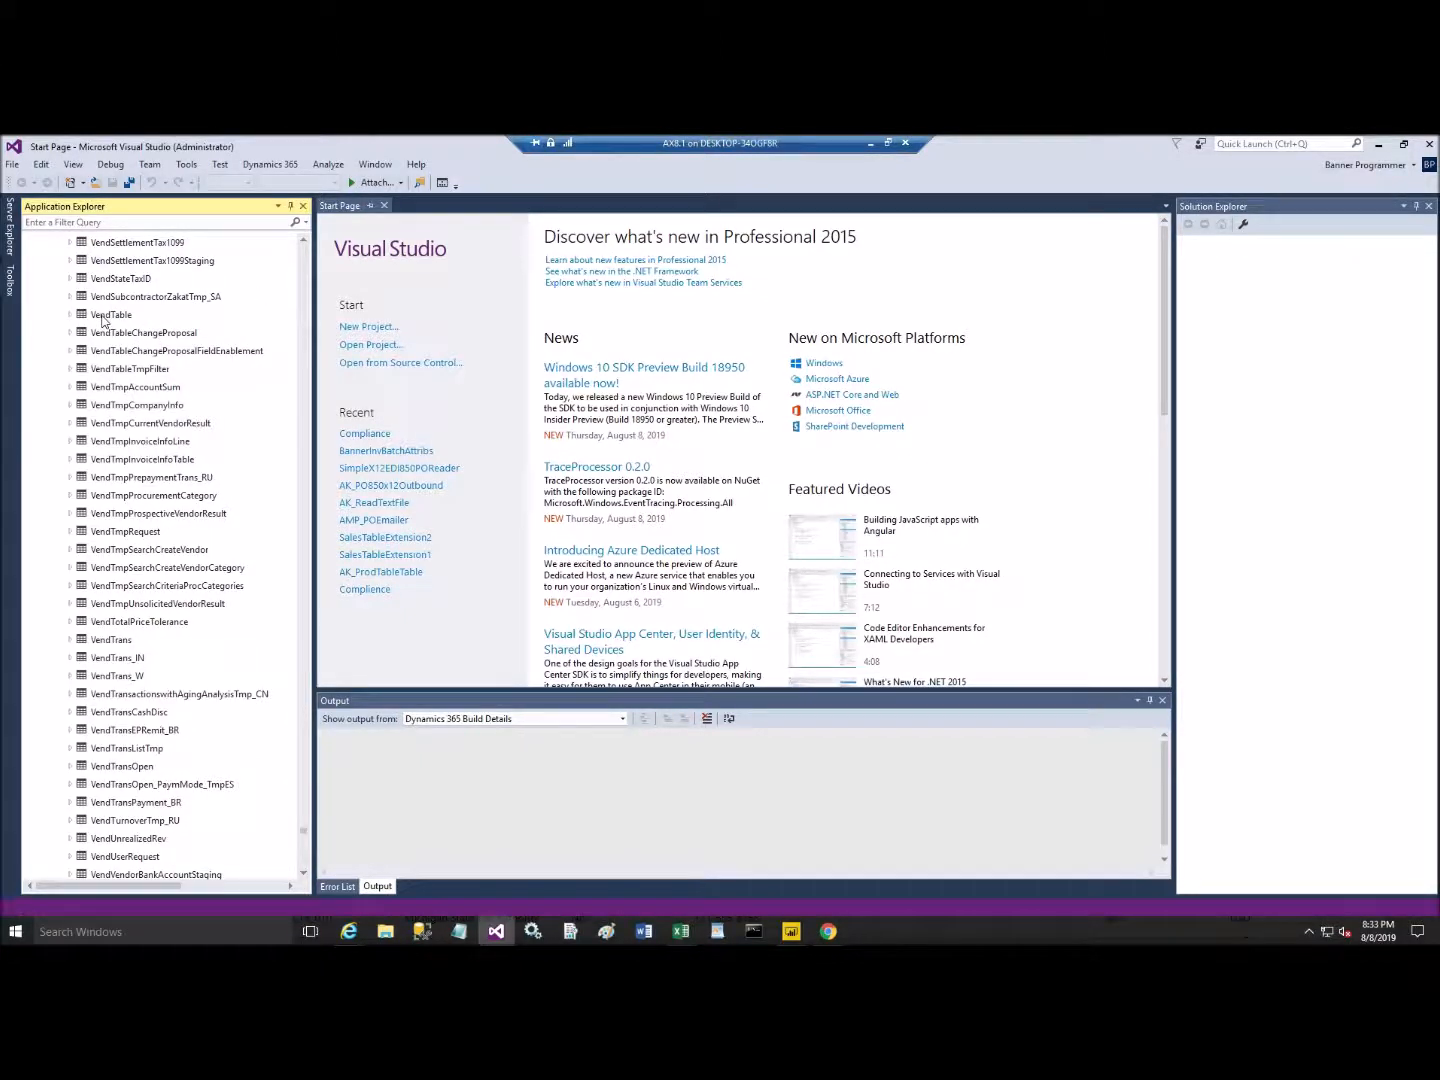
right_click(112, 314)
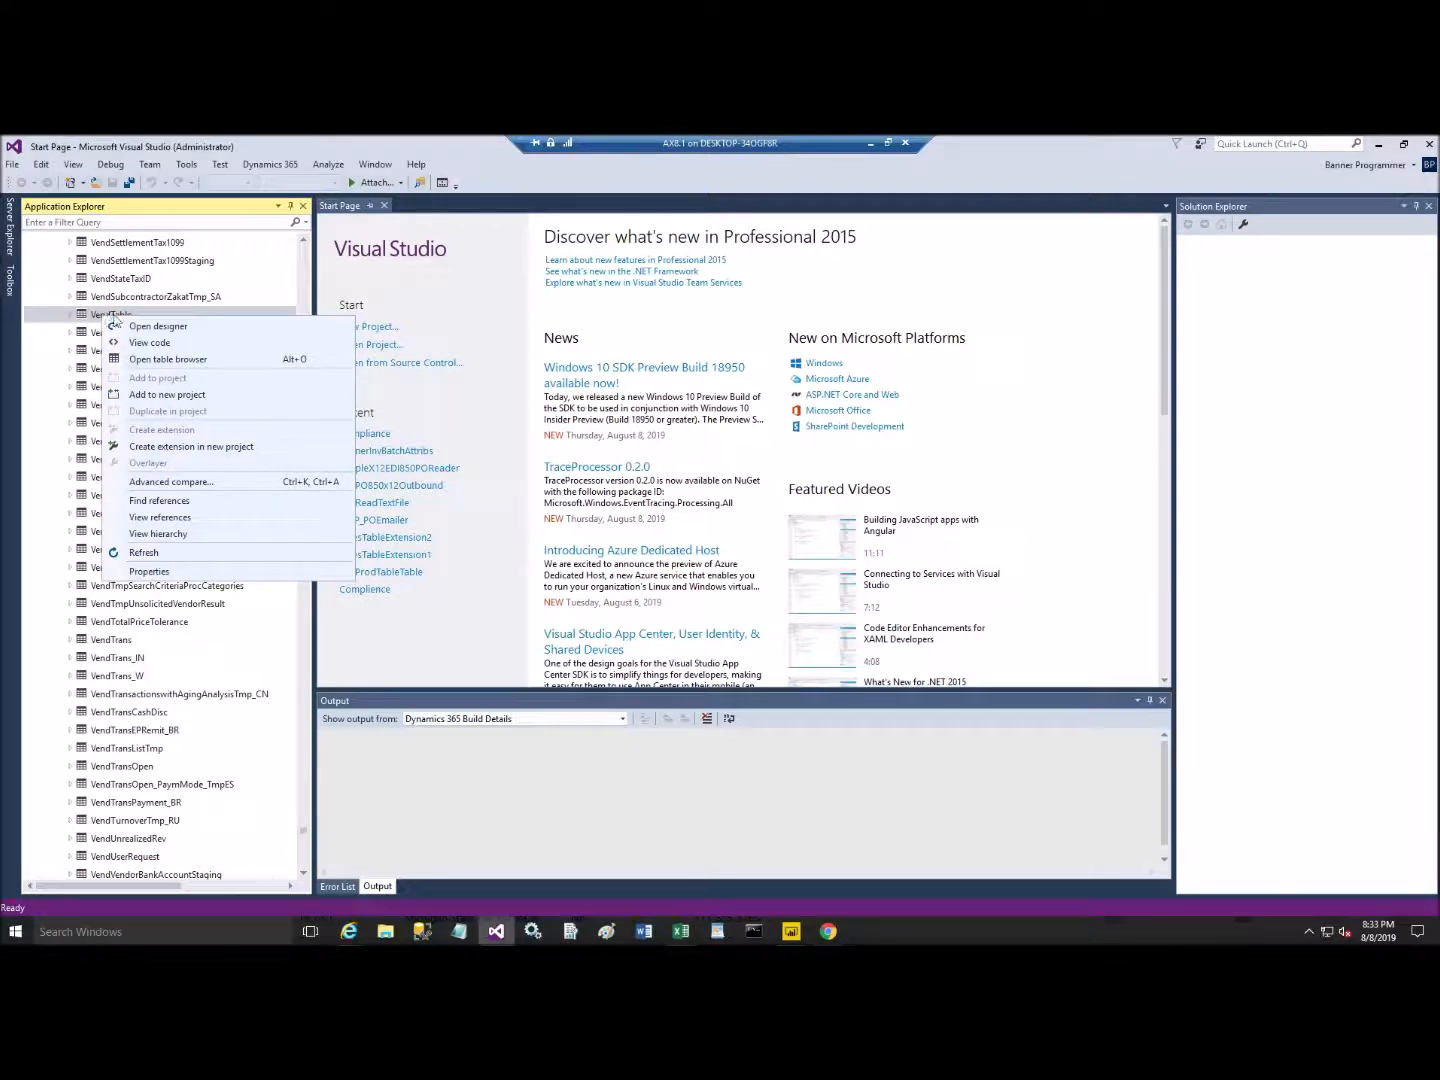
mouse_move(156, 326)
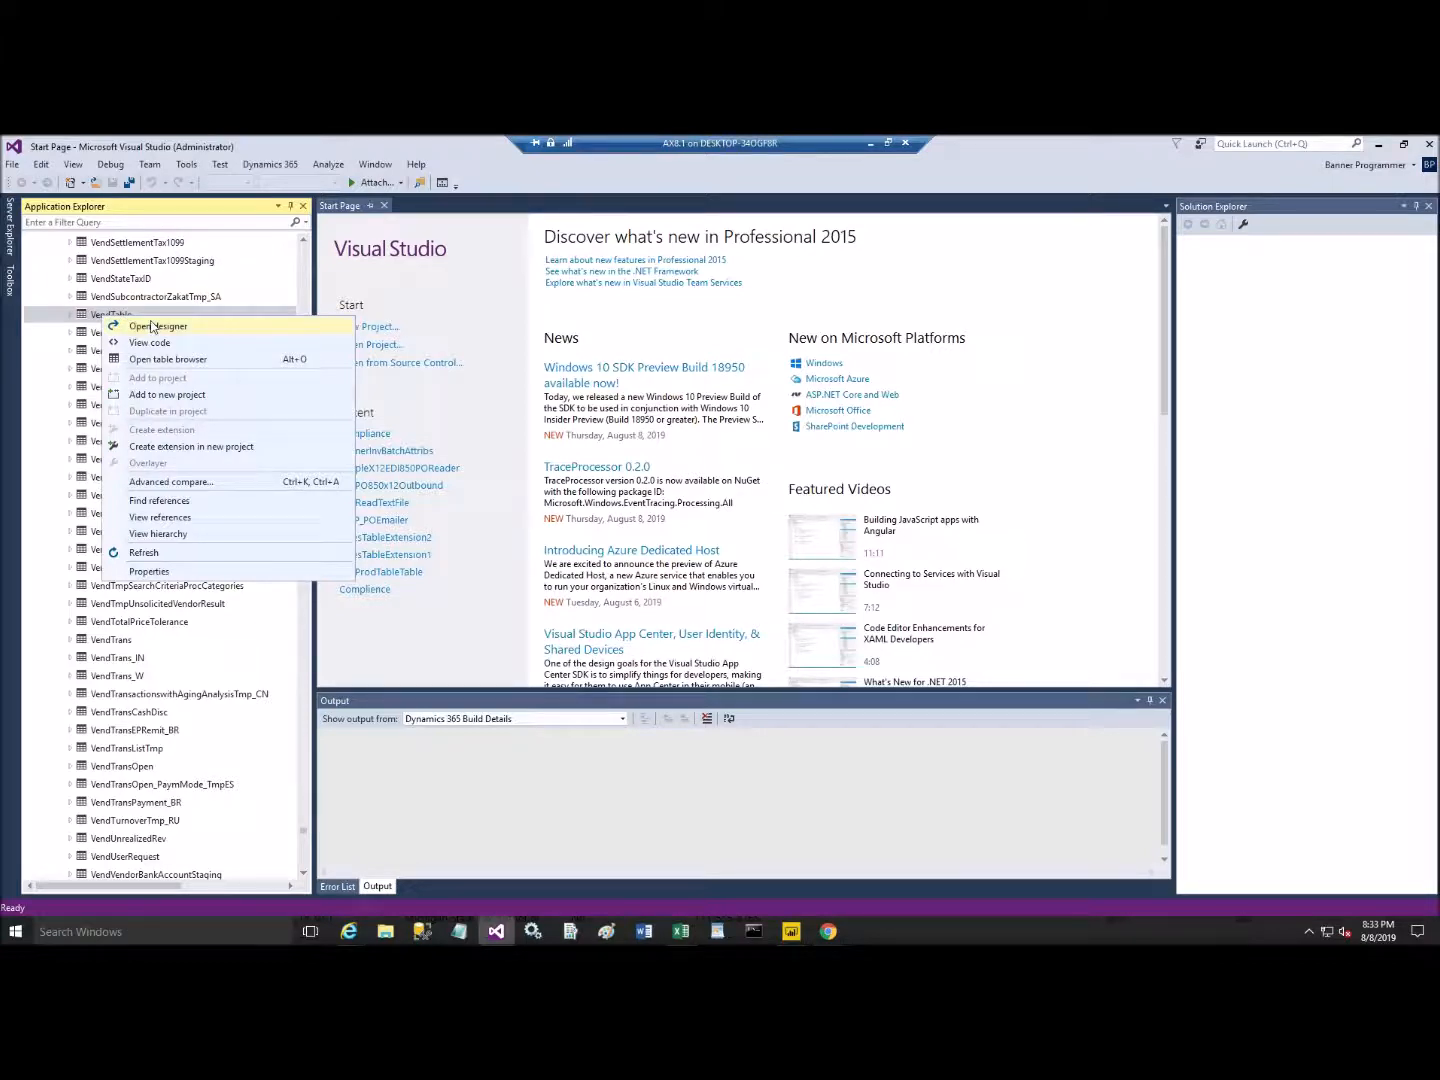
mouse_move(168, 360)
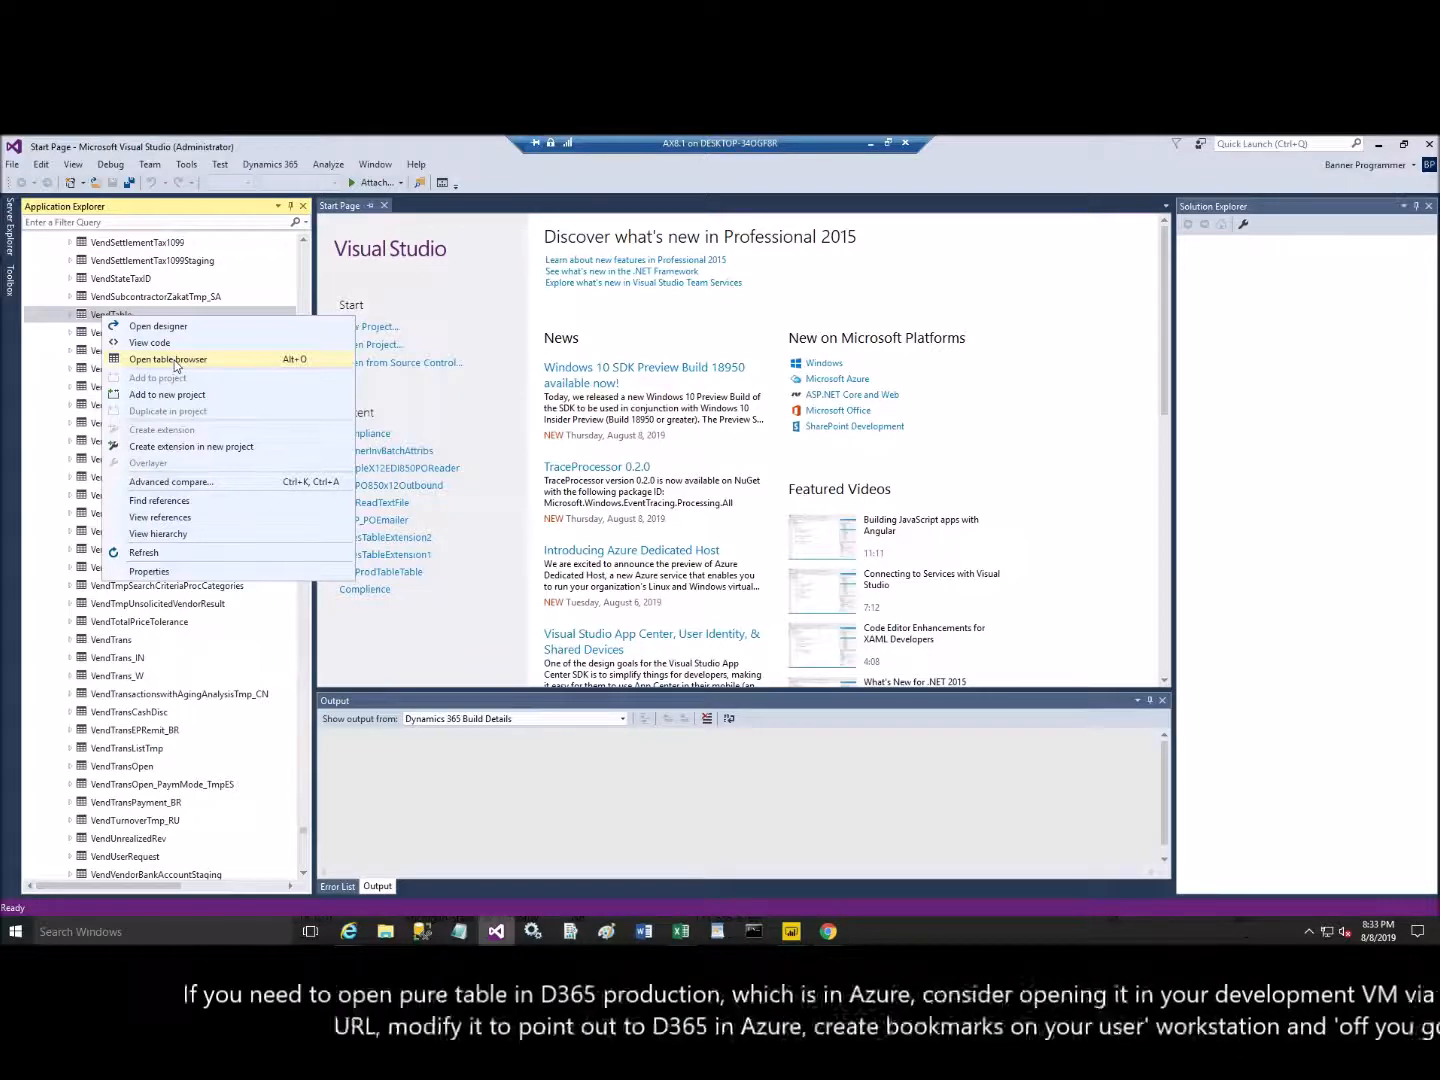
left_click(168, 360)
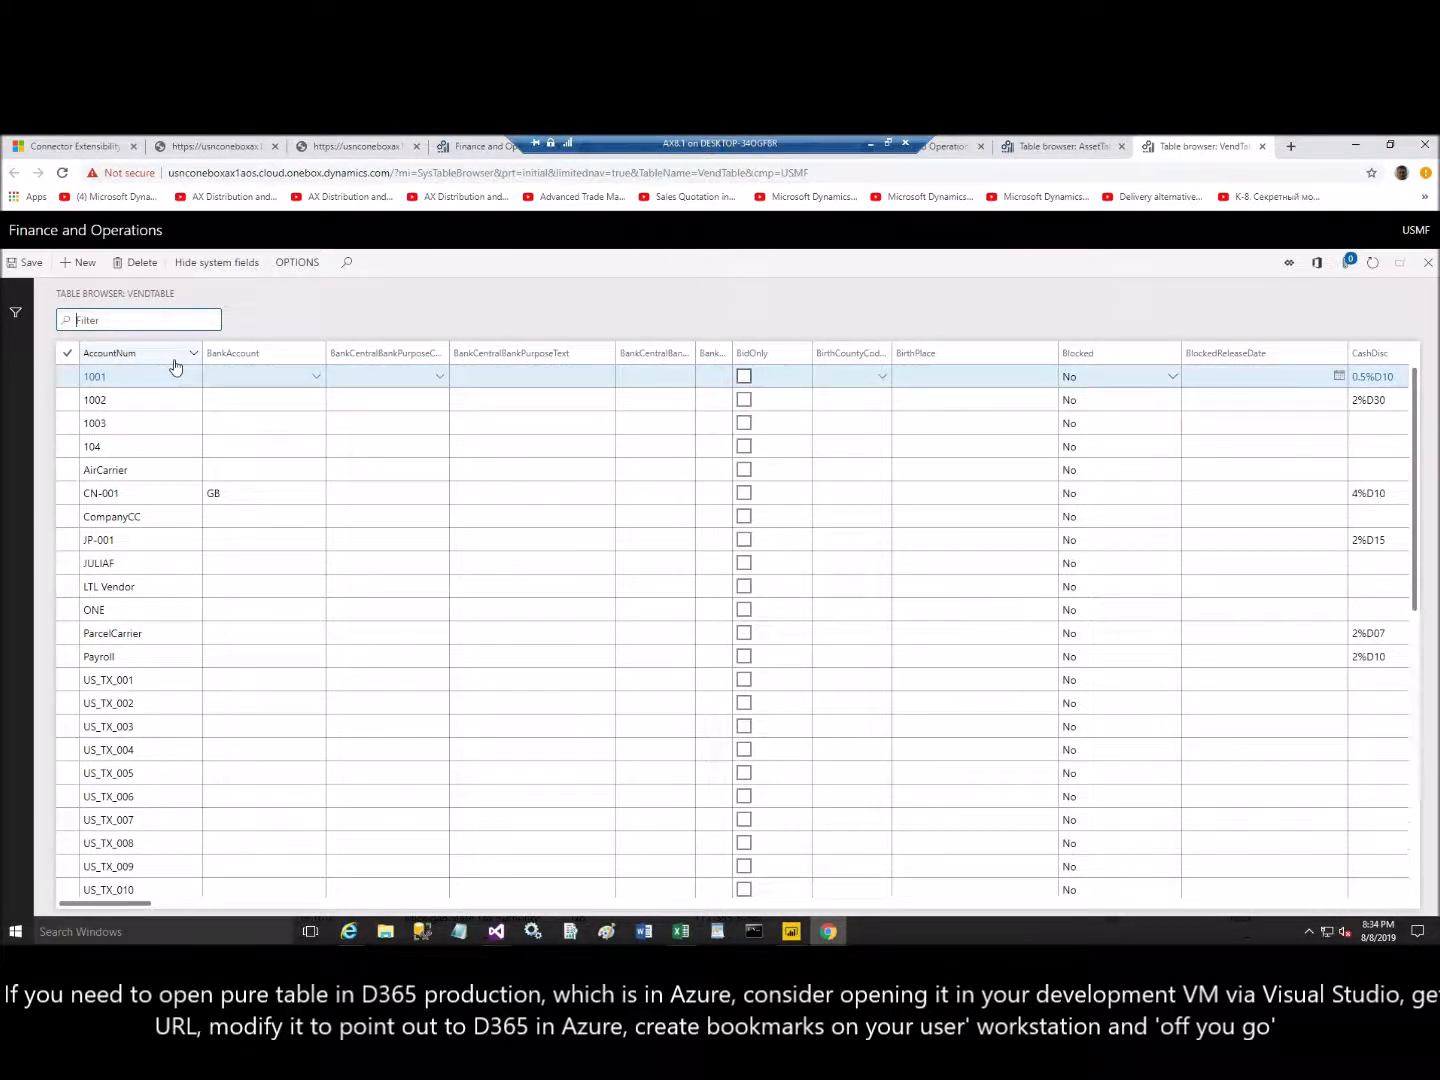
left_click(110, 352)
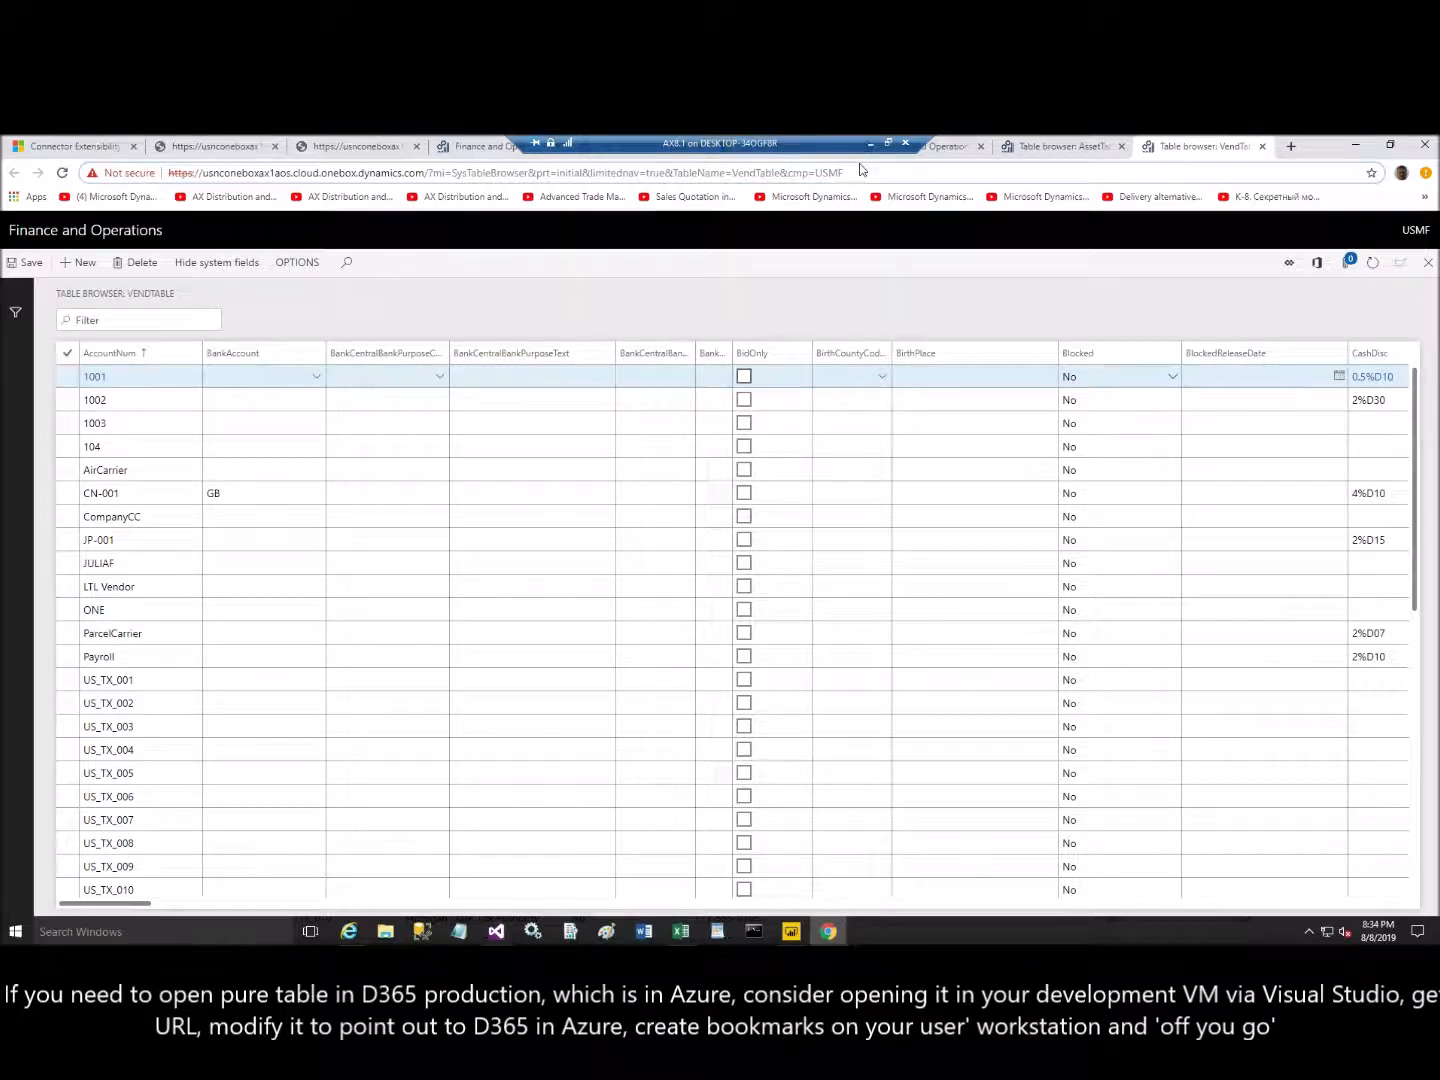
double_click(682, 172)
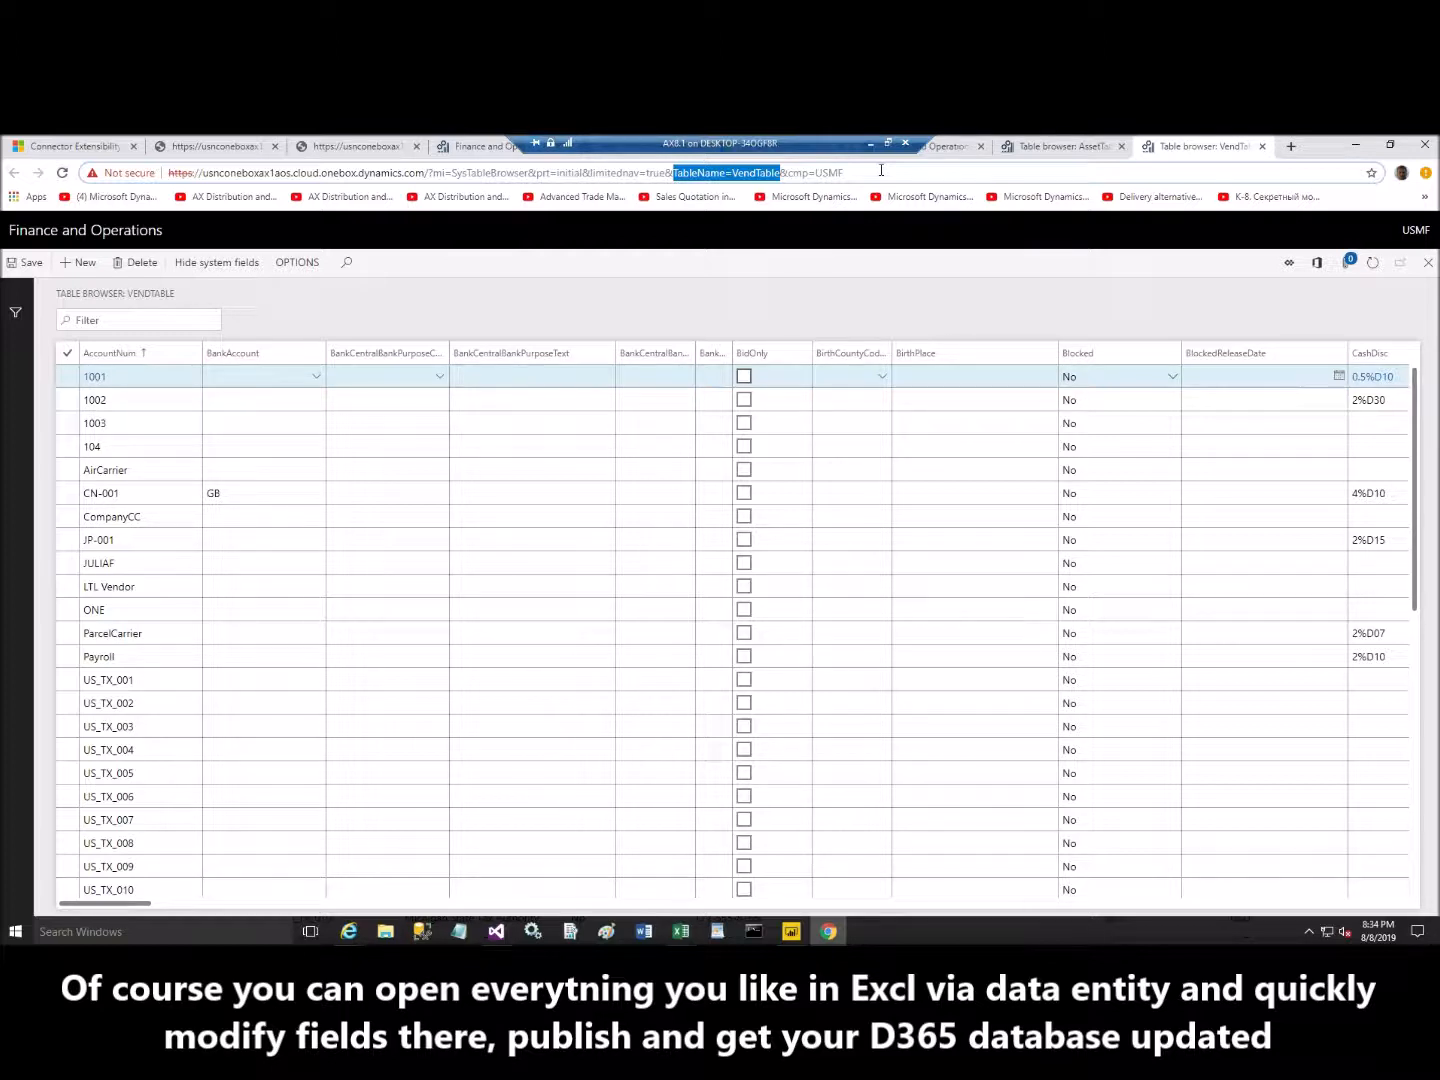
left_click(68, 540)
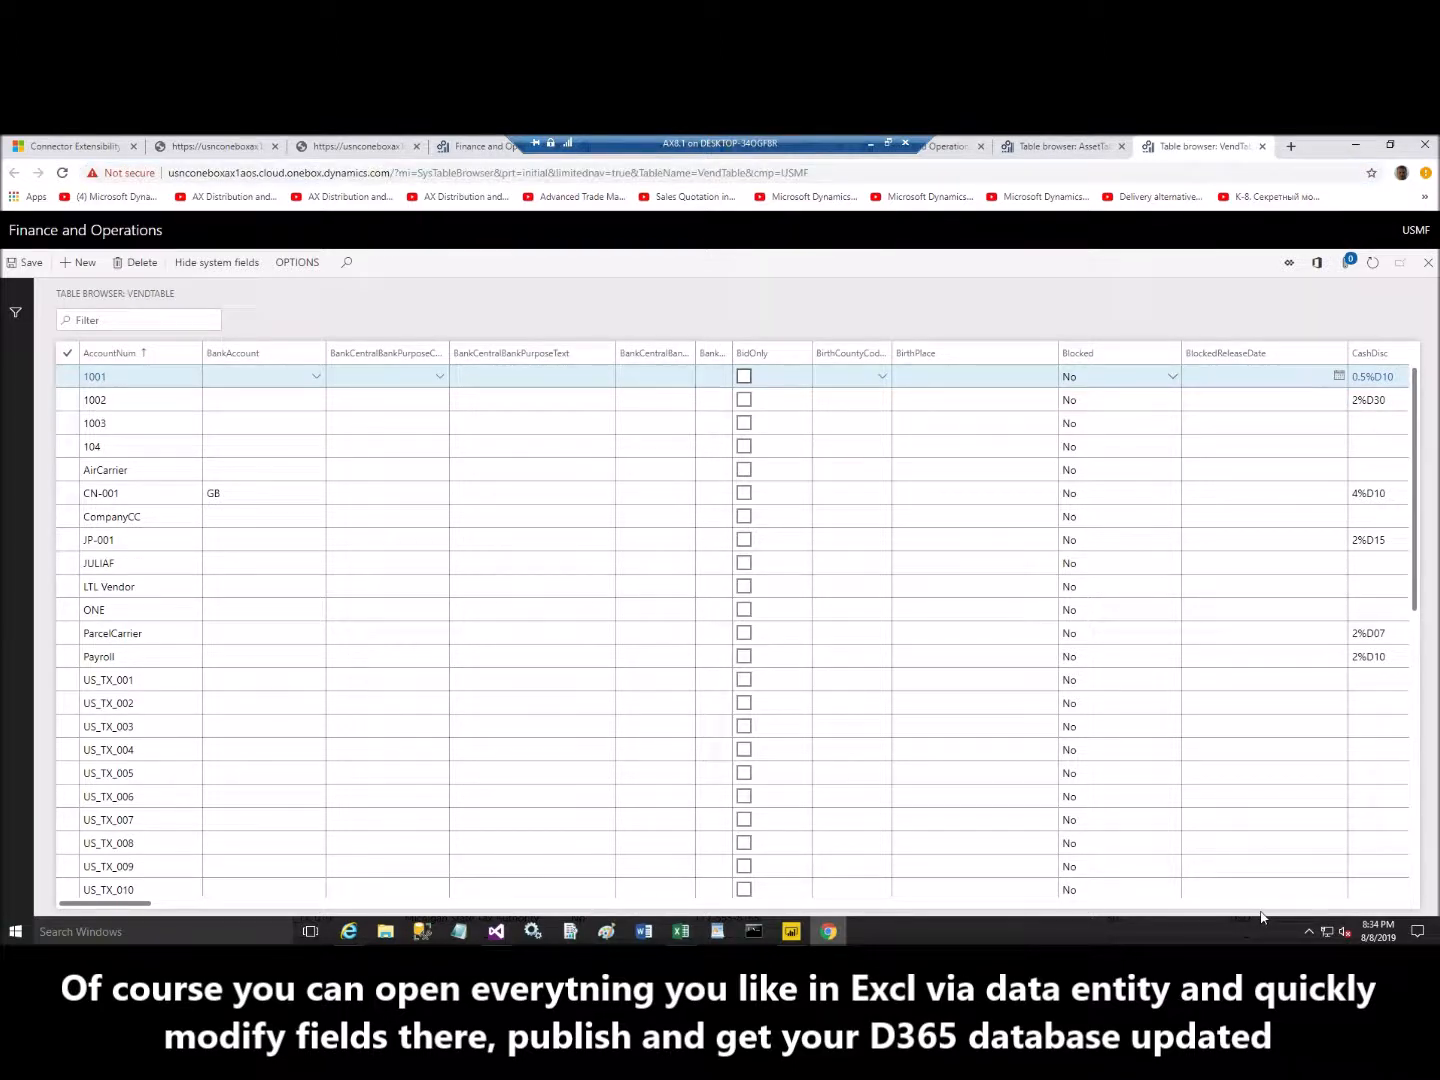
mouse_move(1300, 916)
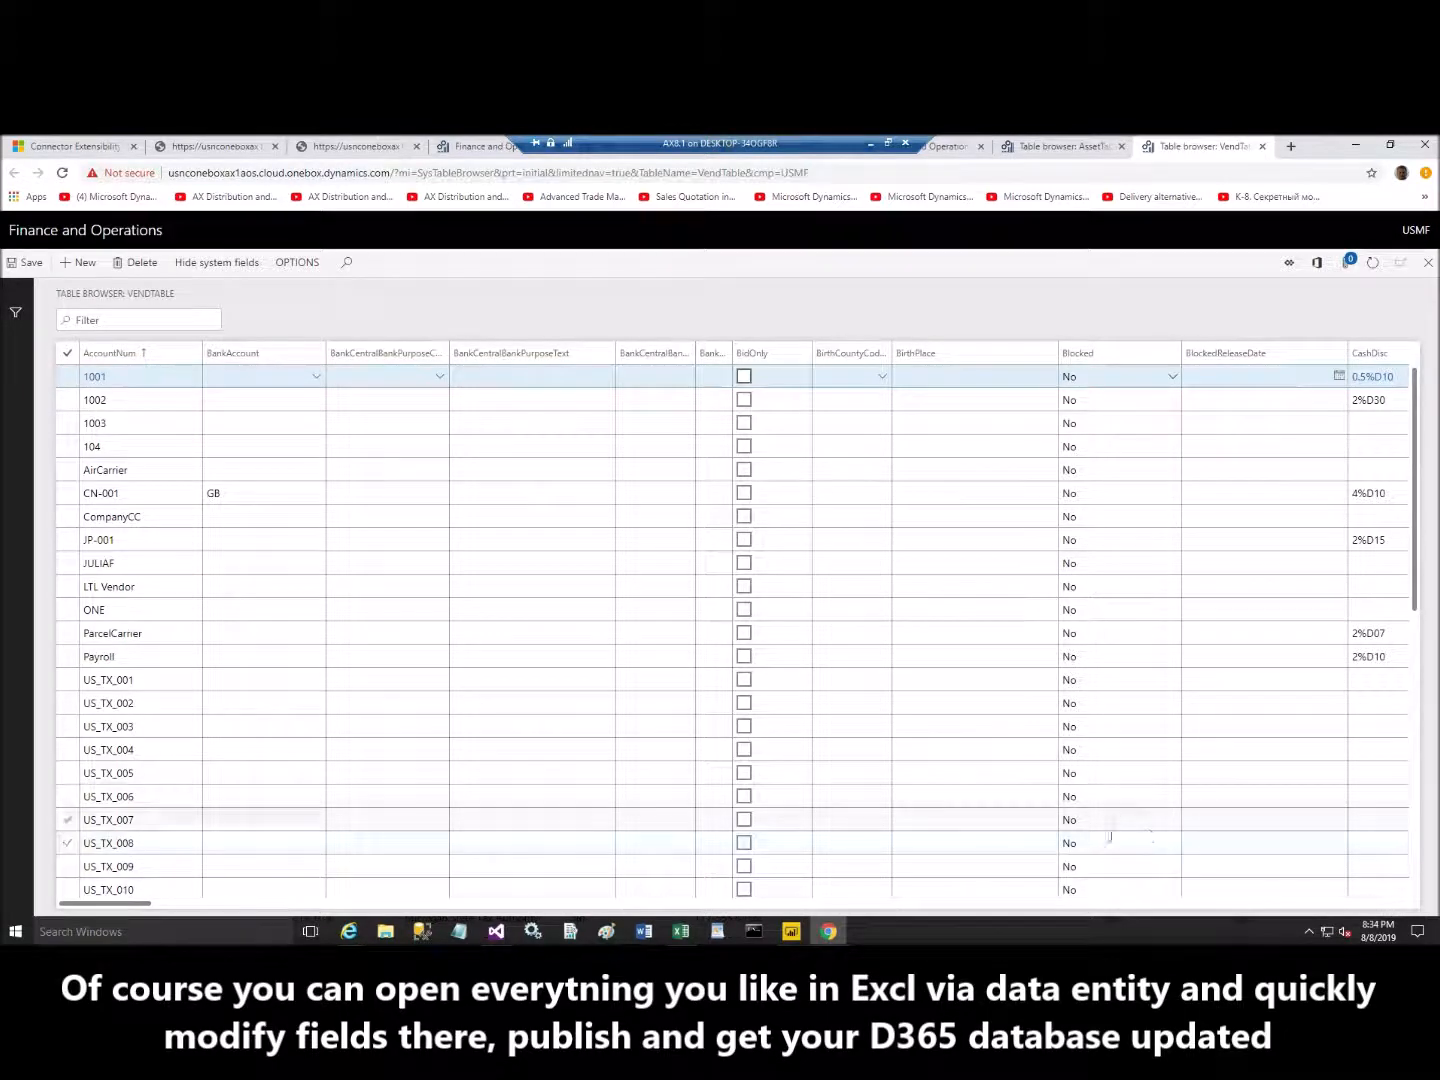
scroll("right", 3)
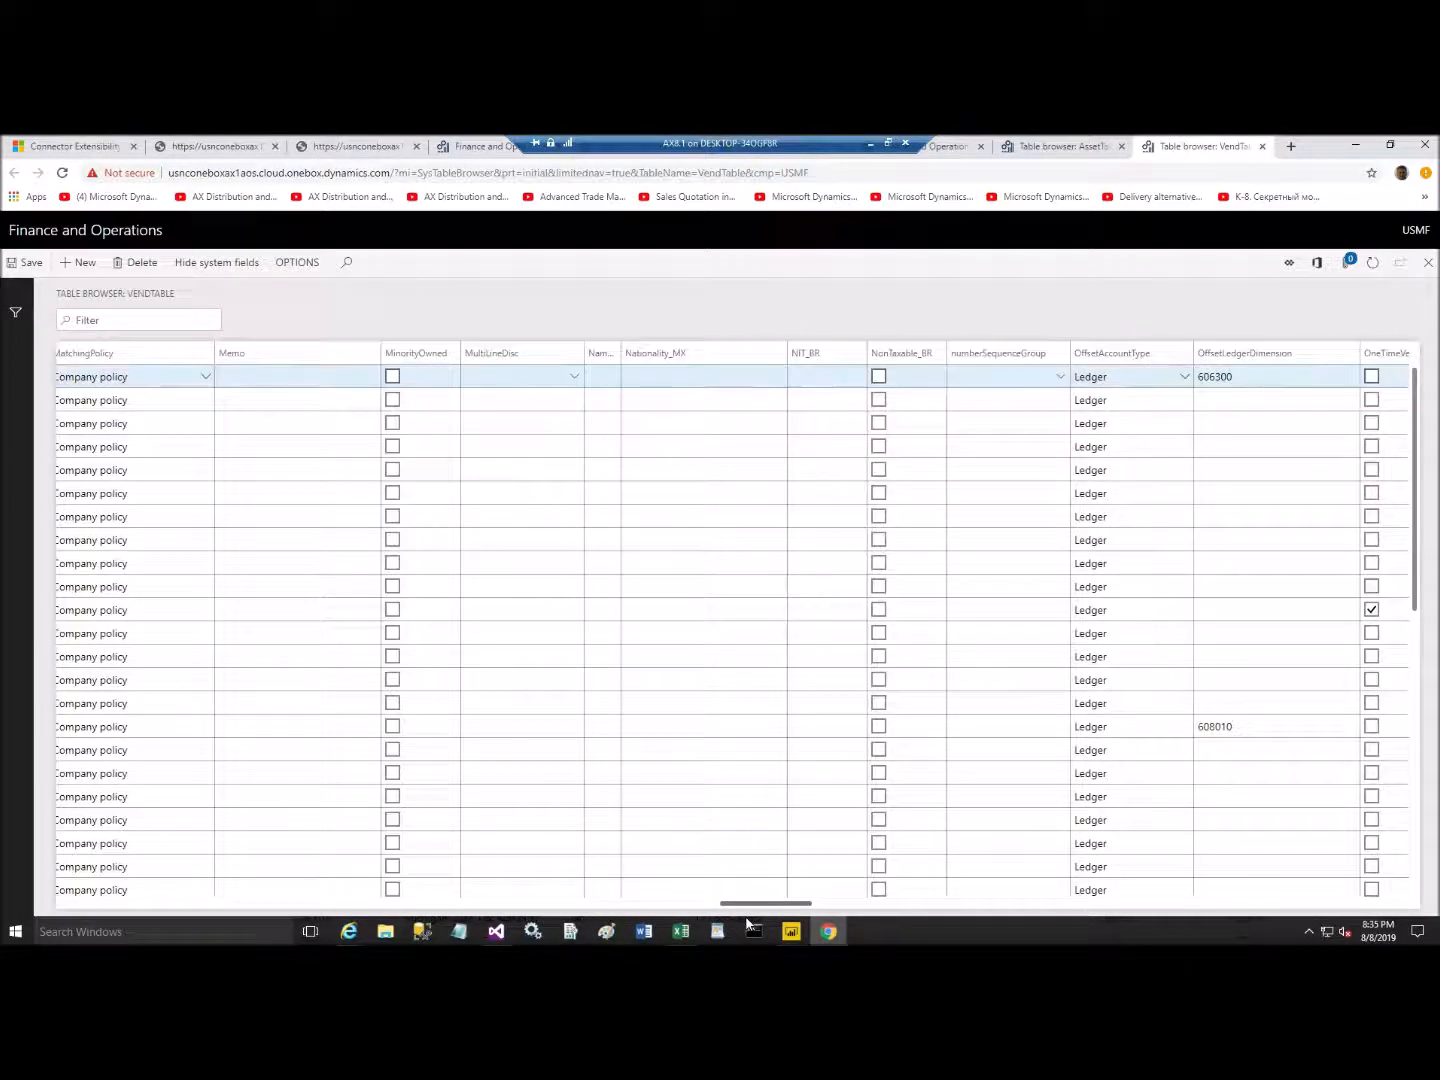
scroll("right", 3)
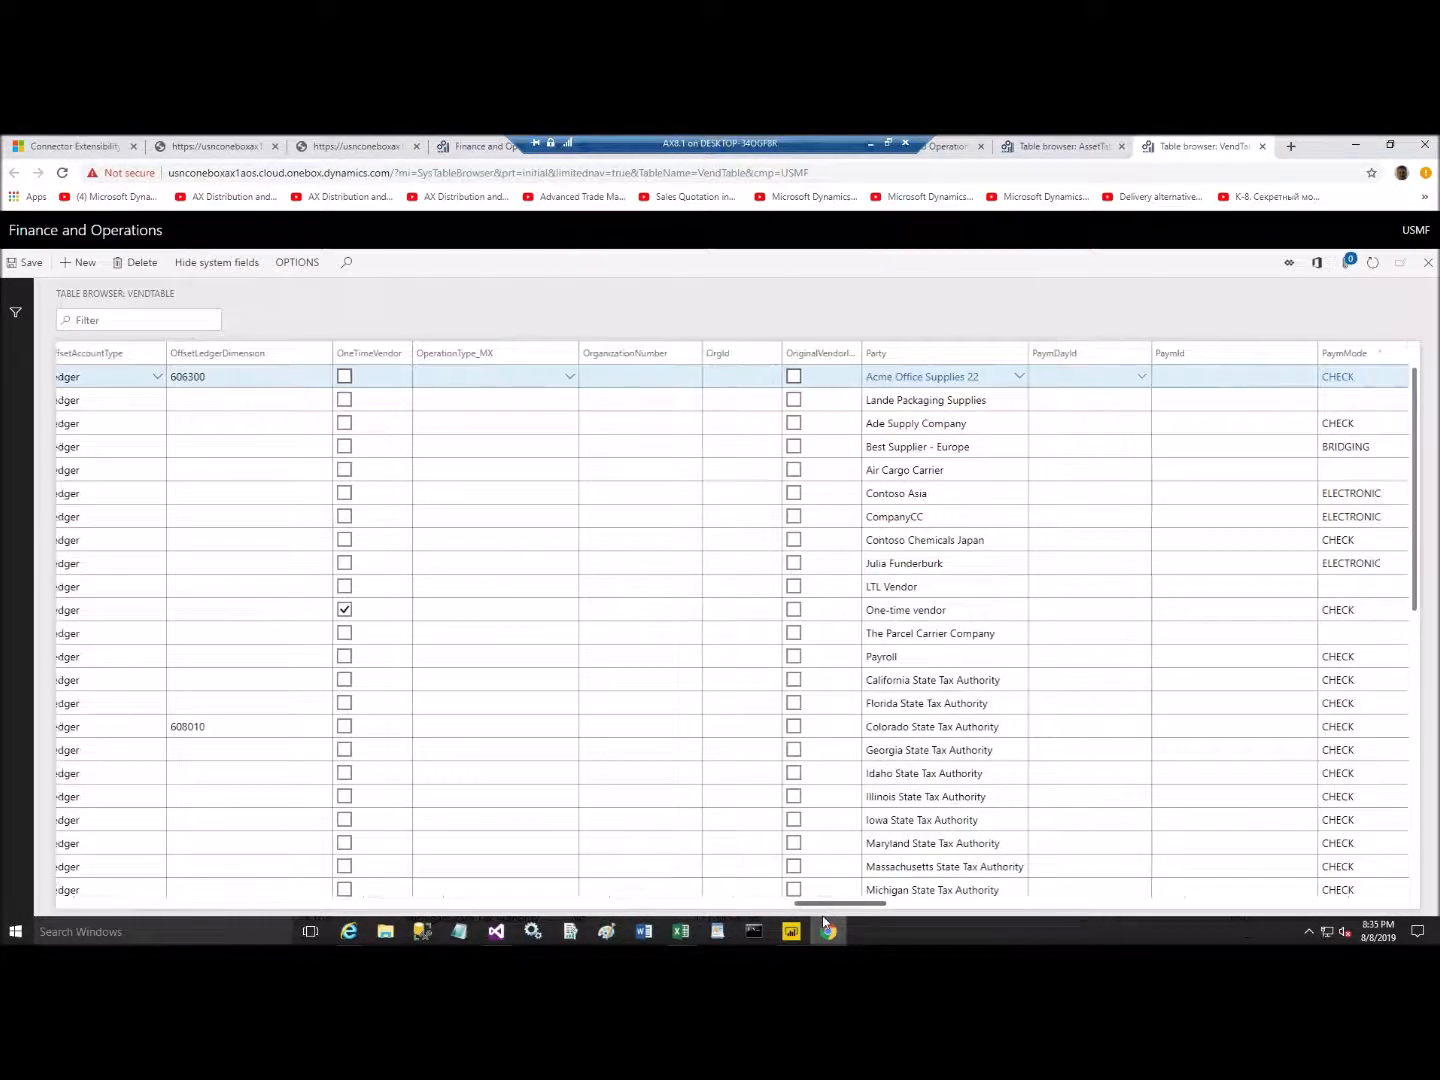
scroll("right", 3)
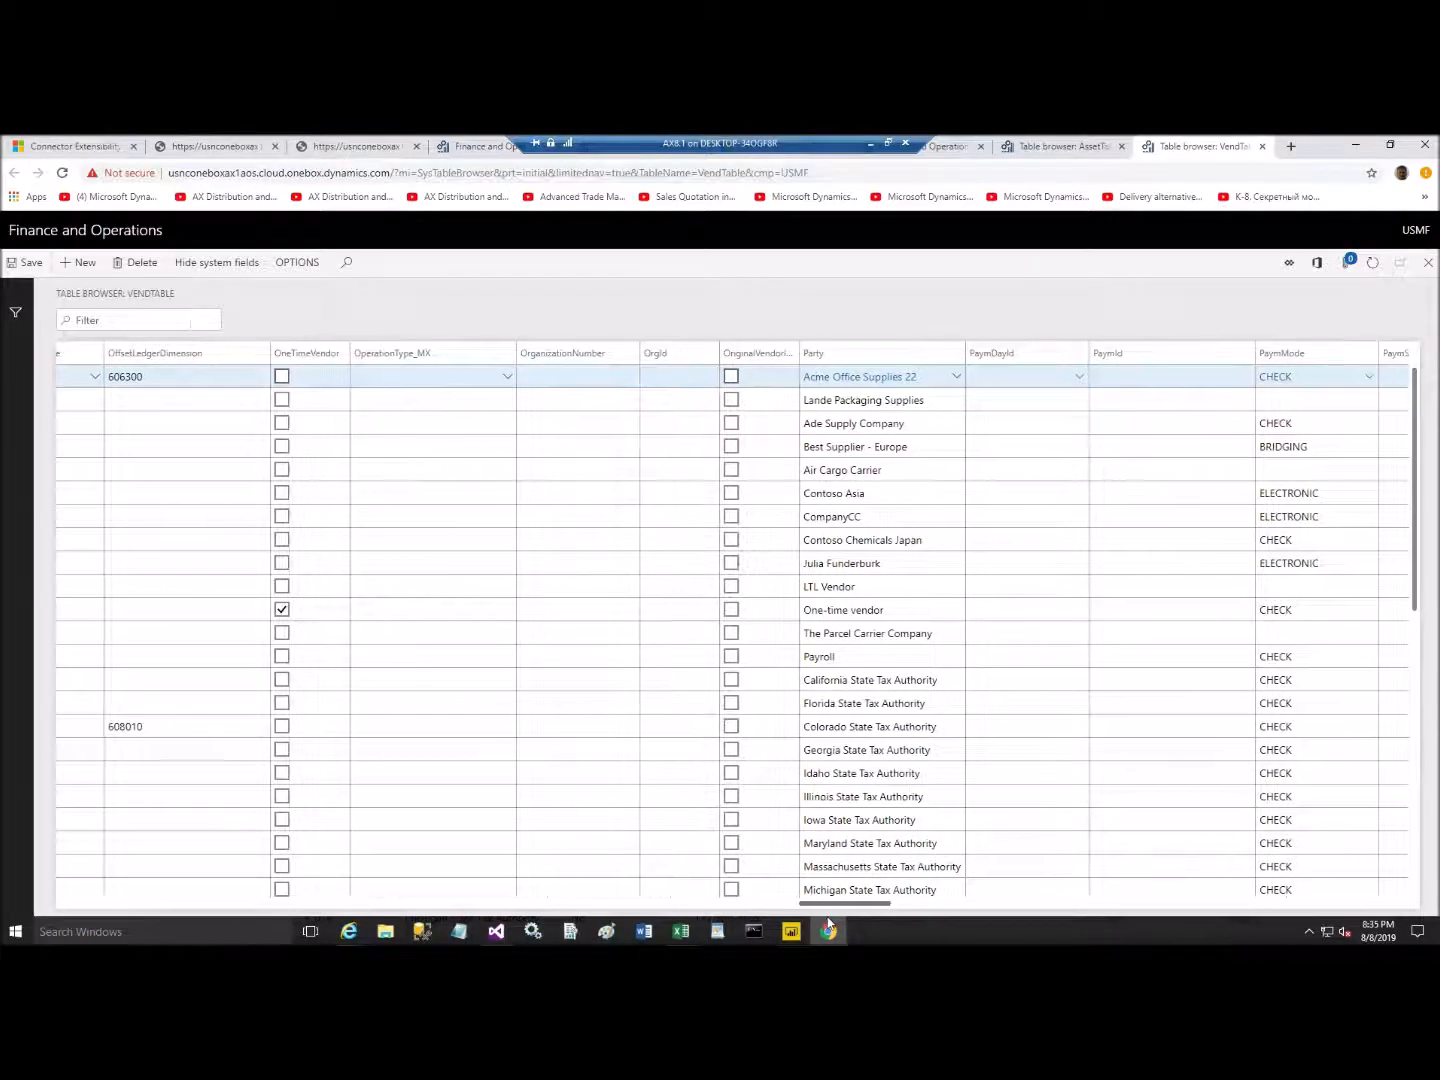
scroll("right", 3)
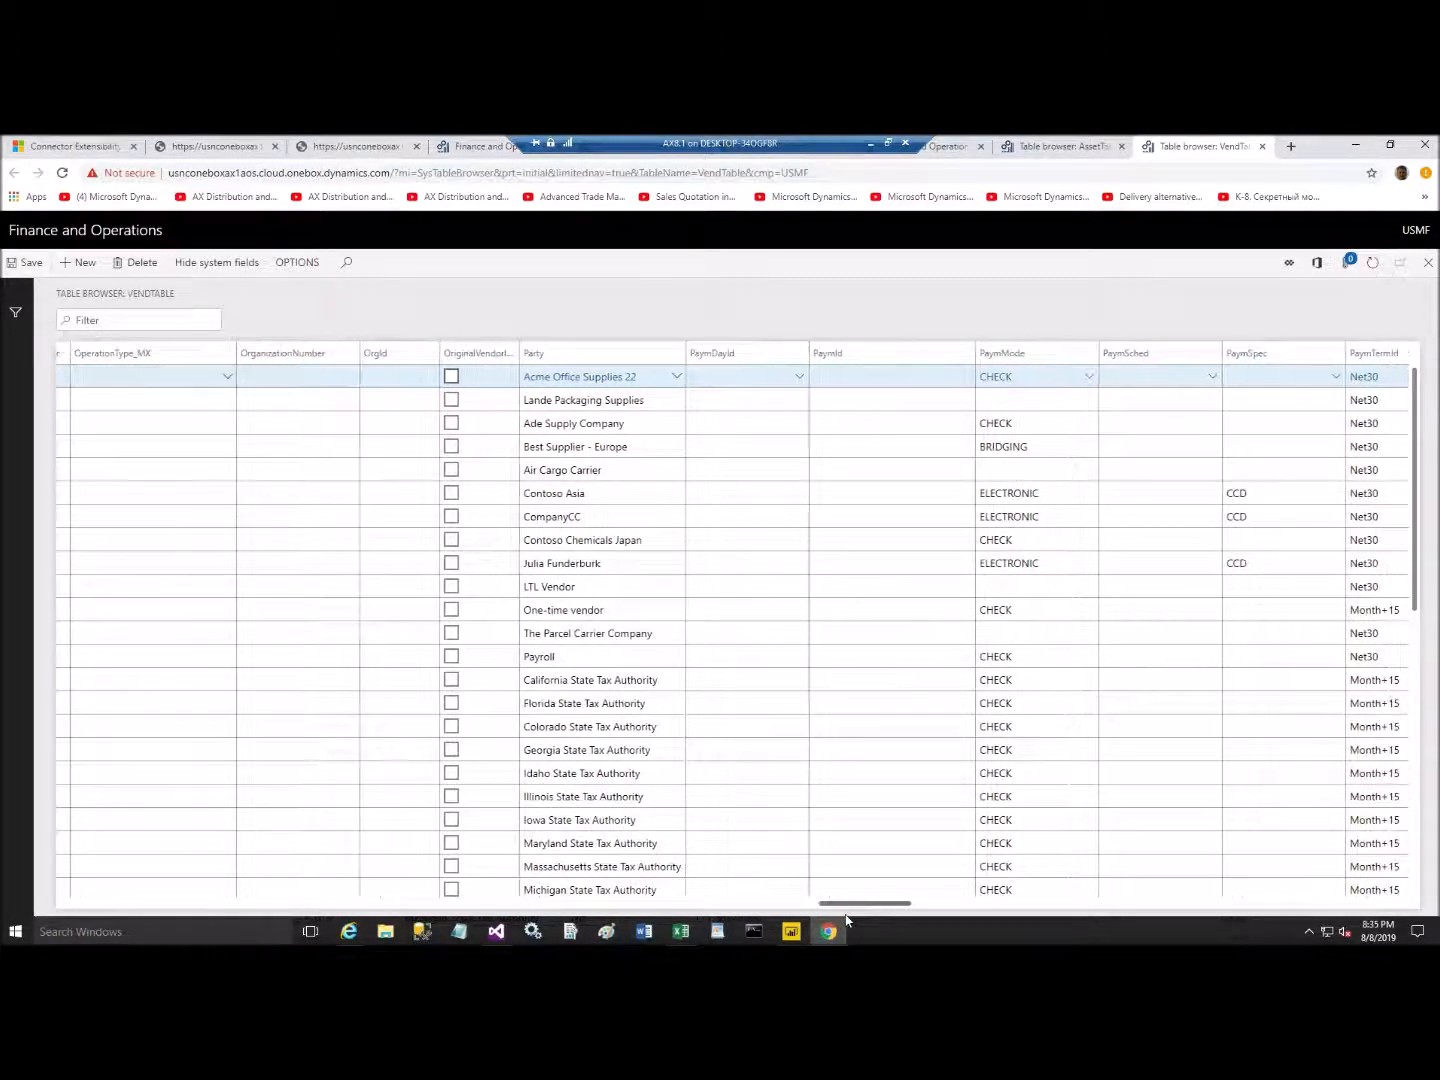
scroll("right", 3)
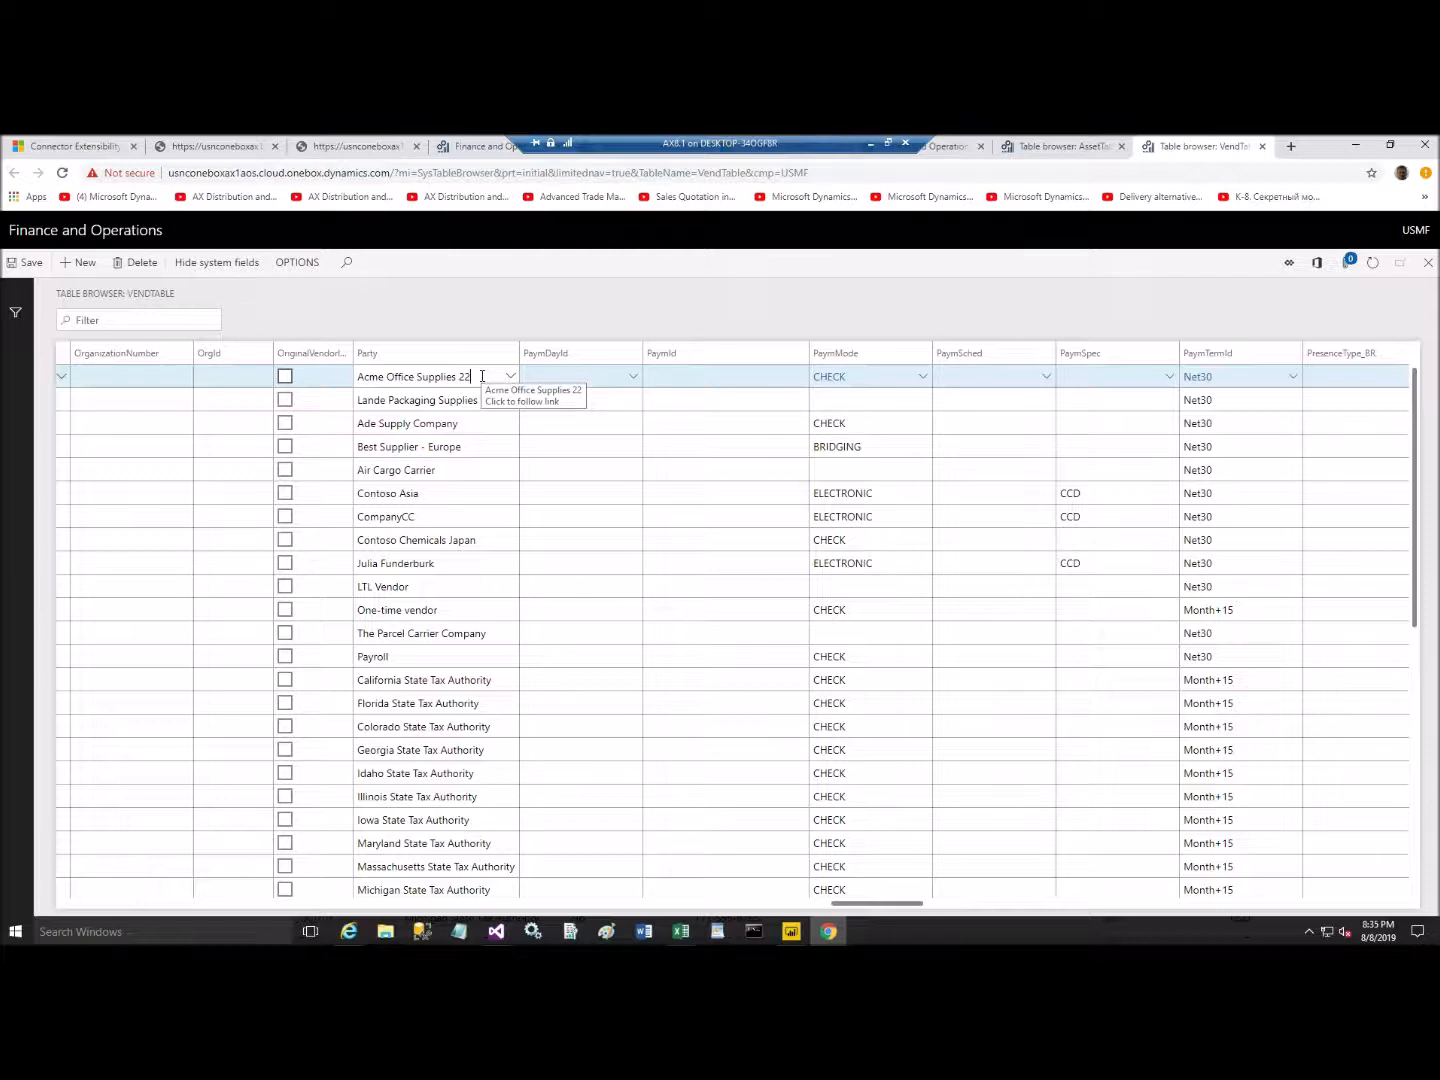
type("2")
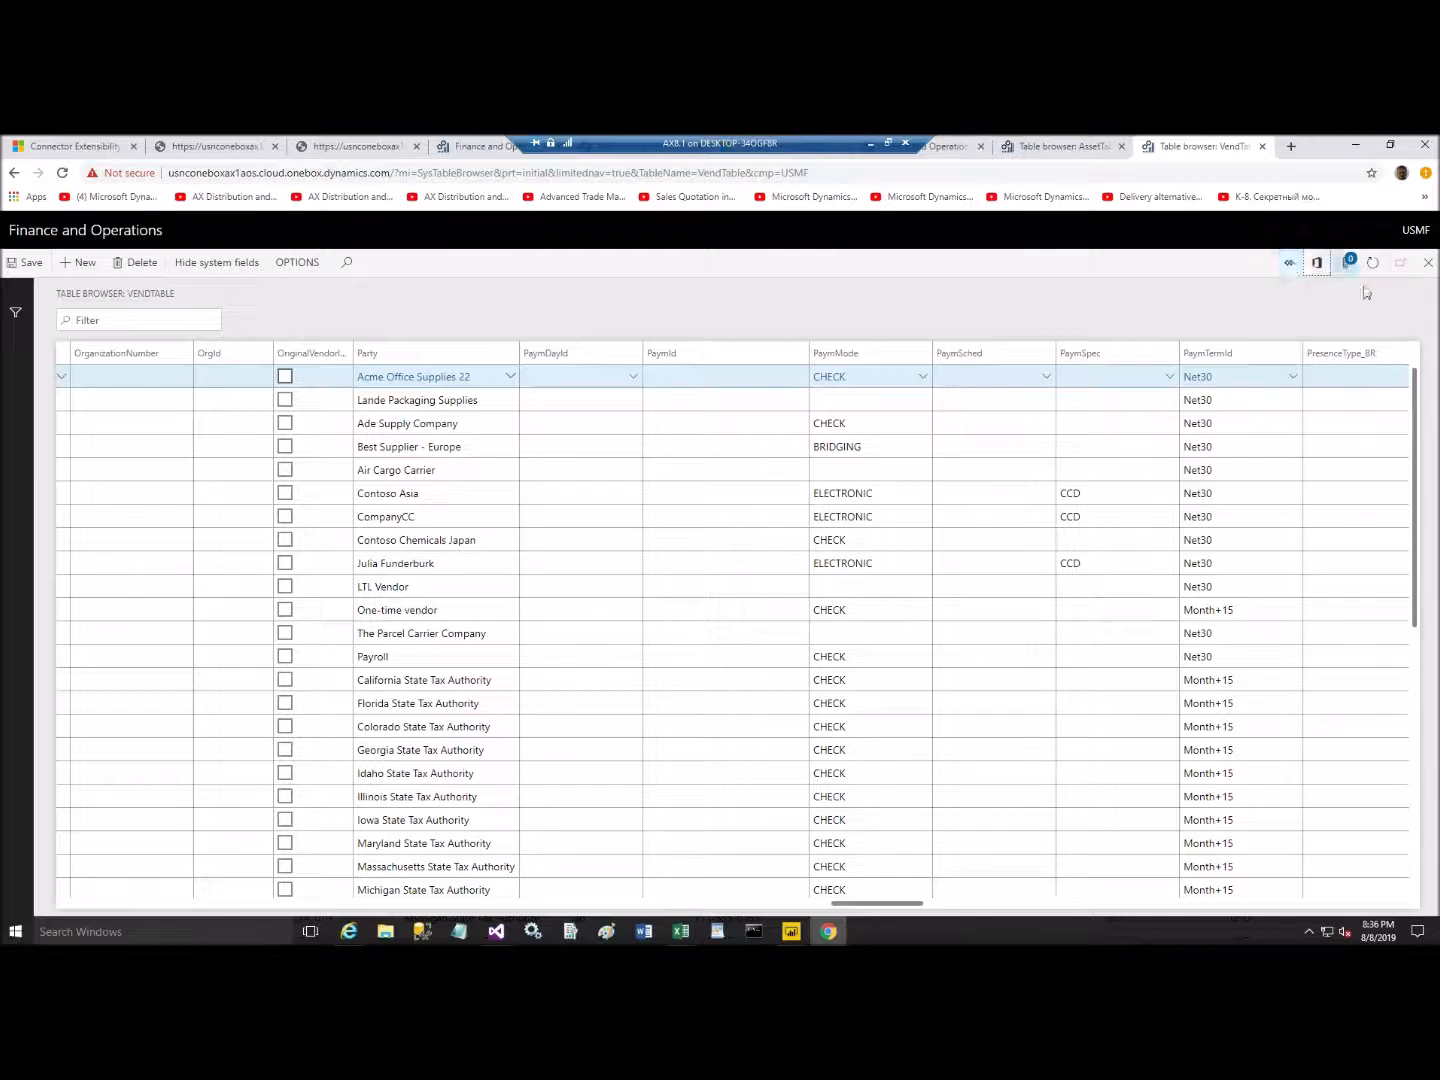
mouse_move(1318, 262)
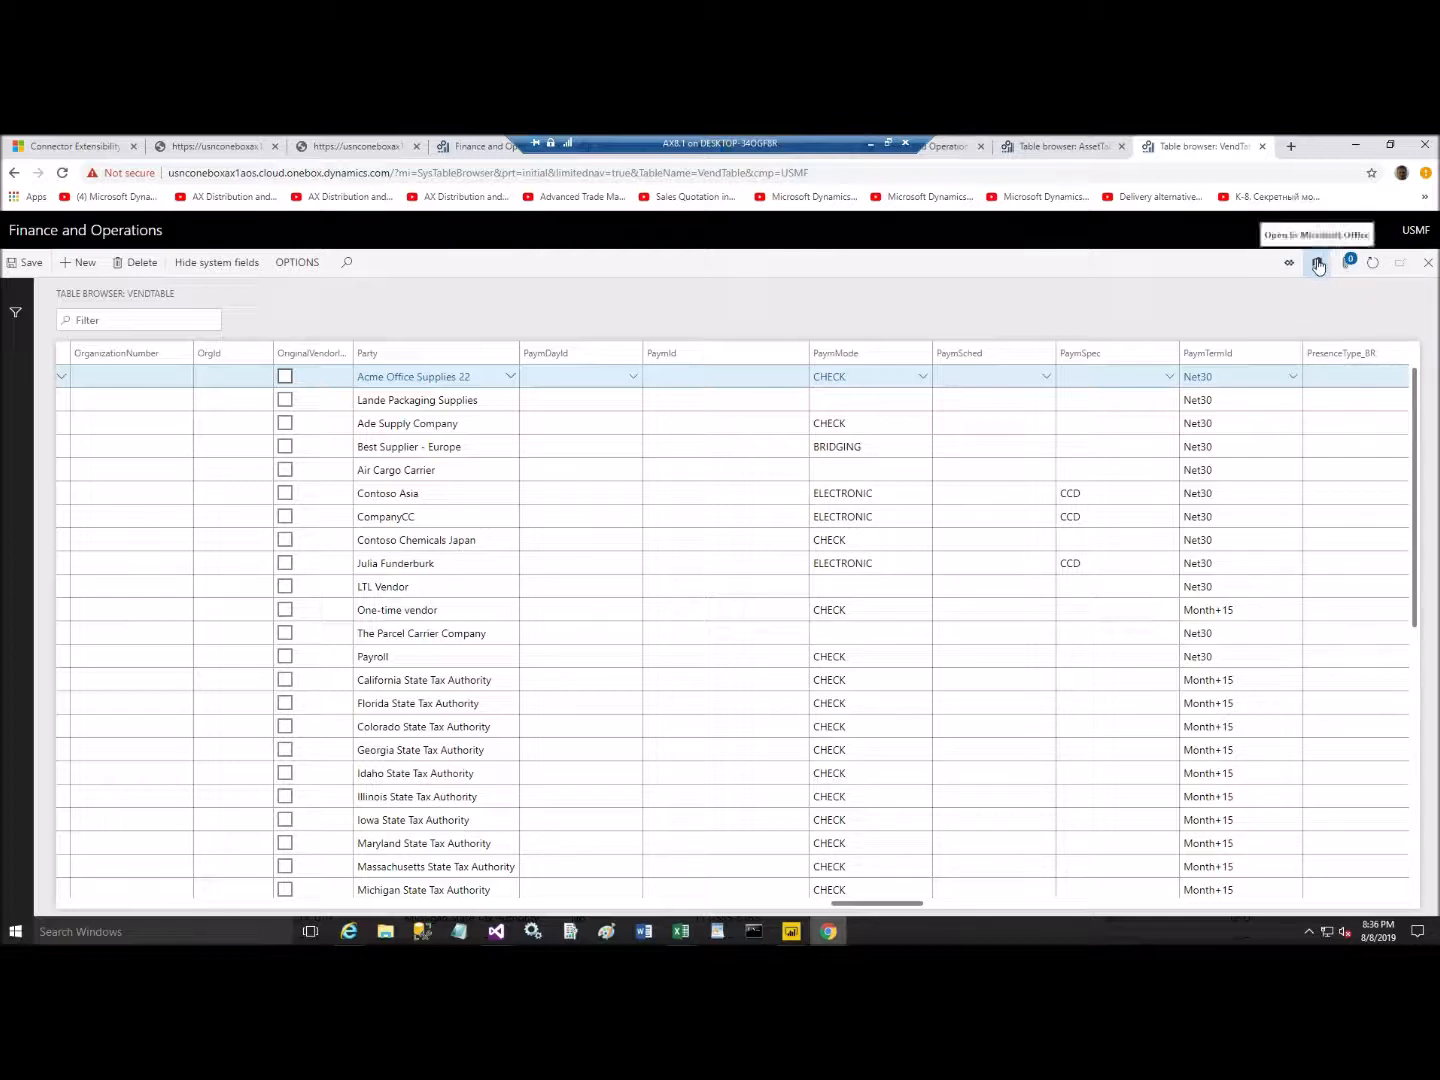
left_click(1320, 262)
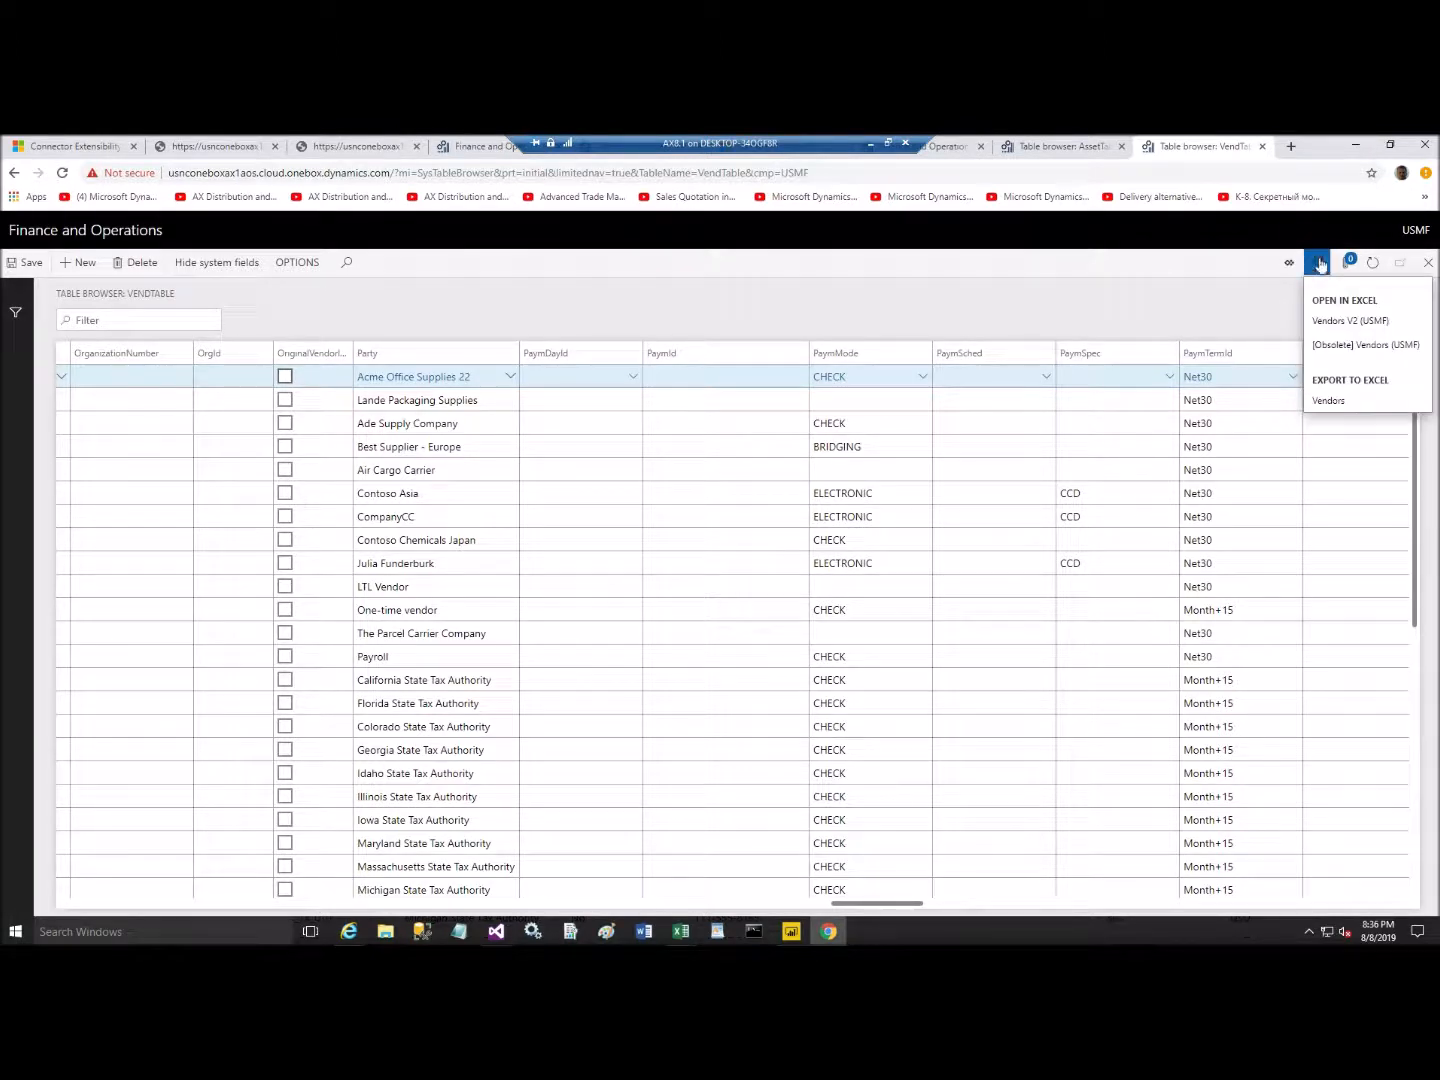
mouse_move(1320, 262)
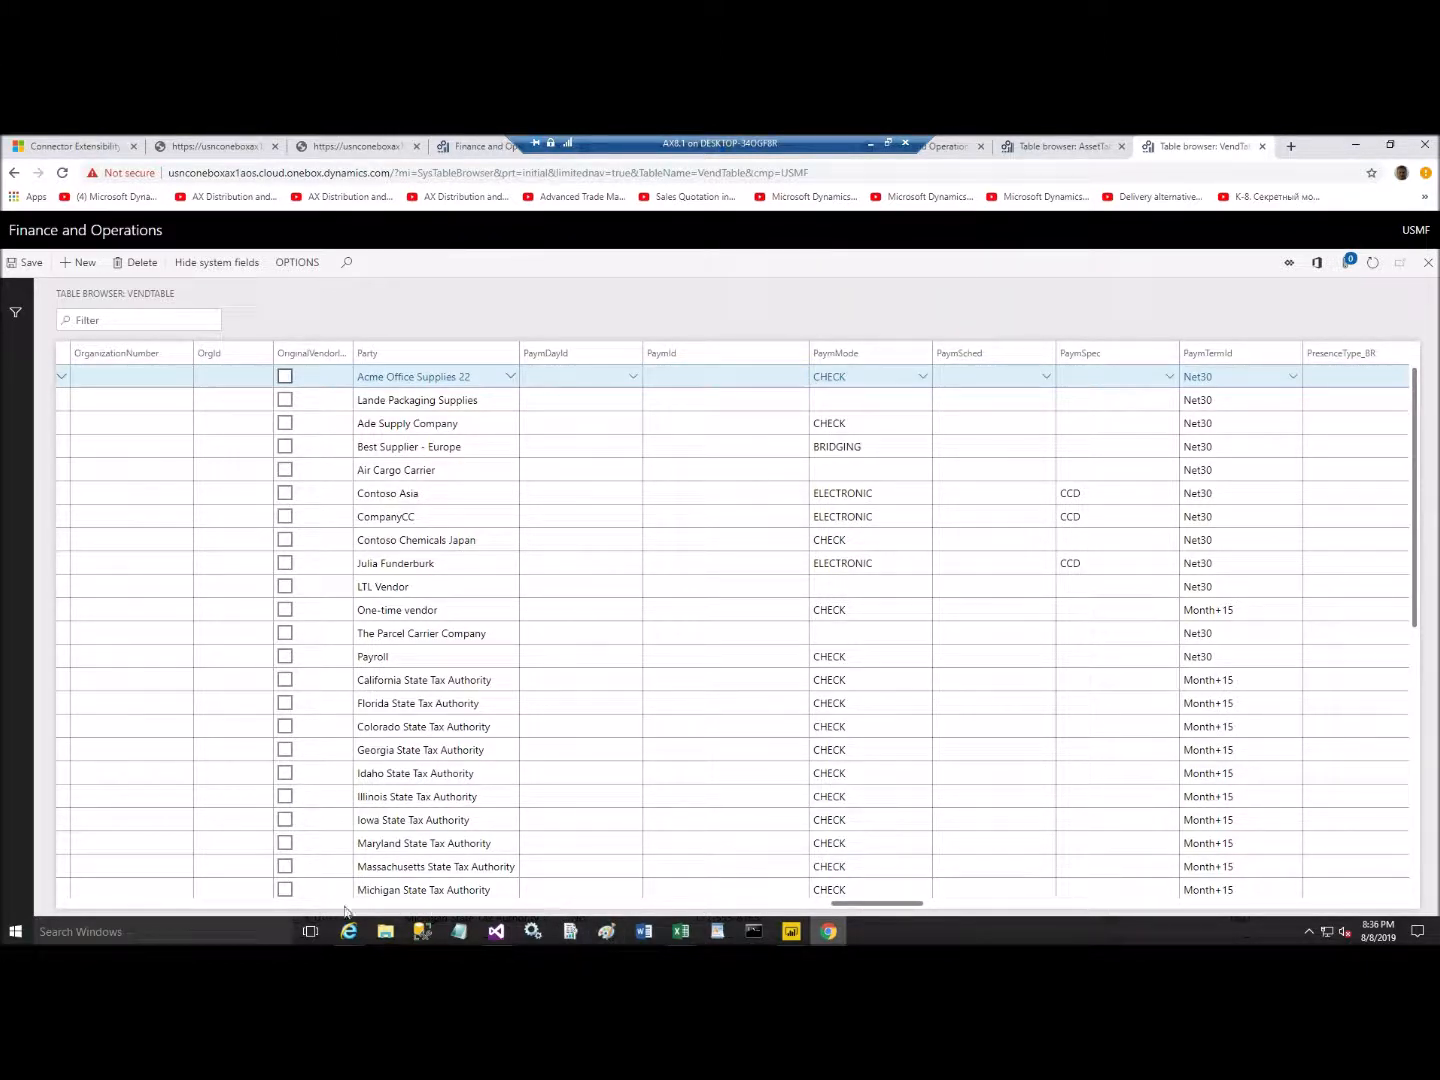
mouse_move(994, 926)
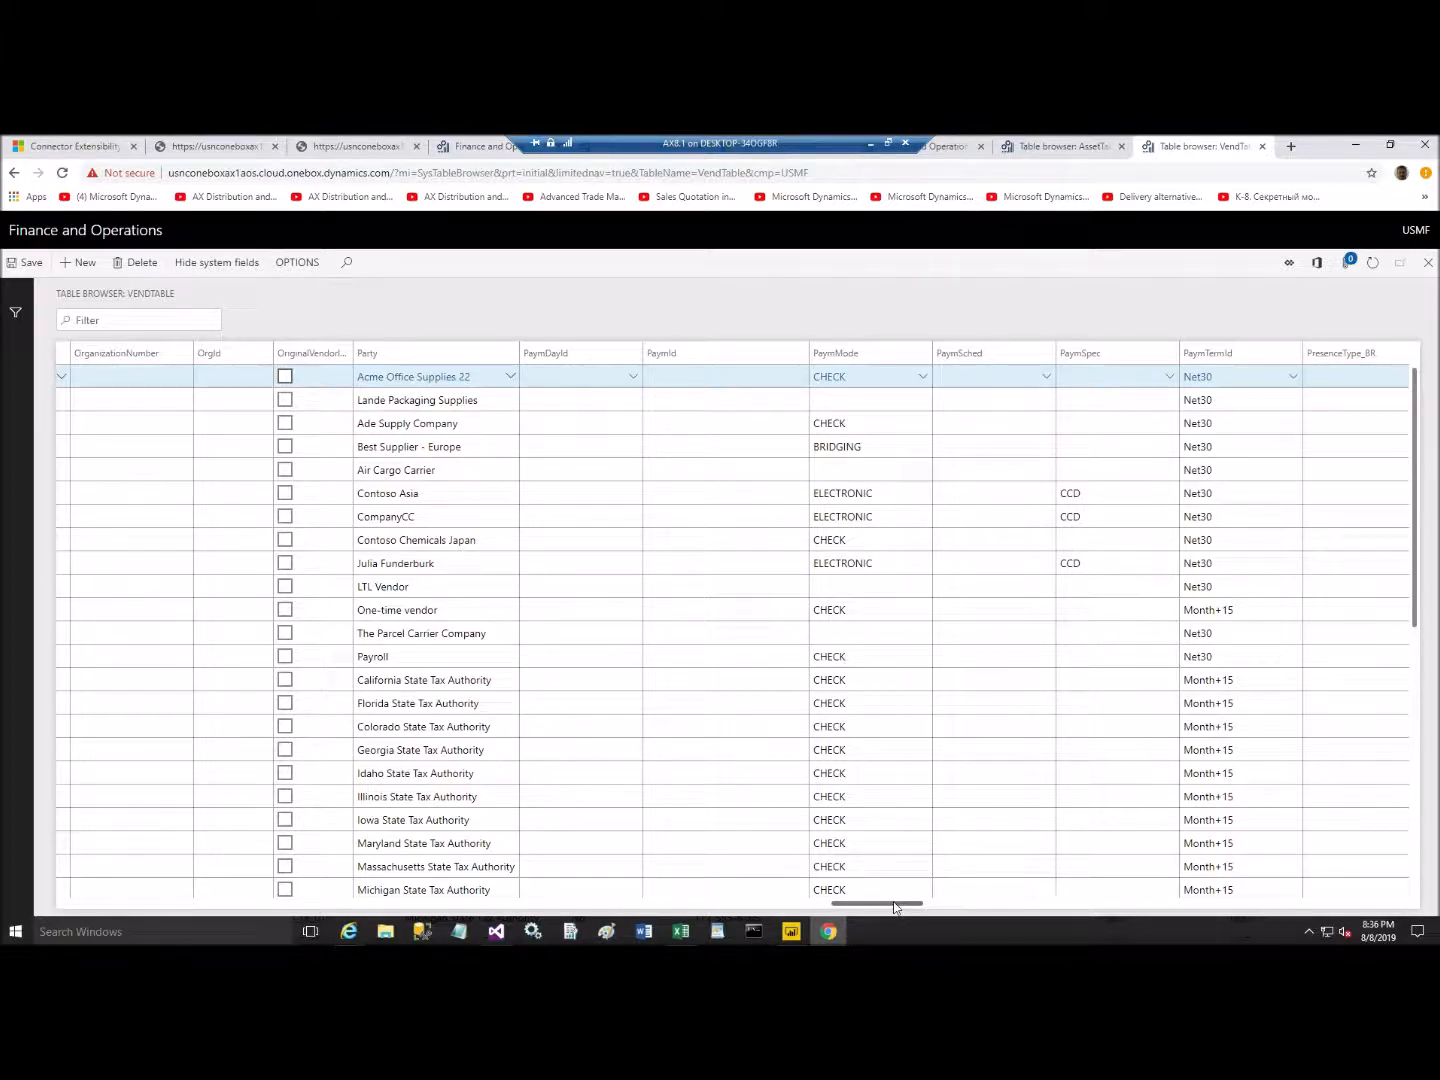
Step: Set vendor 1001's Blocked value to All in the VendTable table browser
scroll("right", 3)
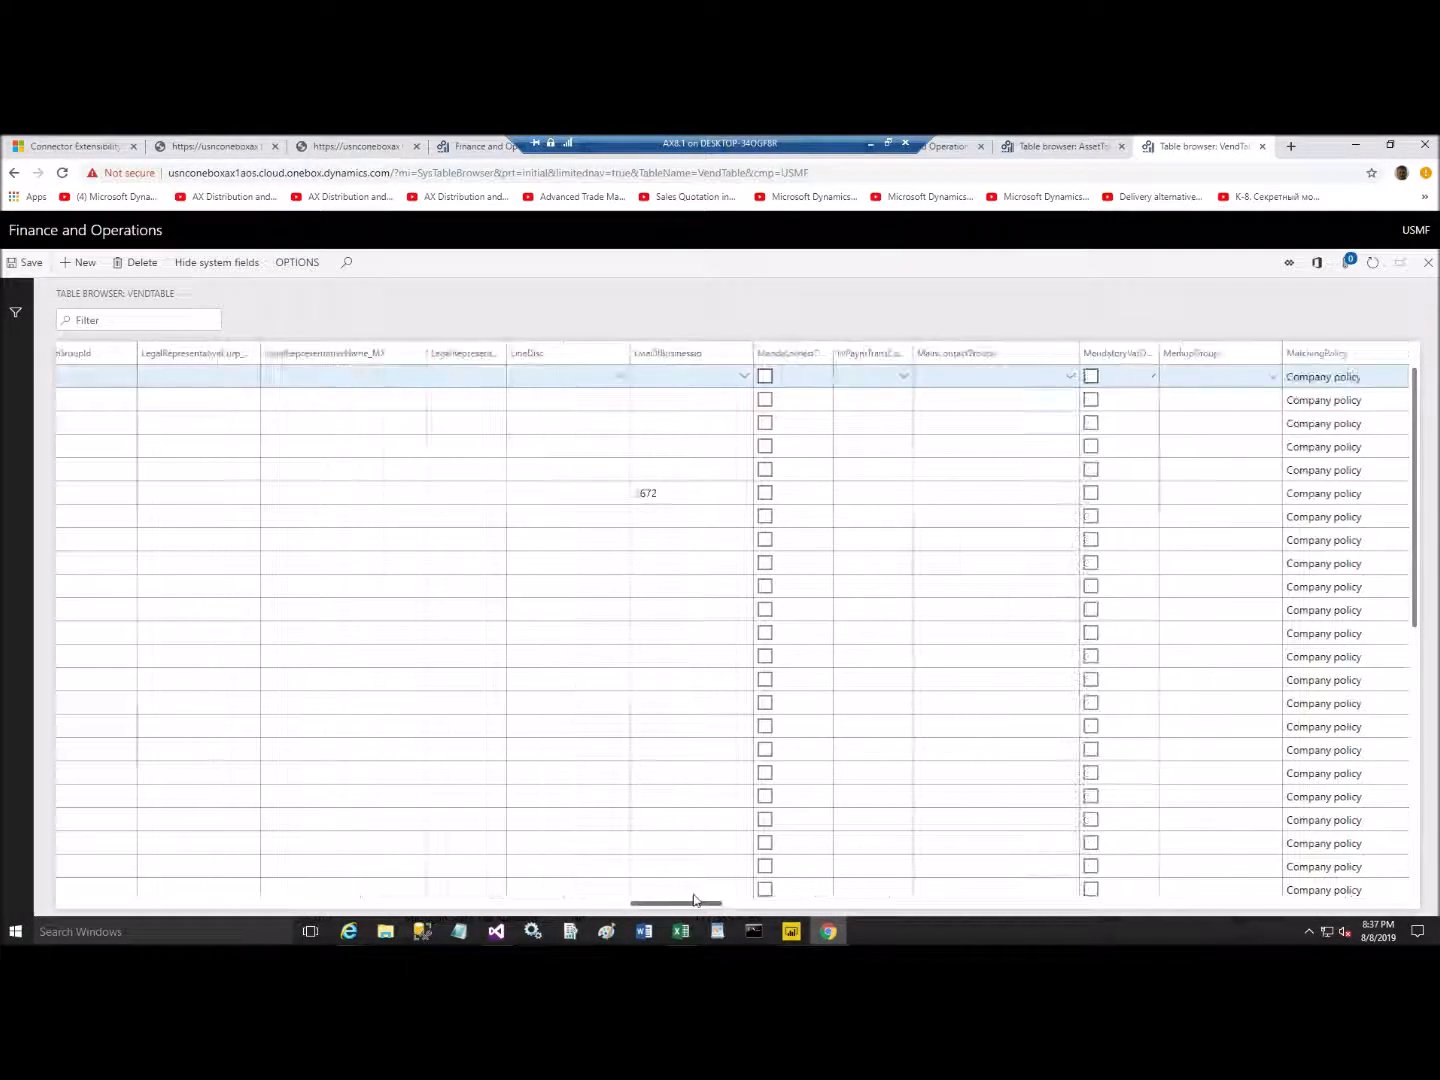
scroll("right", 3)
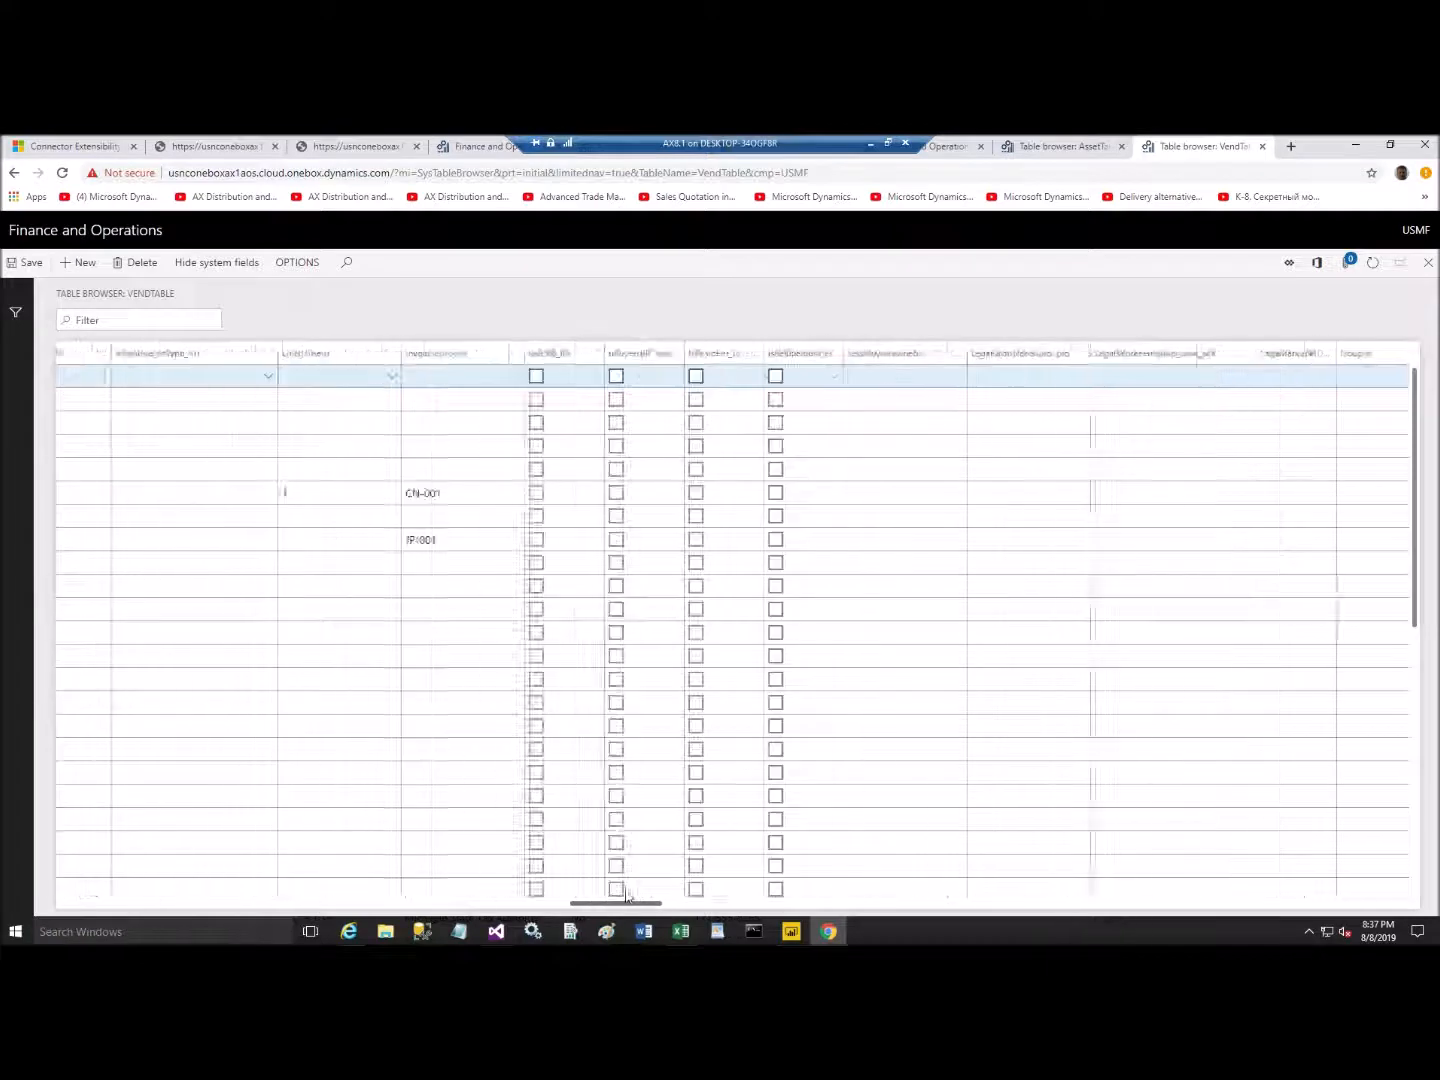
scroll("right", 3)
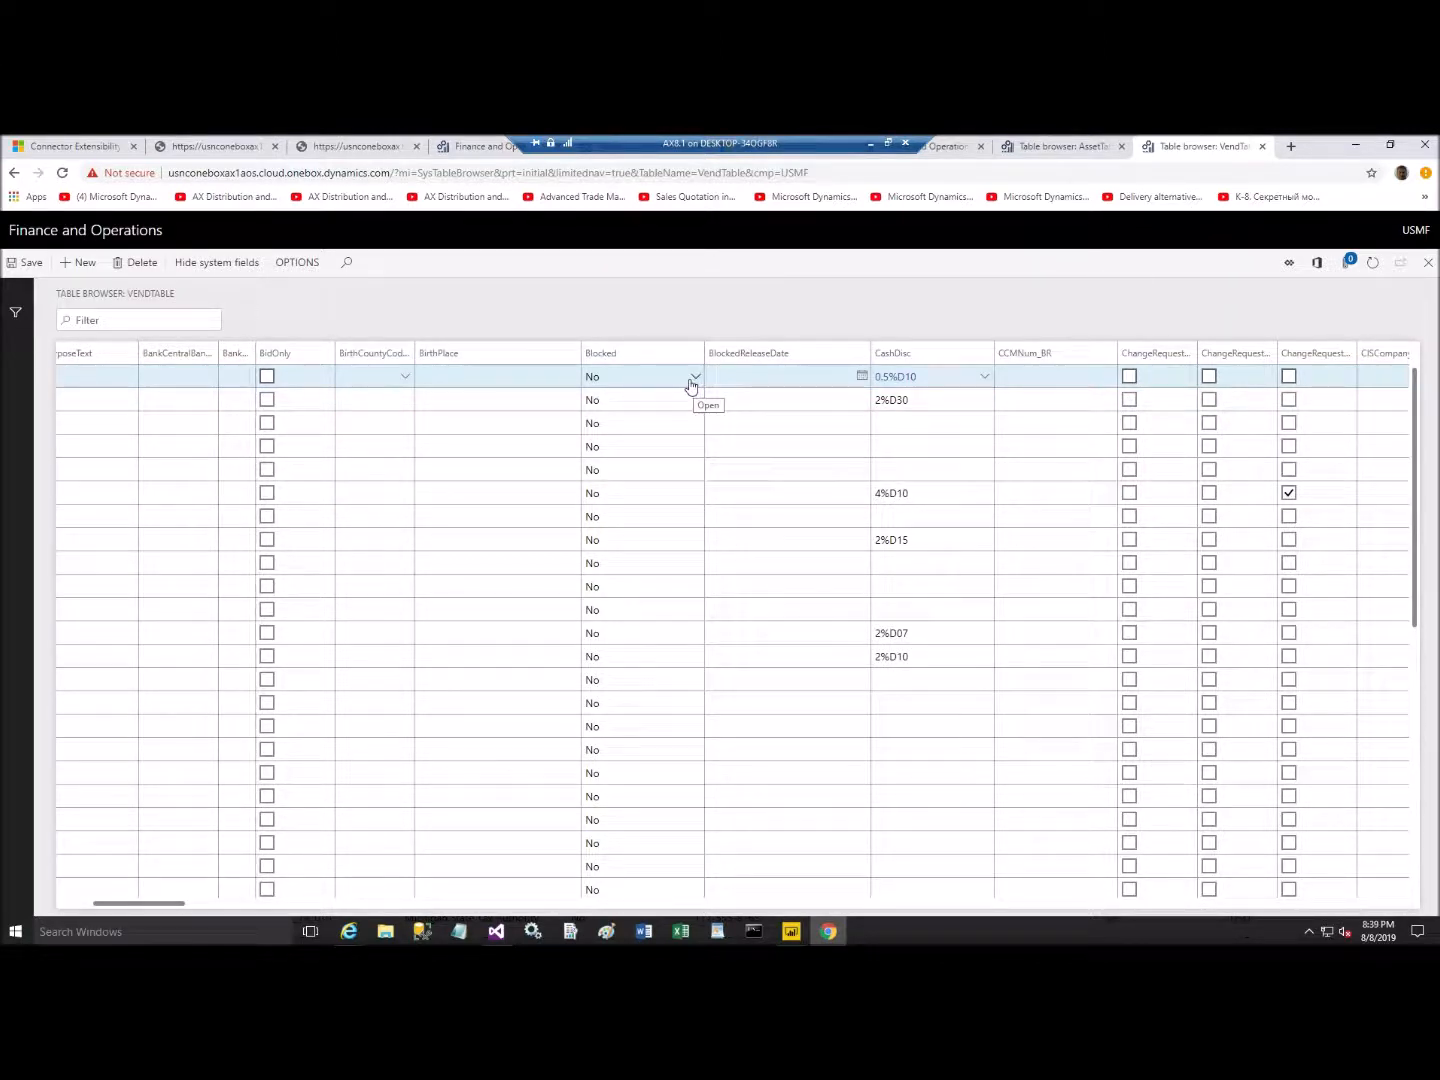
left_click(694, 376)
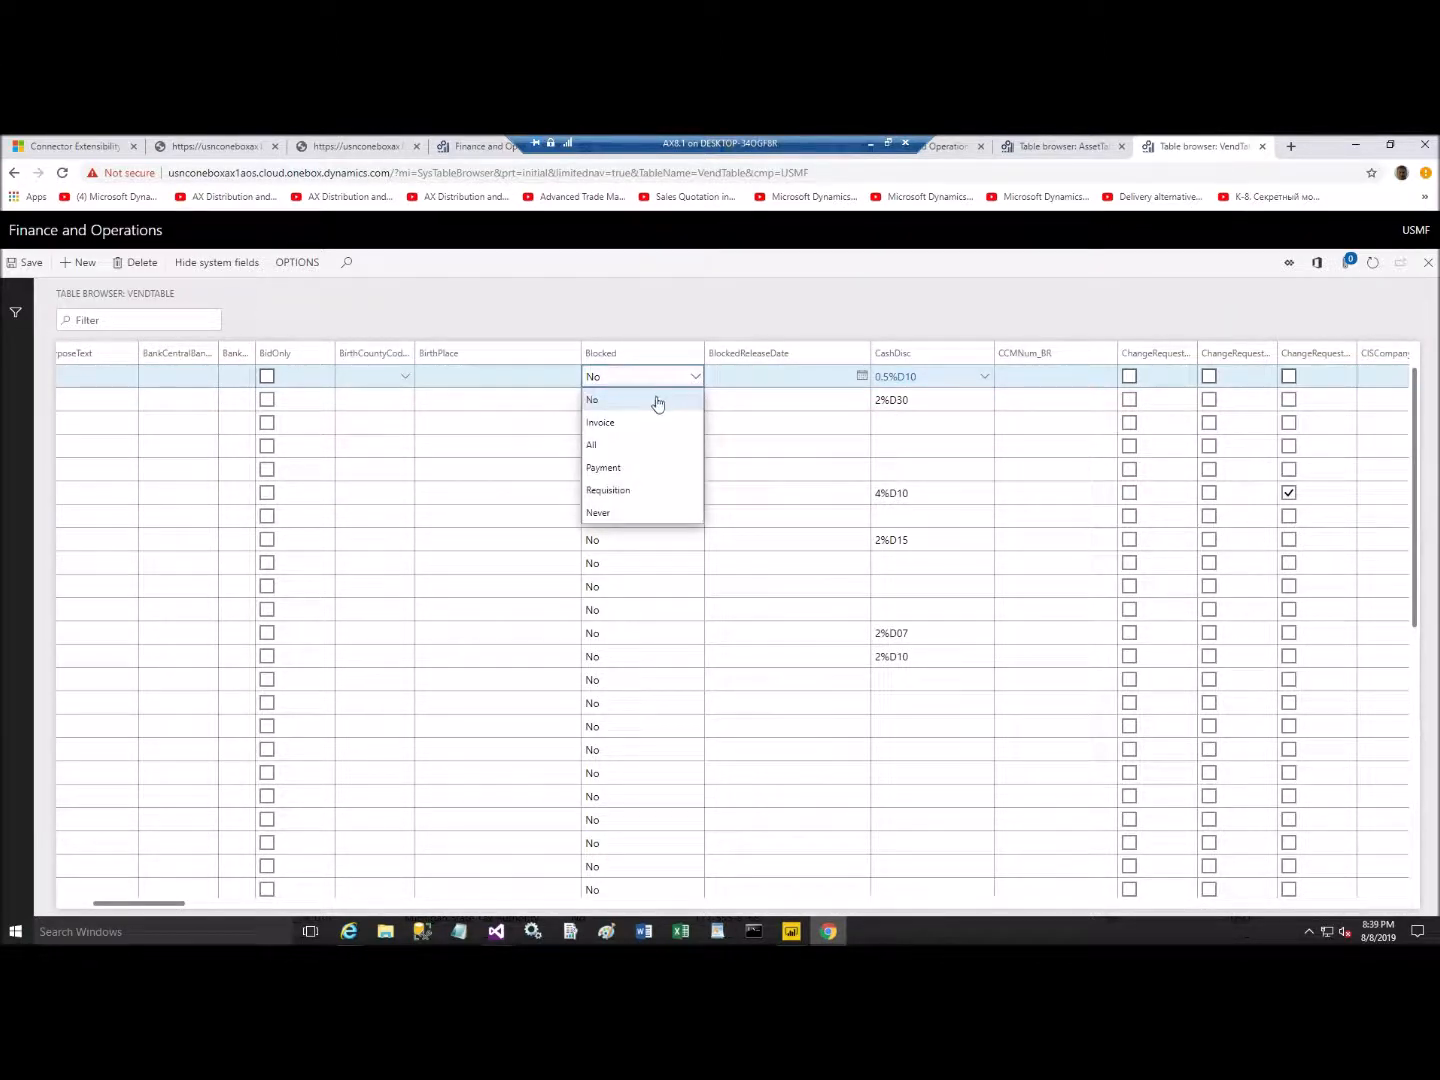
mouse_move(604, 440)
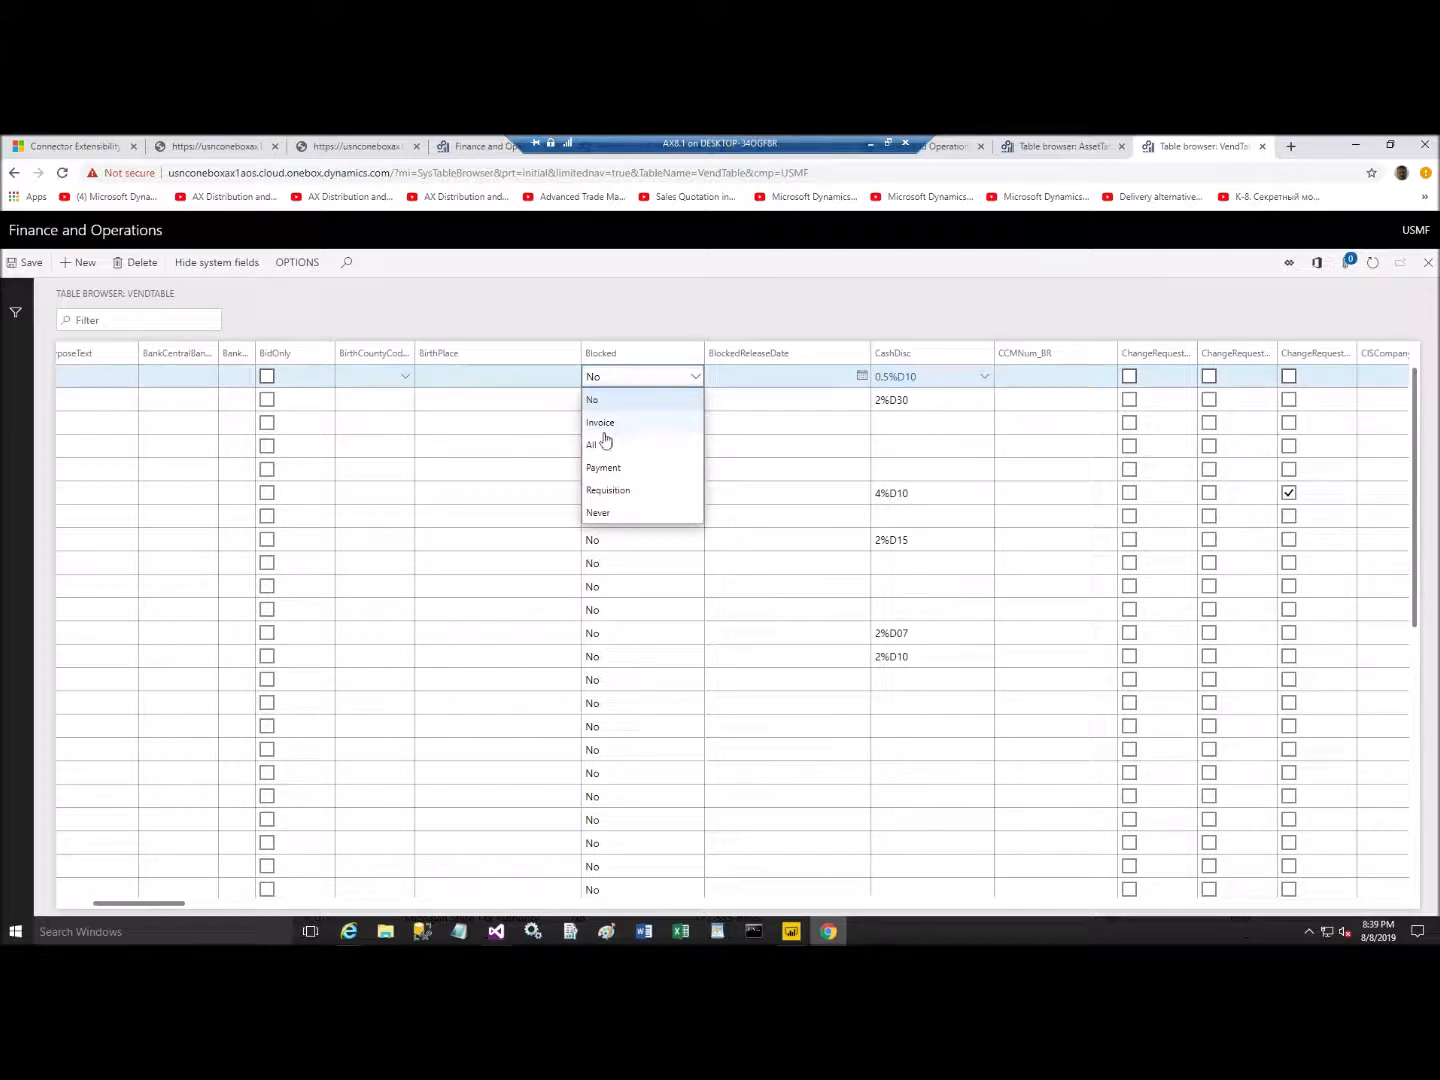
left_click(594, 444)
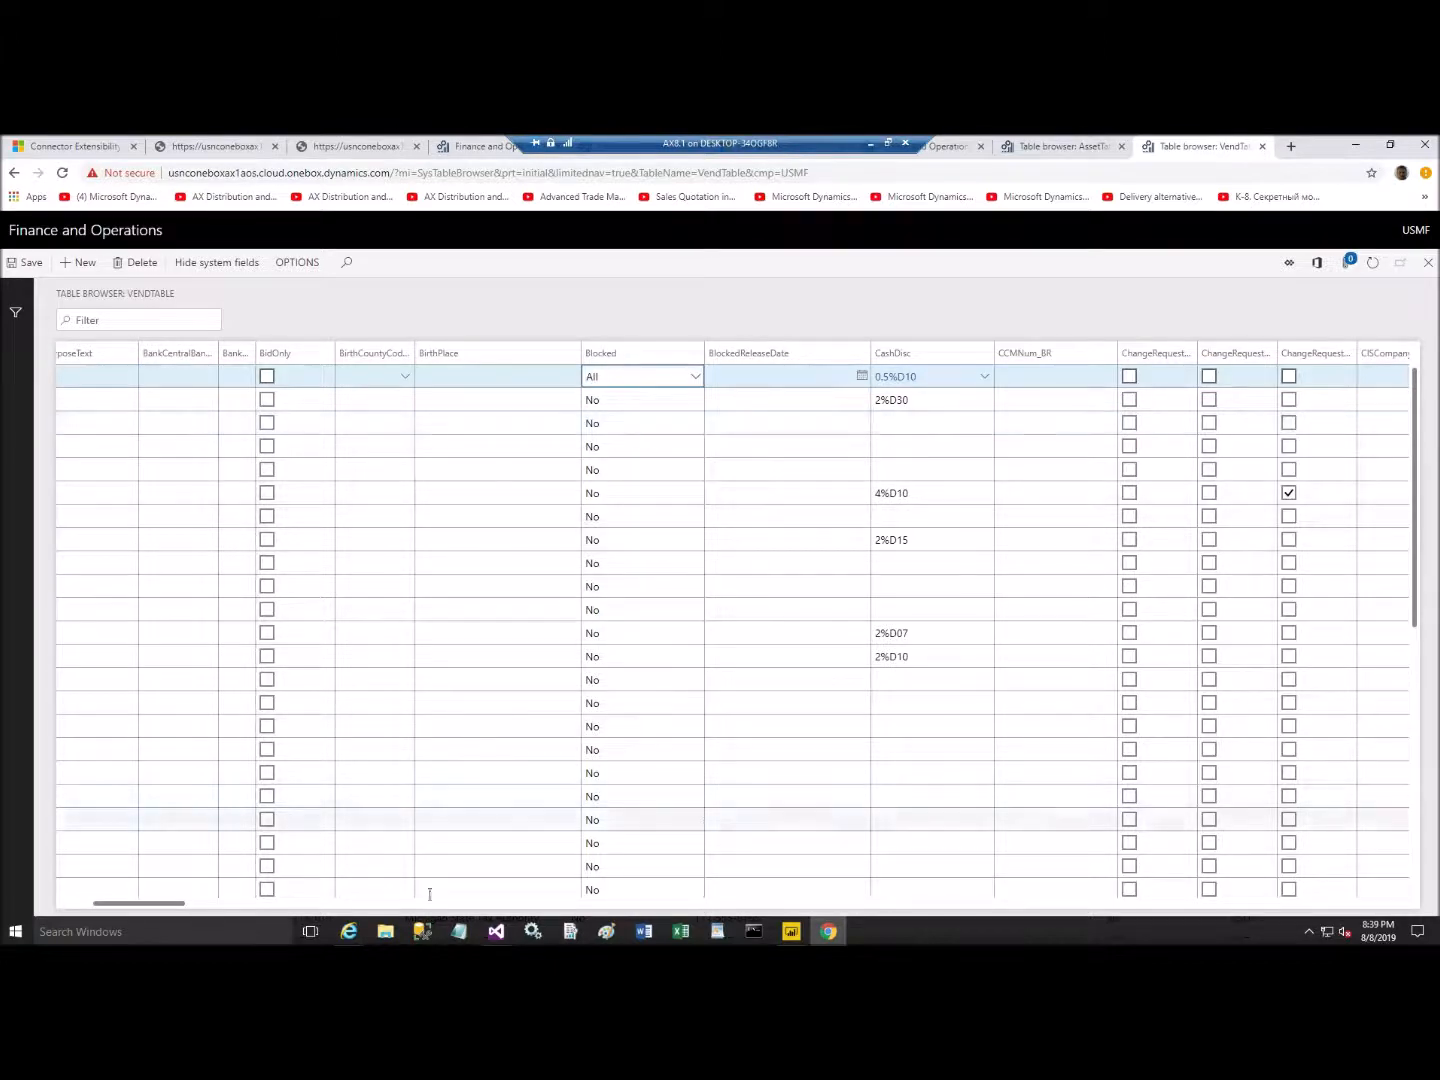
mouse_move(348, 932)
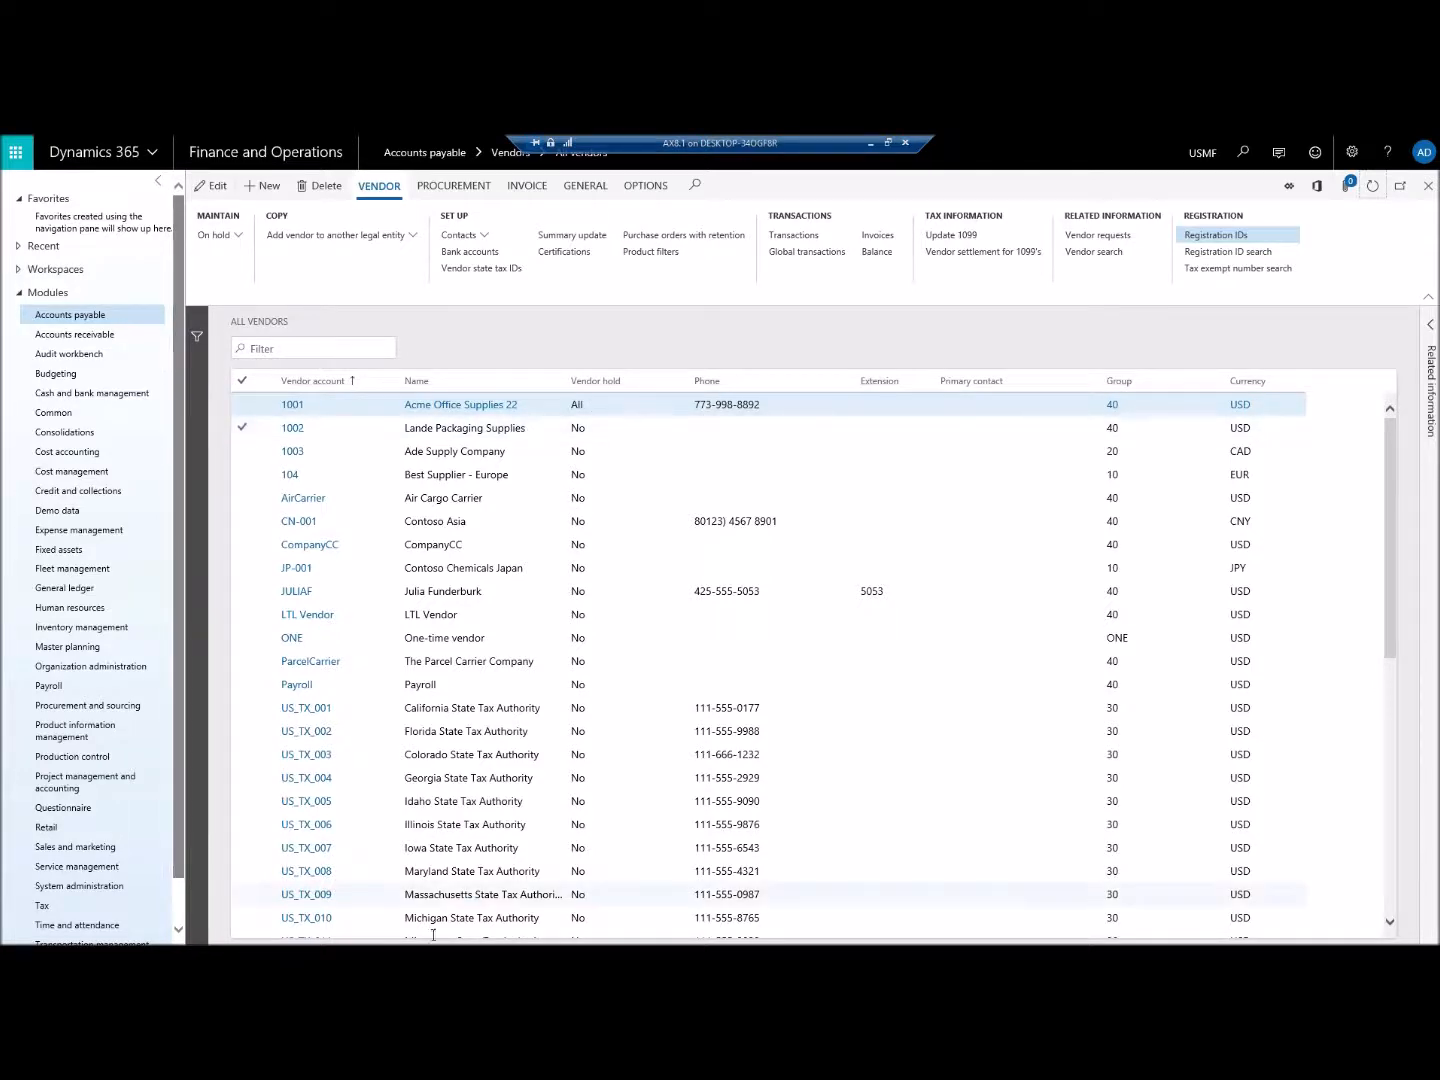
Step: Return to the VendTable table browser and show its Filters pane with the AccountNum condition
key("alt+tab")
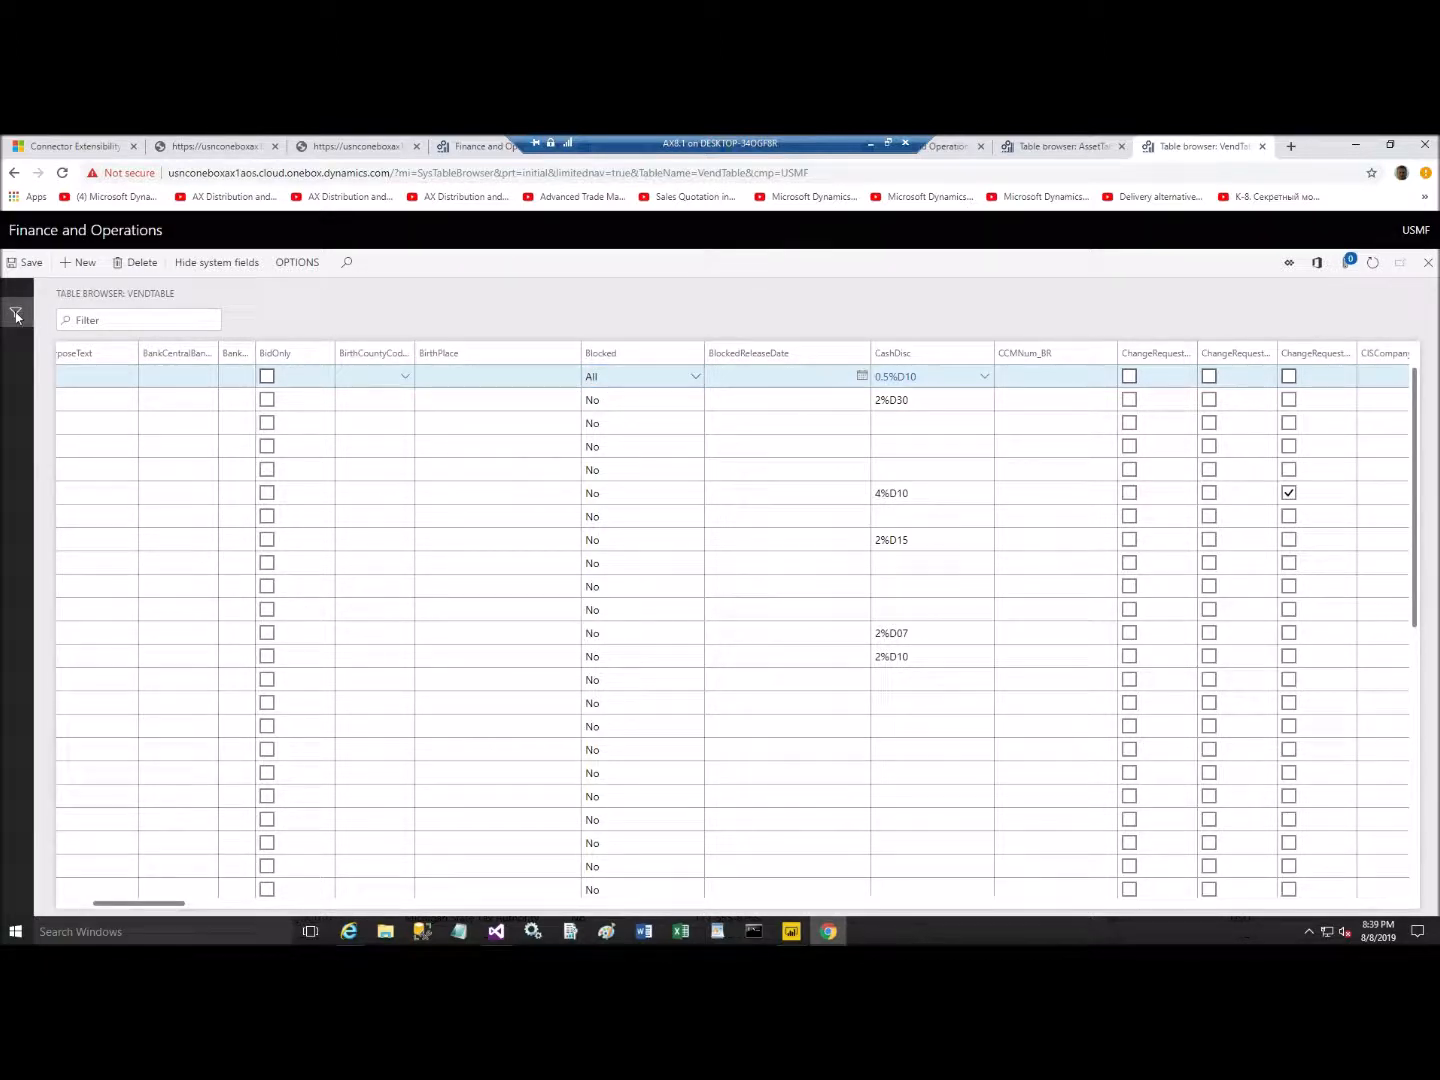
left_click(16, 314)
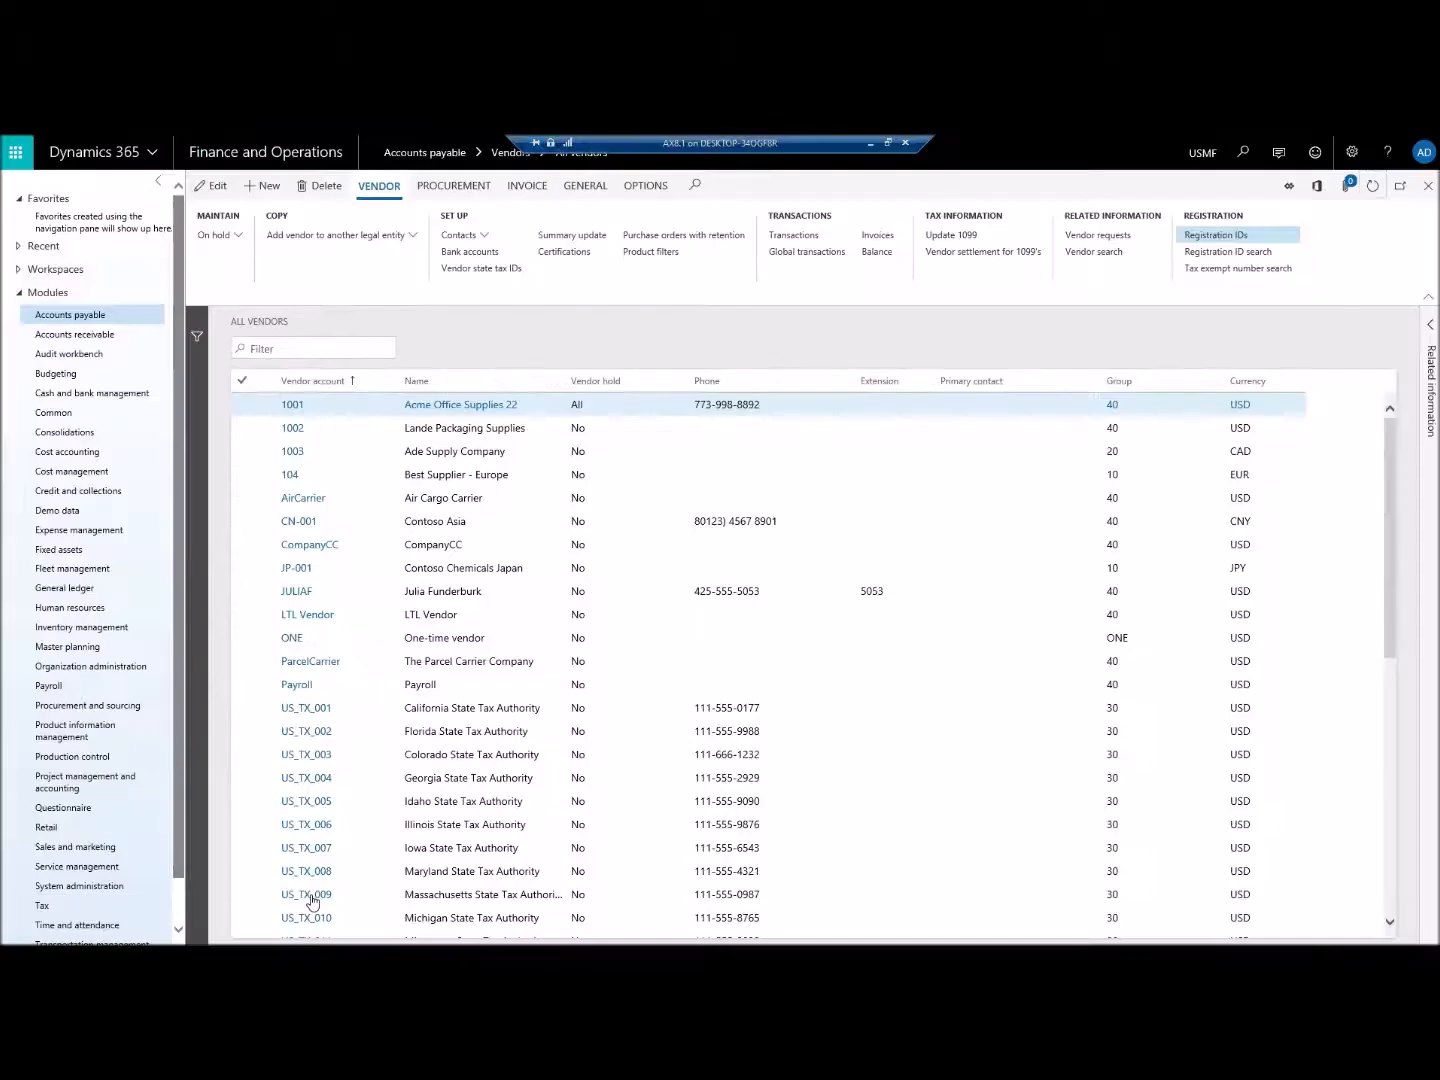
left_click(244, 894)
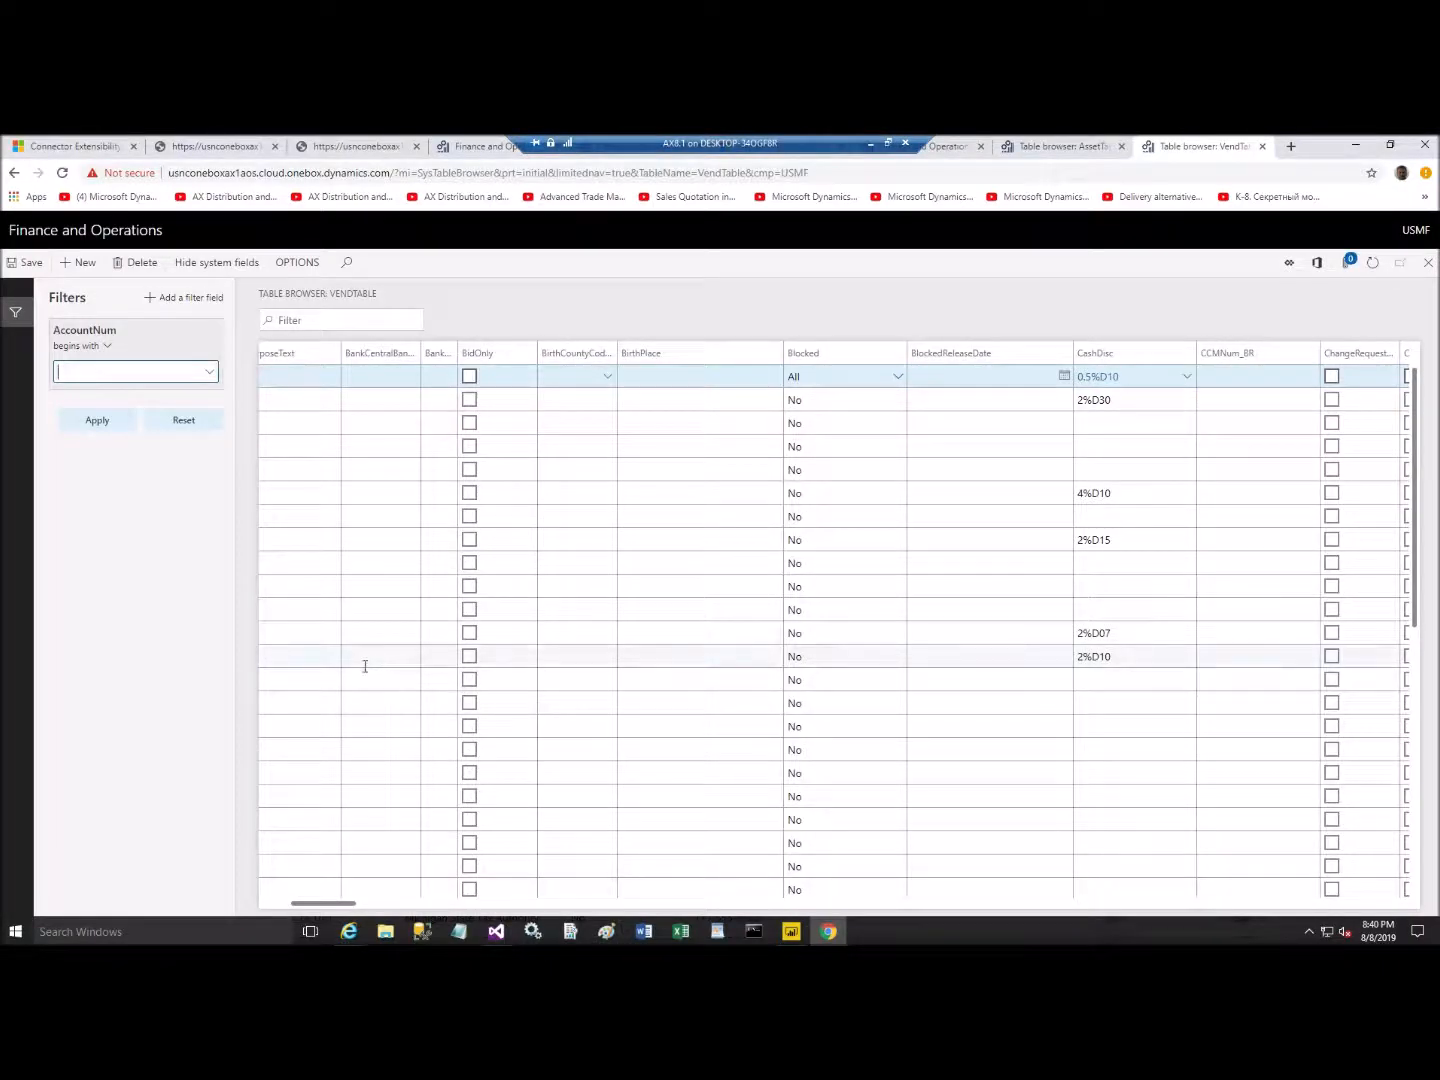
Step: Filter VendTable on AccountNum is exactly 1001 so only that vendor record shows
left_click(82, 344)
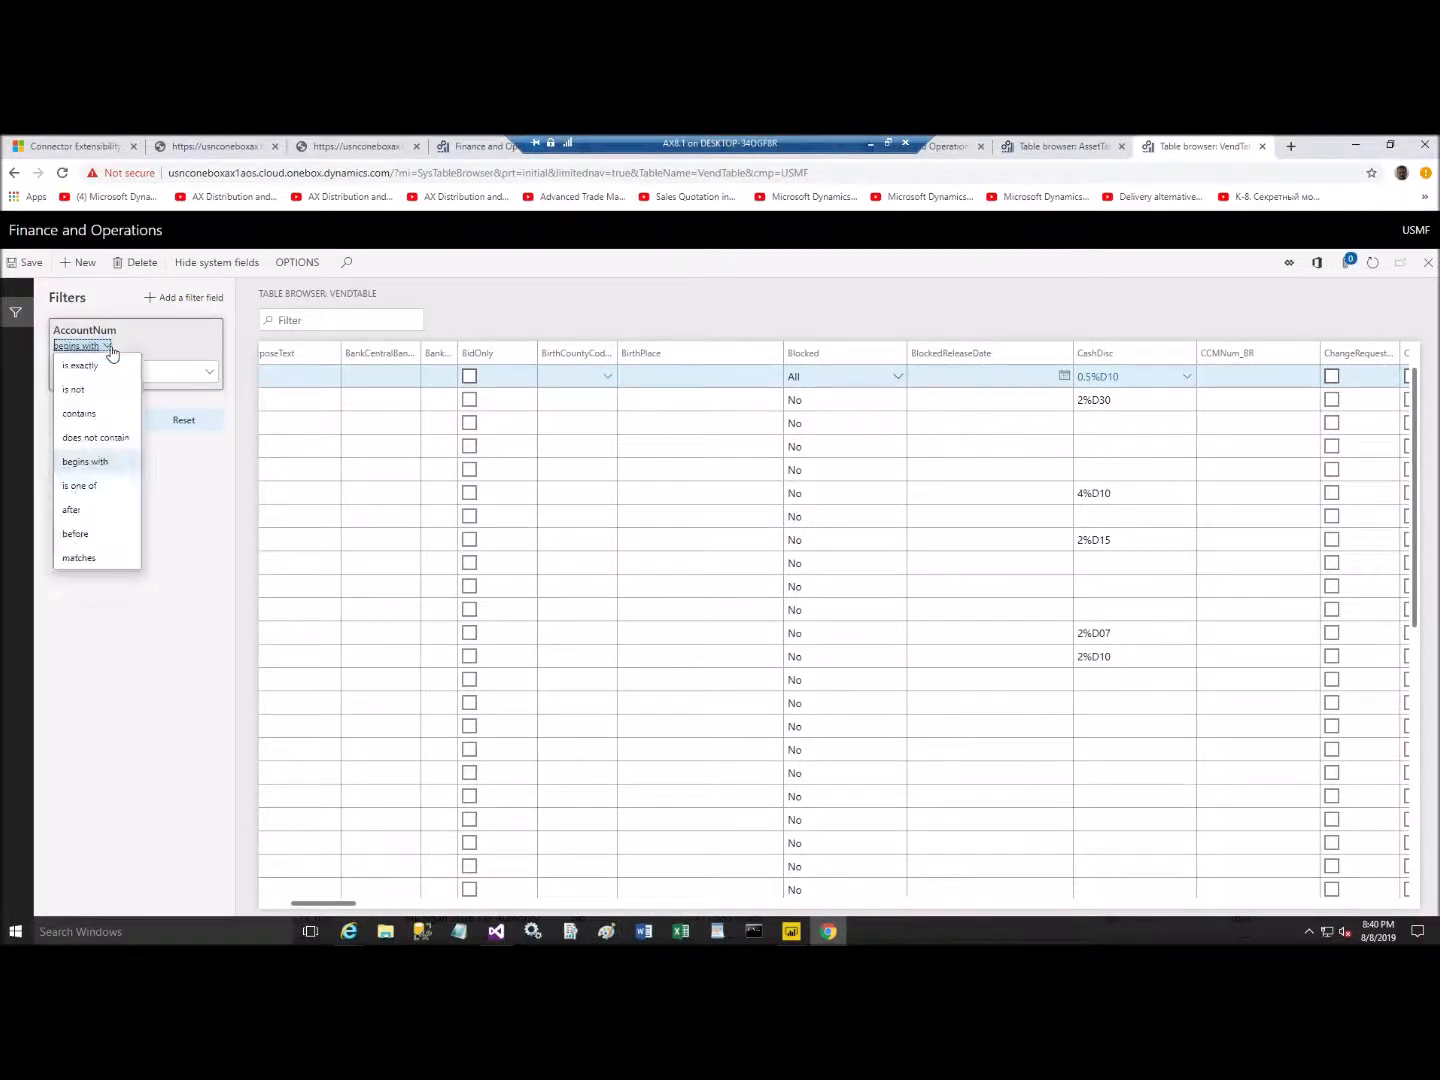
left_click(80, 364)
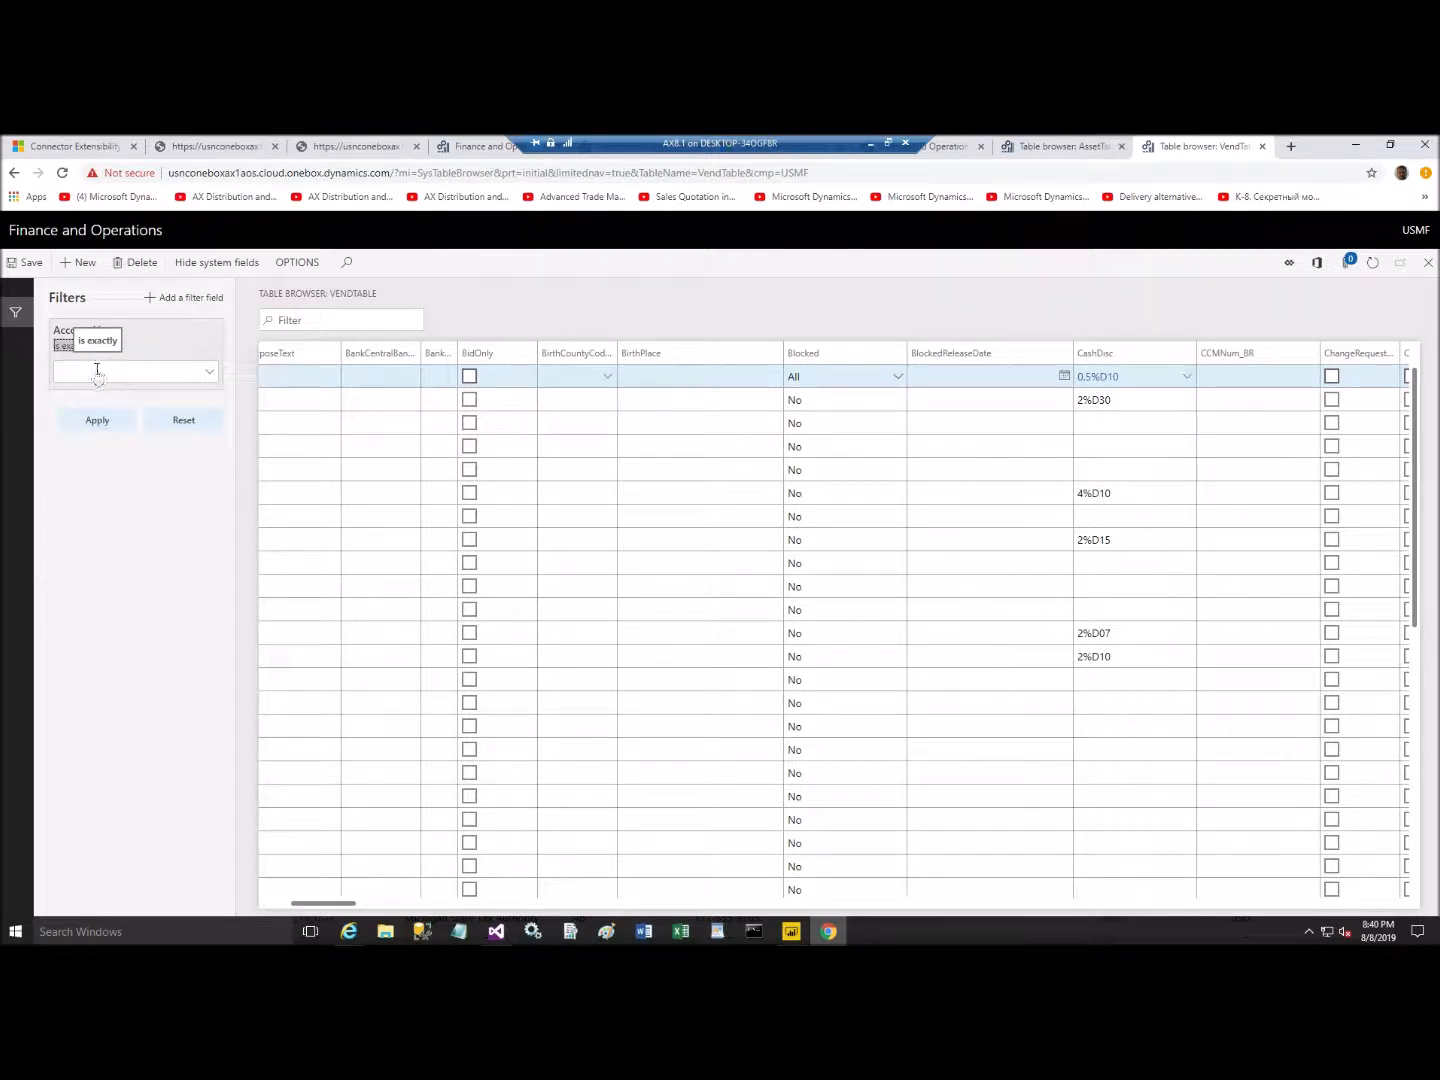
type("1")
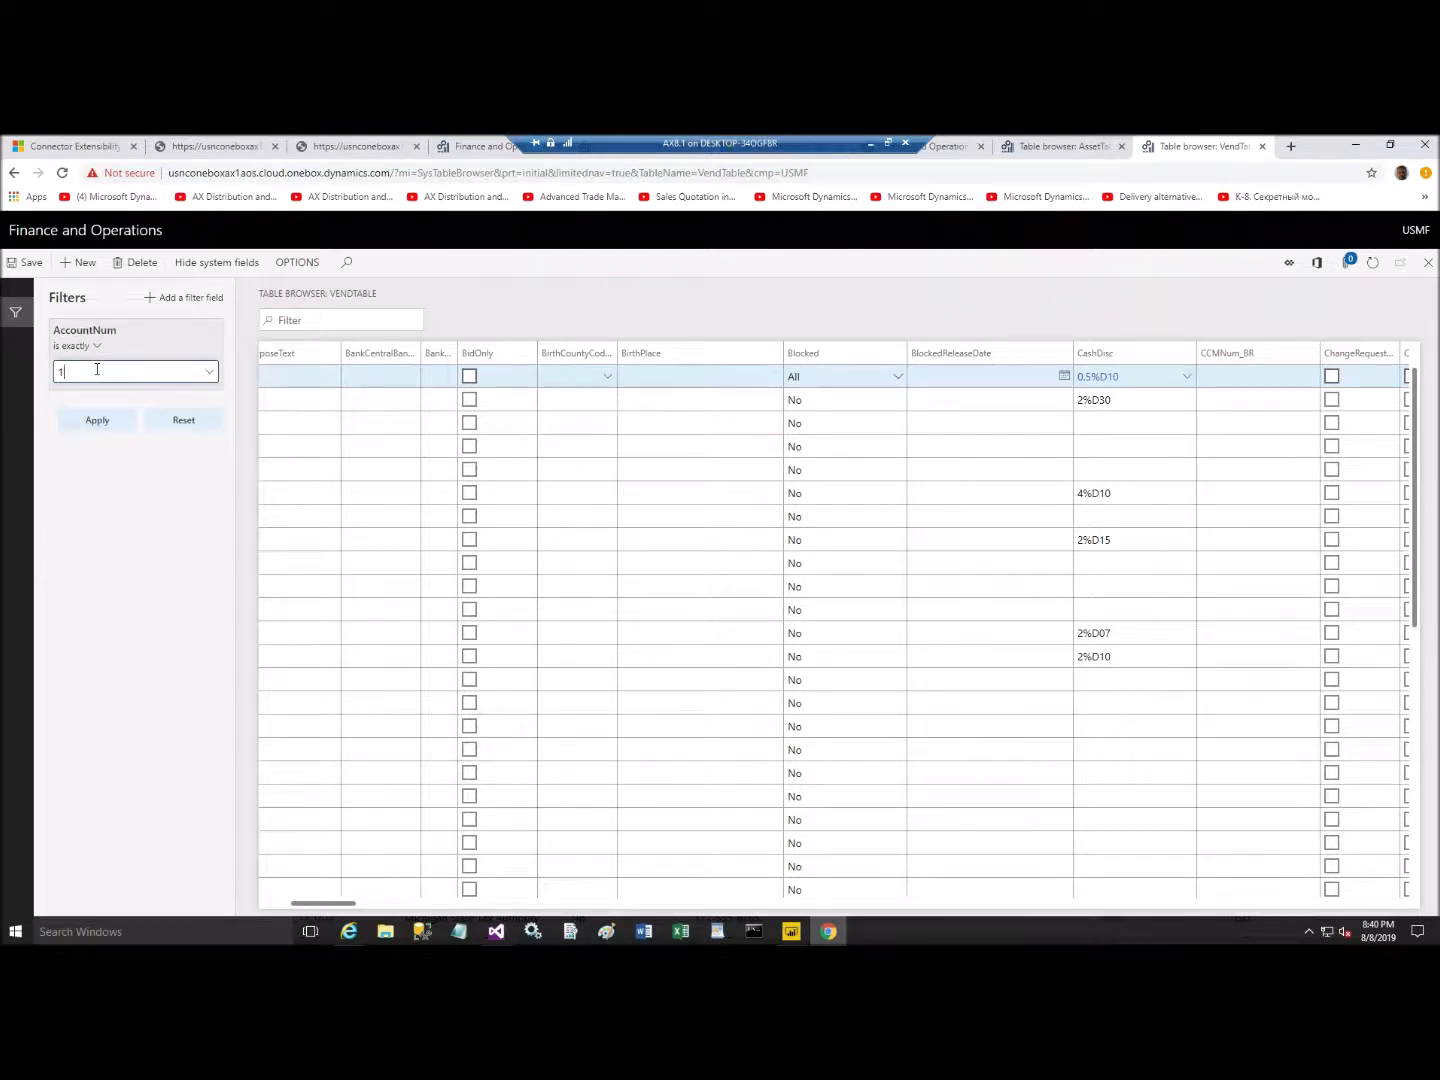
type("001")
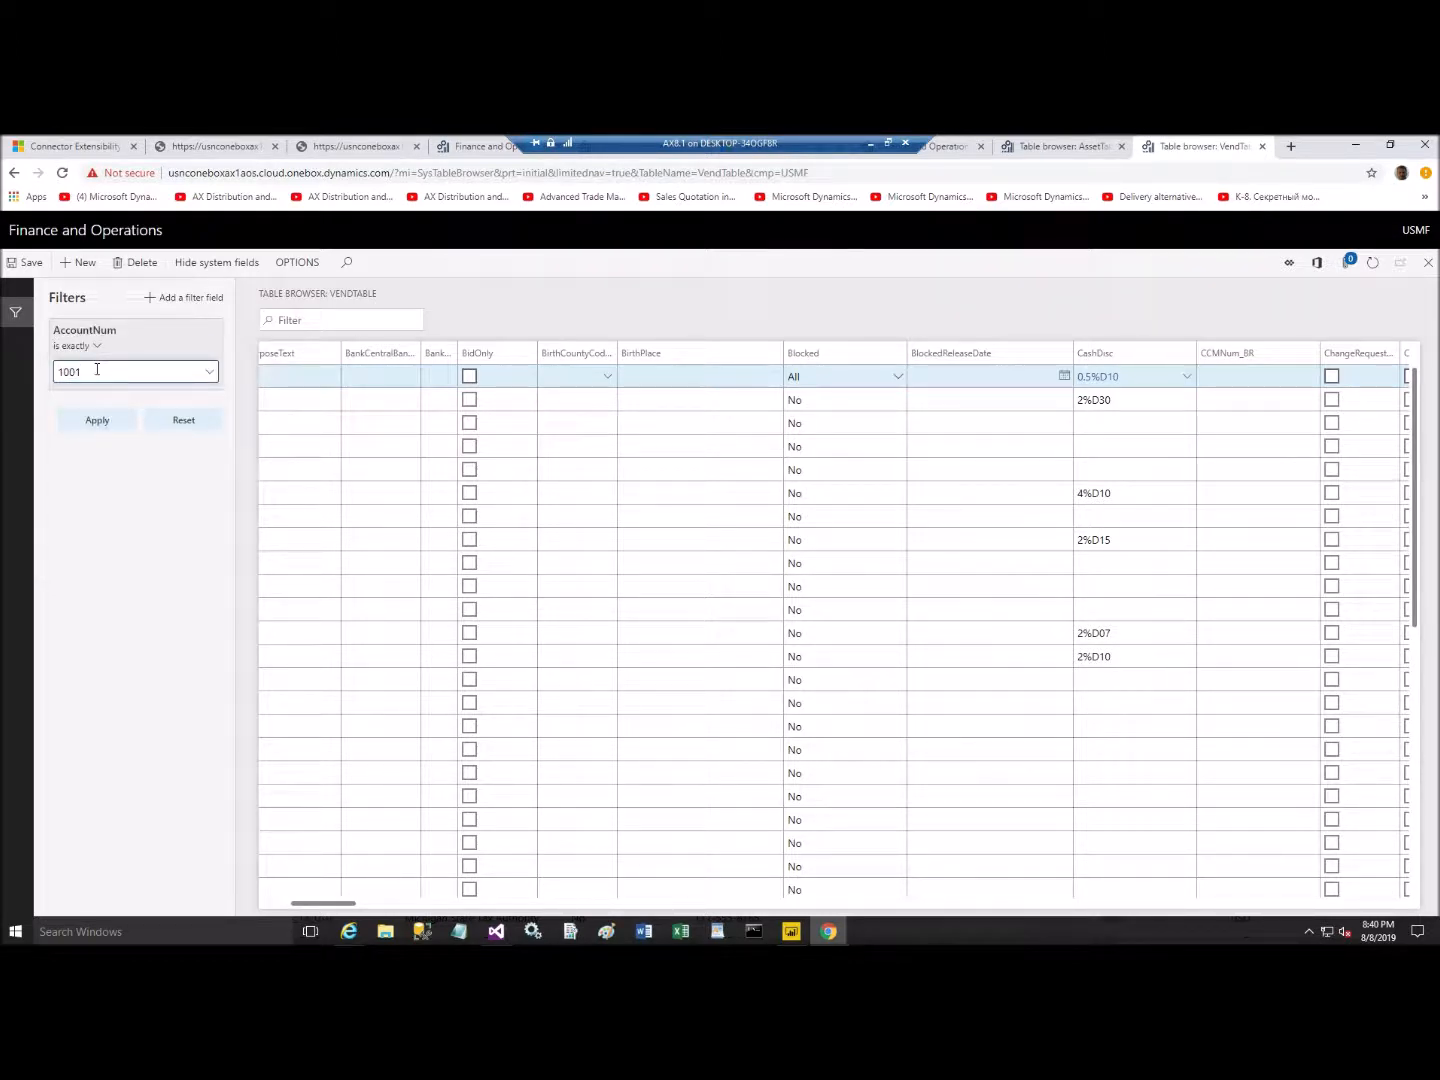
left_click(96, 420)
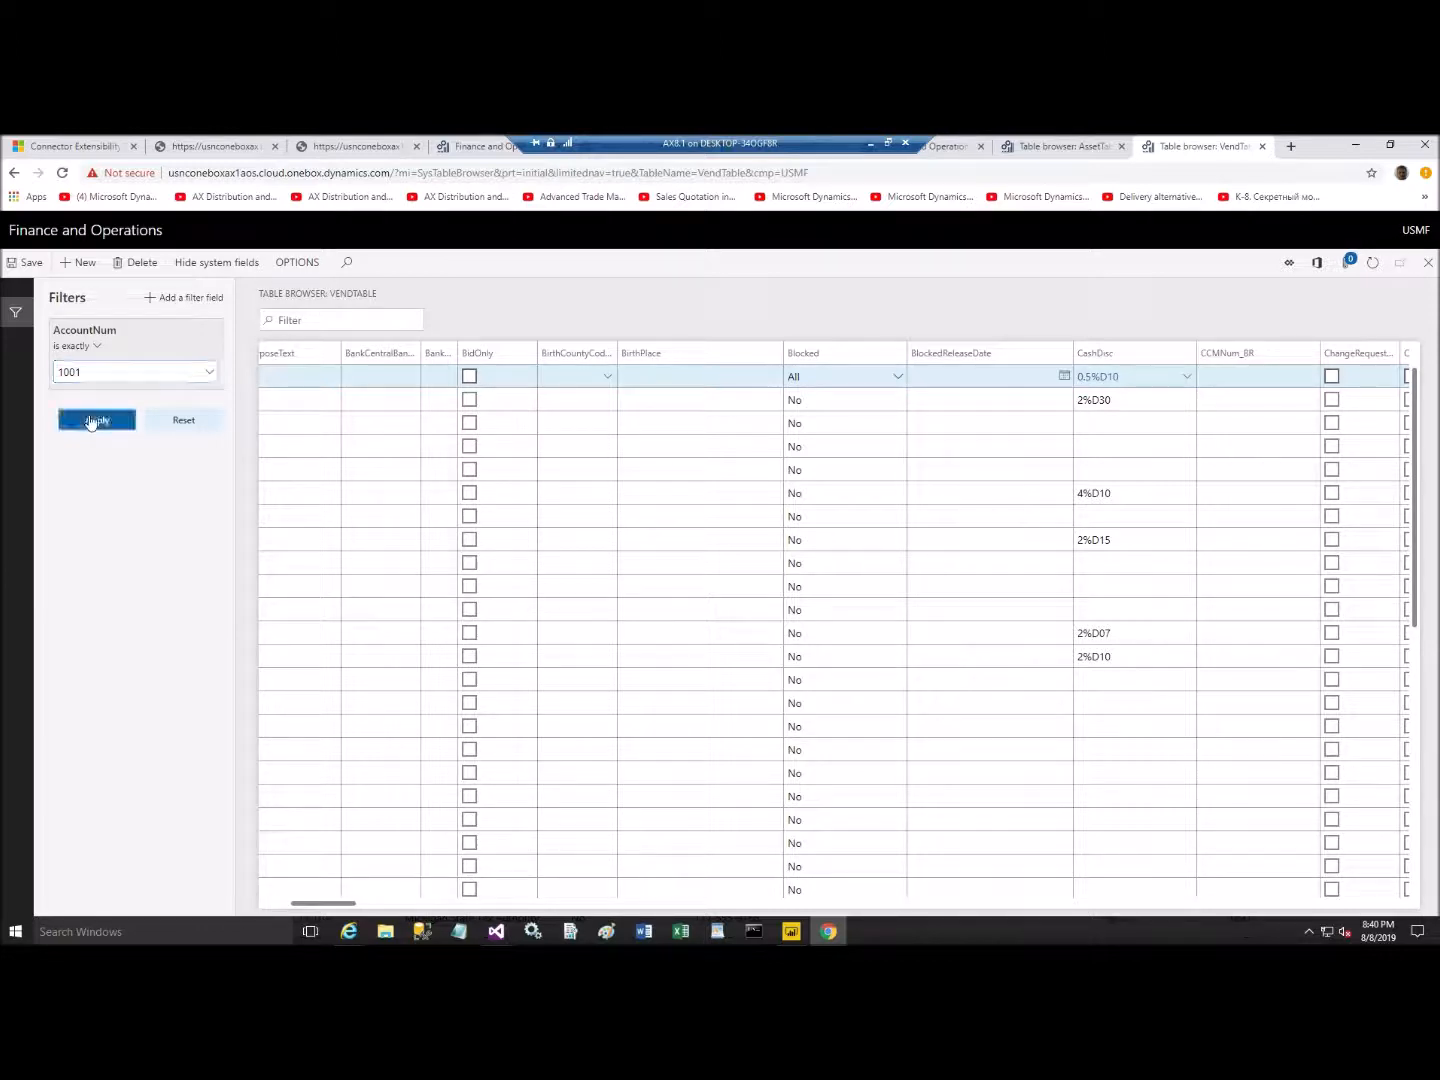
left_click(96, 420)
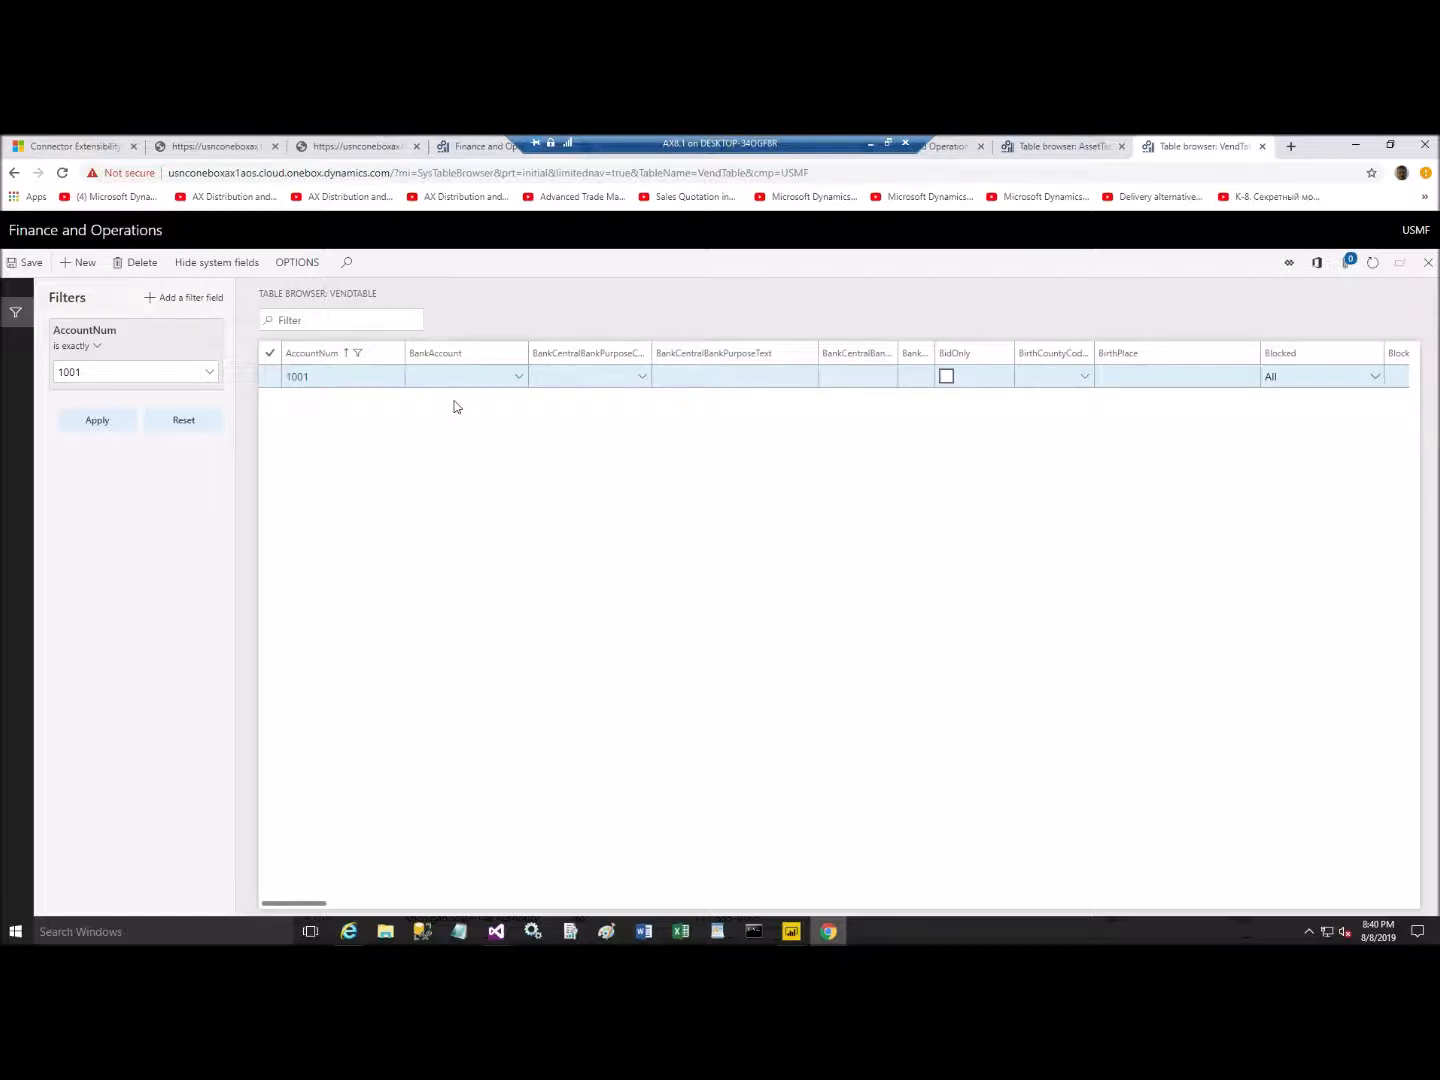
Step: Set vendor 1001's Blocked value to No in the table browser
left_click(296, 376)
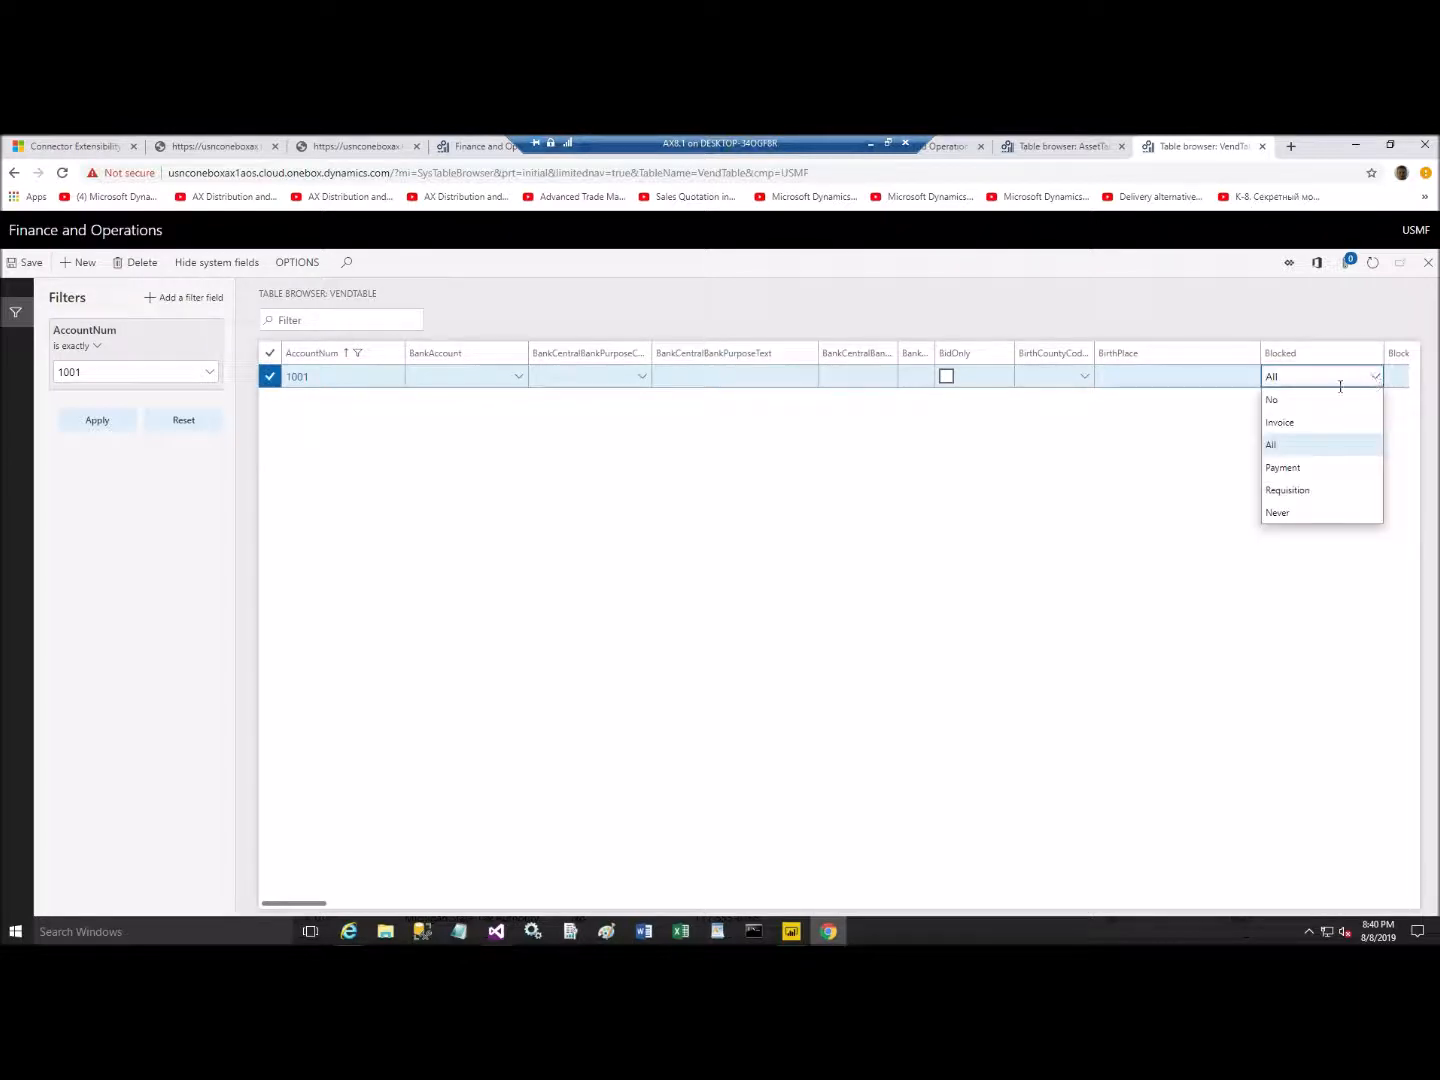
left_click(1272, 400)
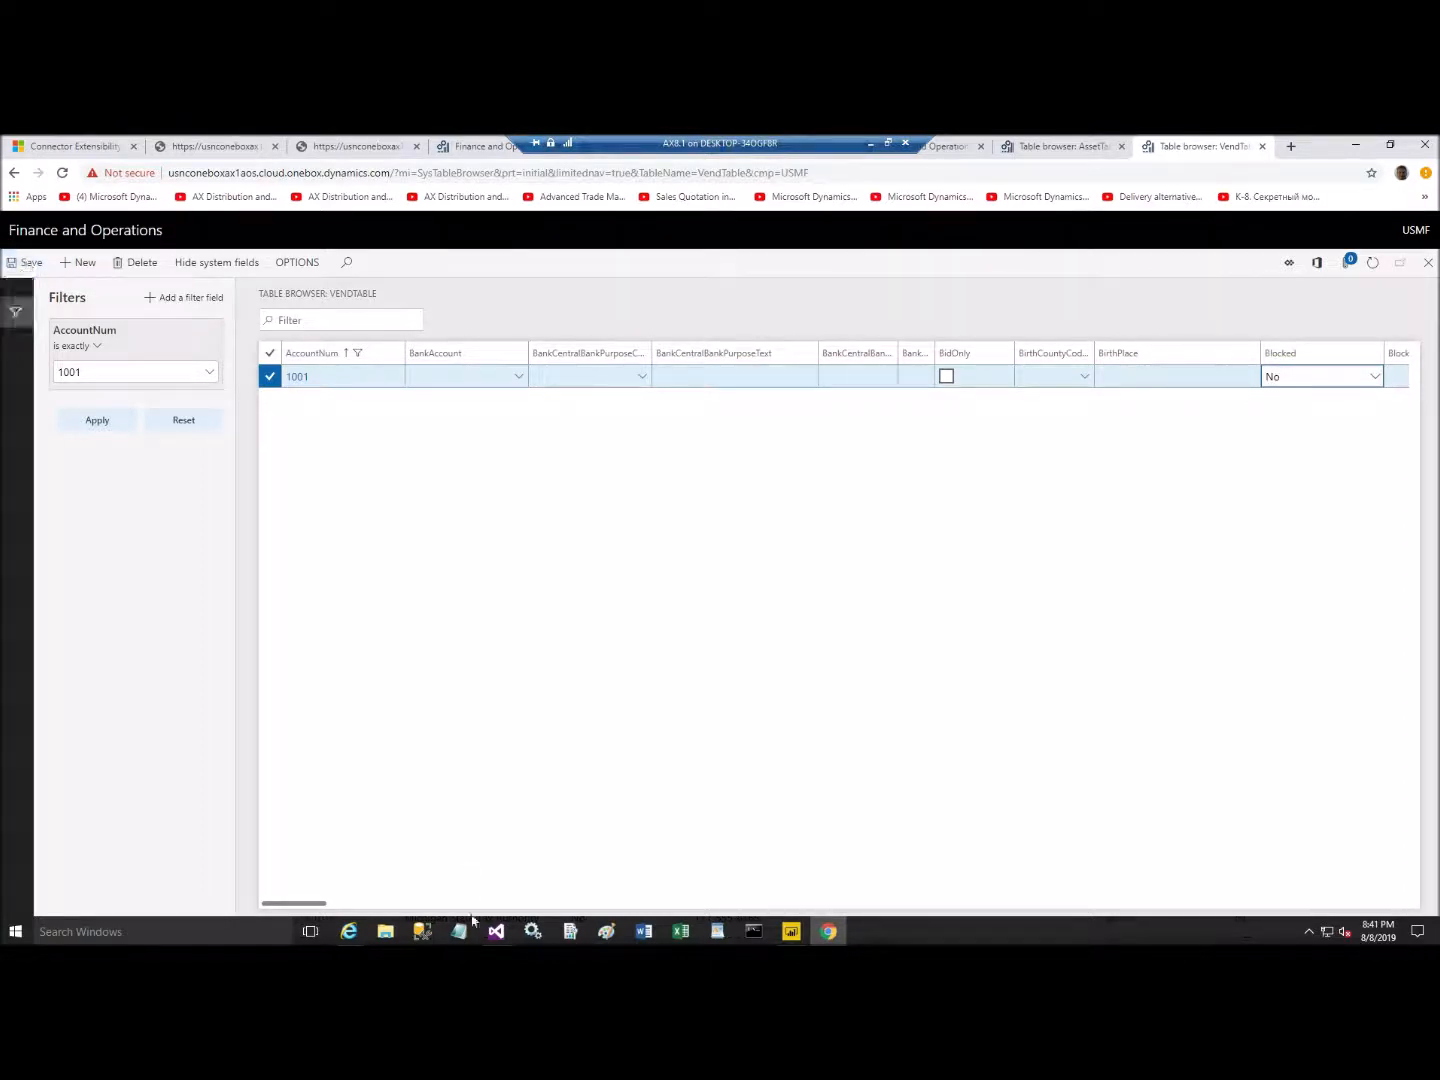
mouse_move(348, 932)
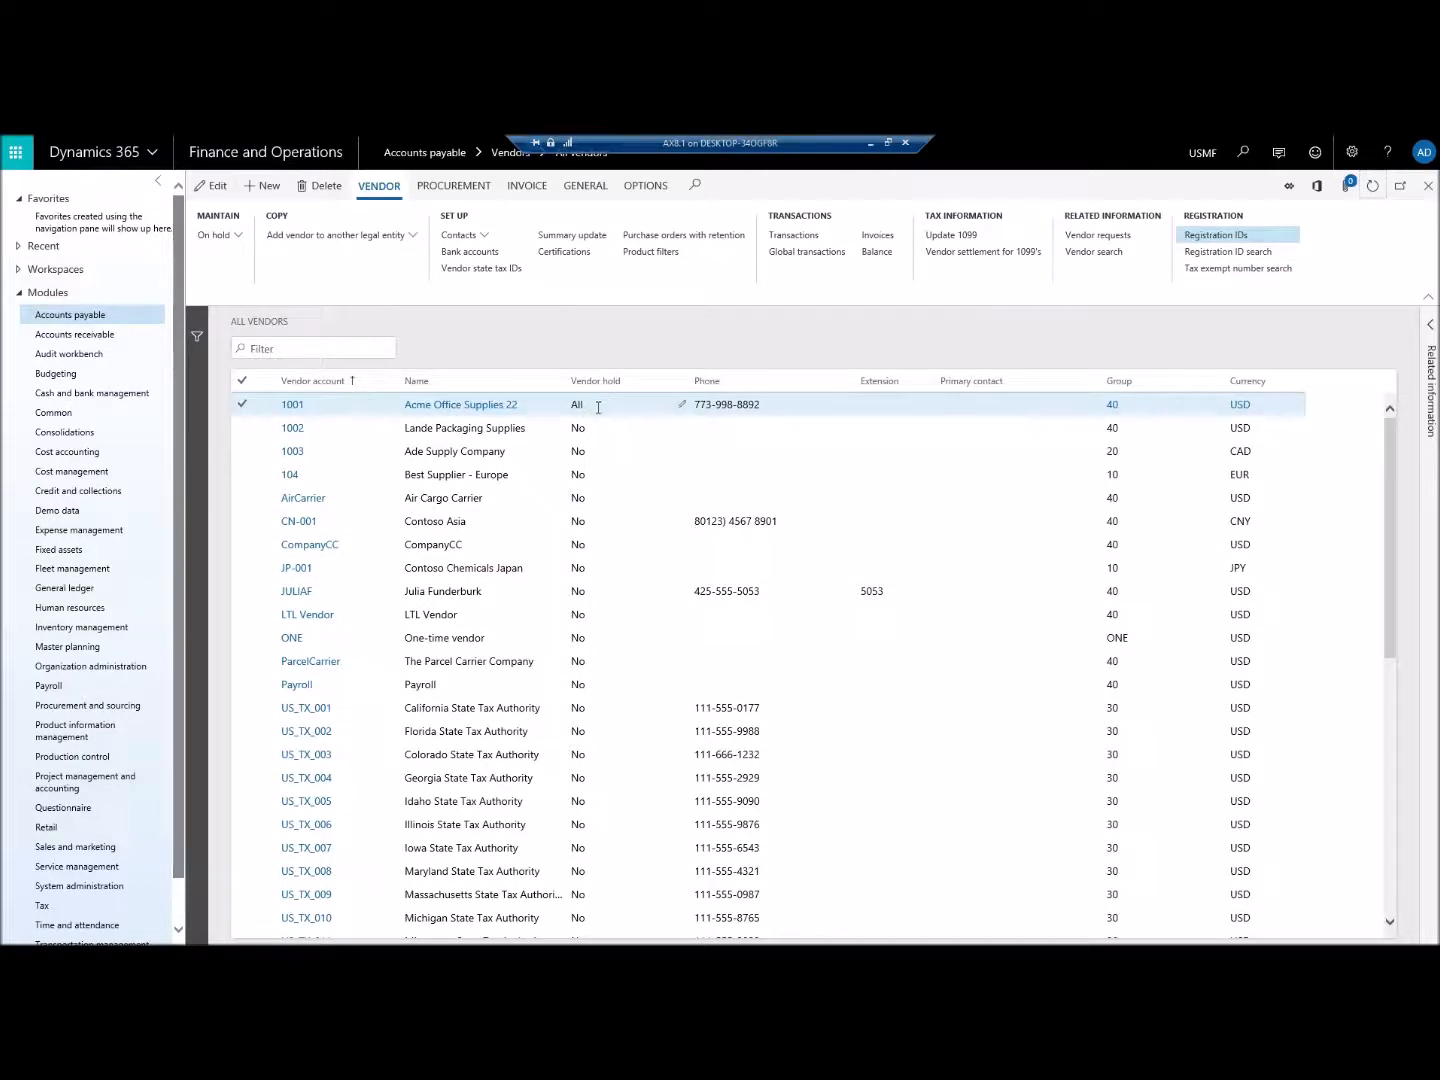
mouse_move(1372, 186)
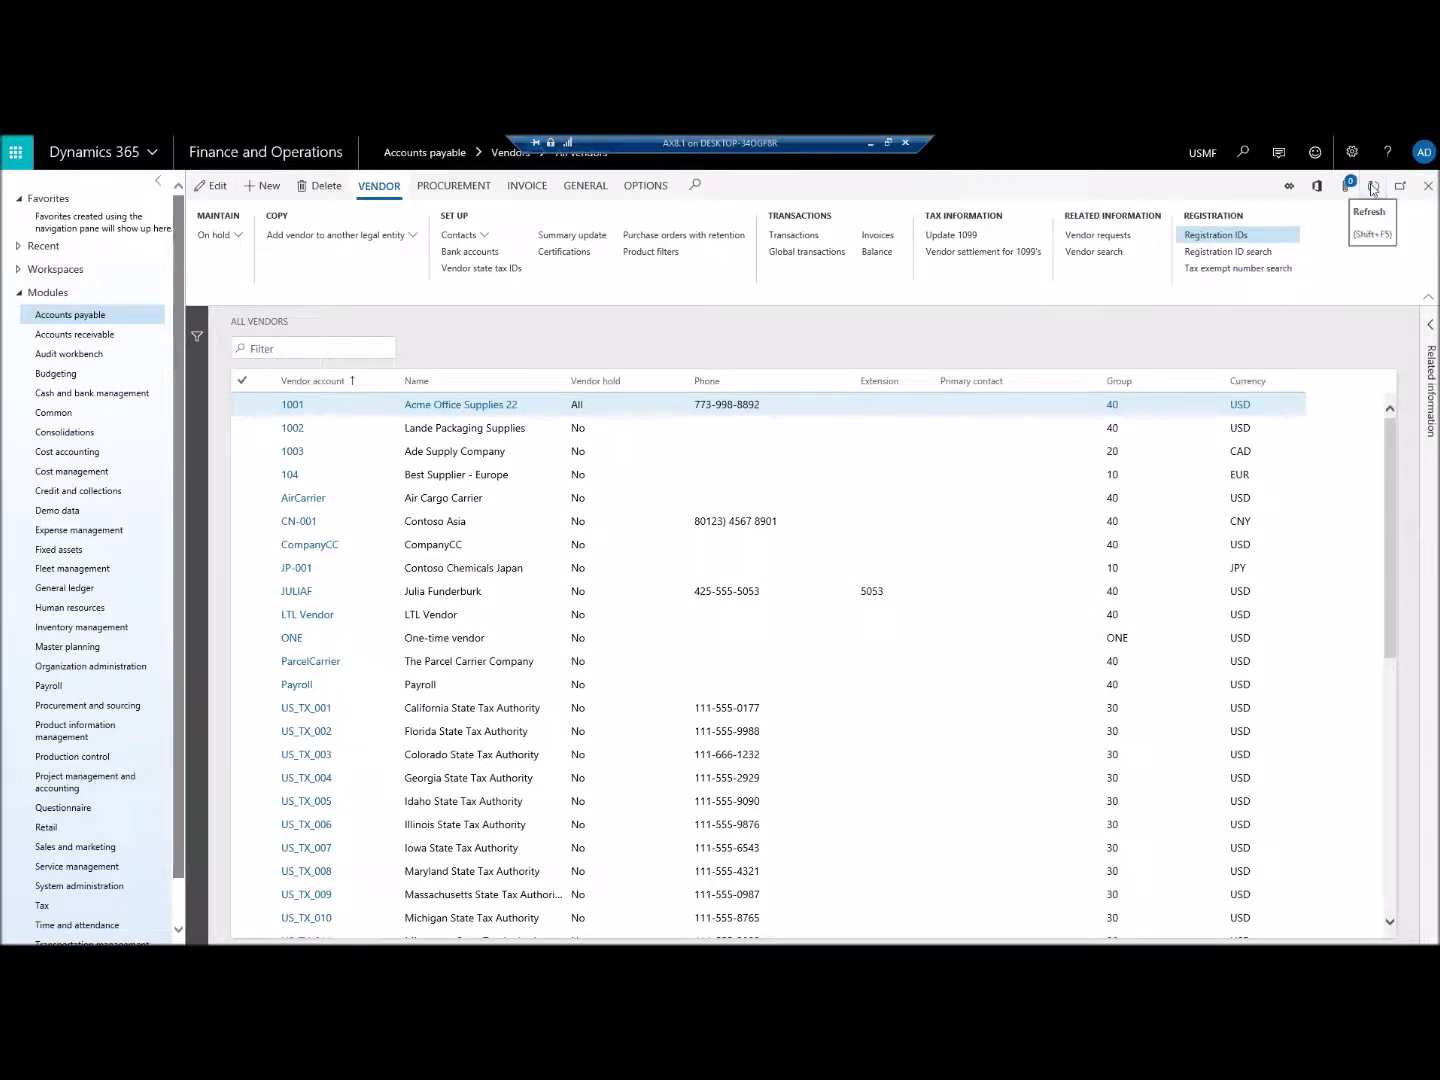
Step: Refresh the All vendors list to load current data
left_click(1372, 186)
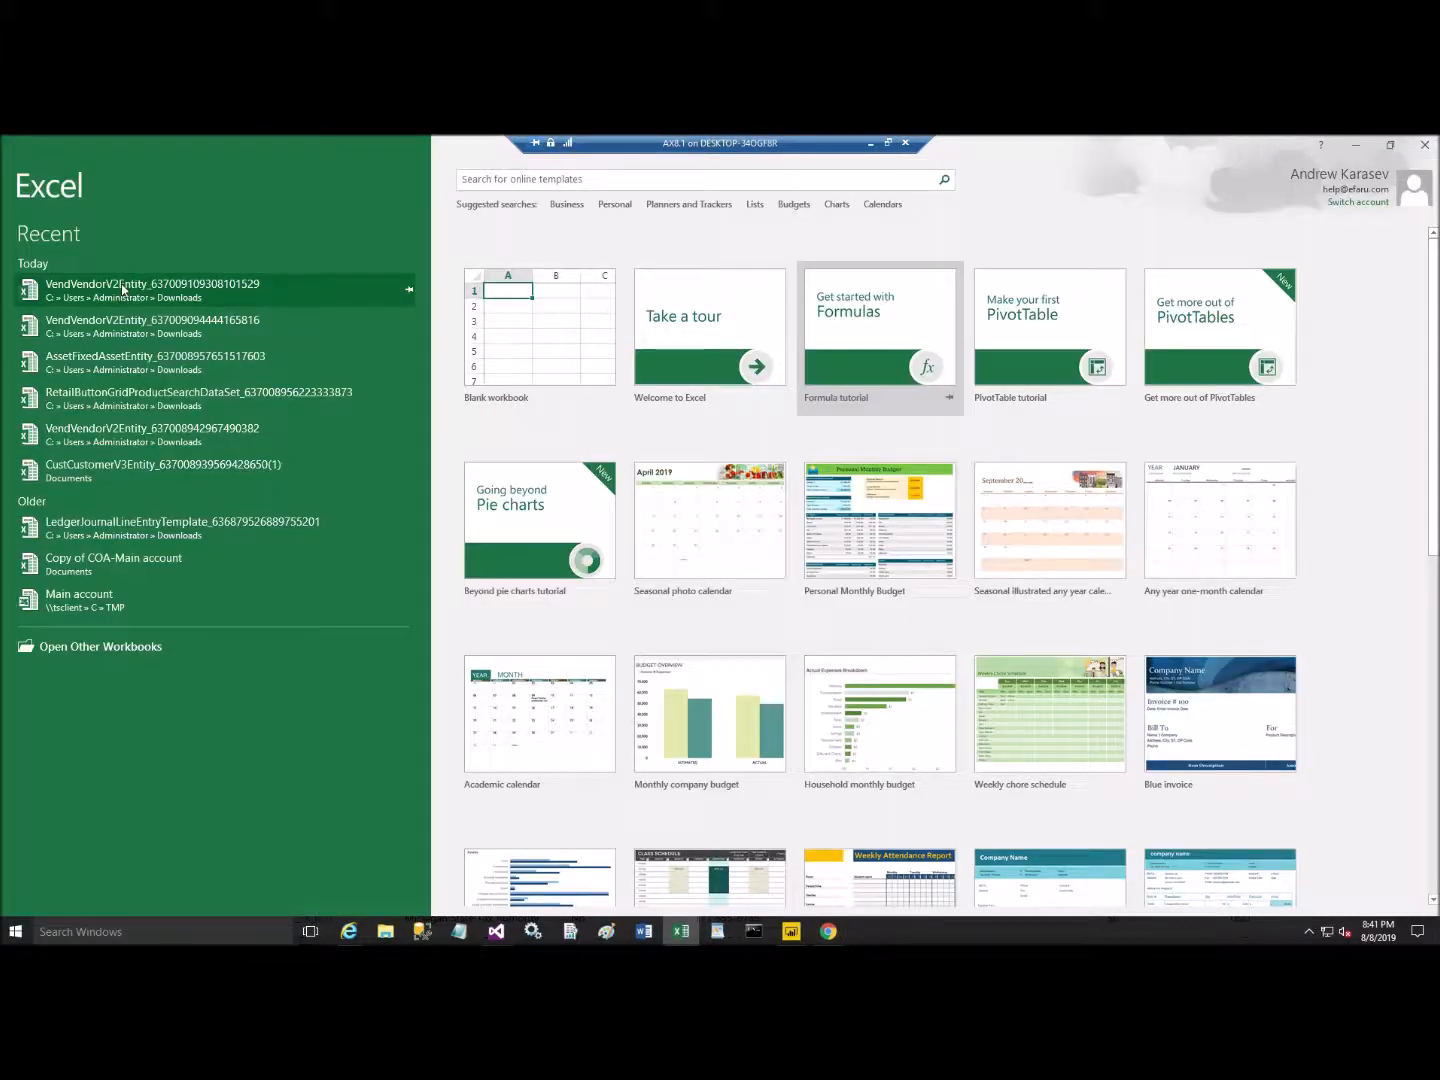
Step: Reopen the most recent VendVendorV2Entity workbook from Excel's Recent list
left_click(144, 288)
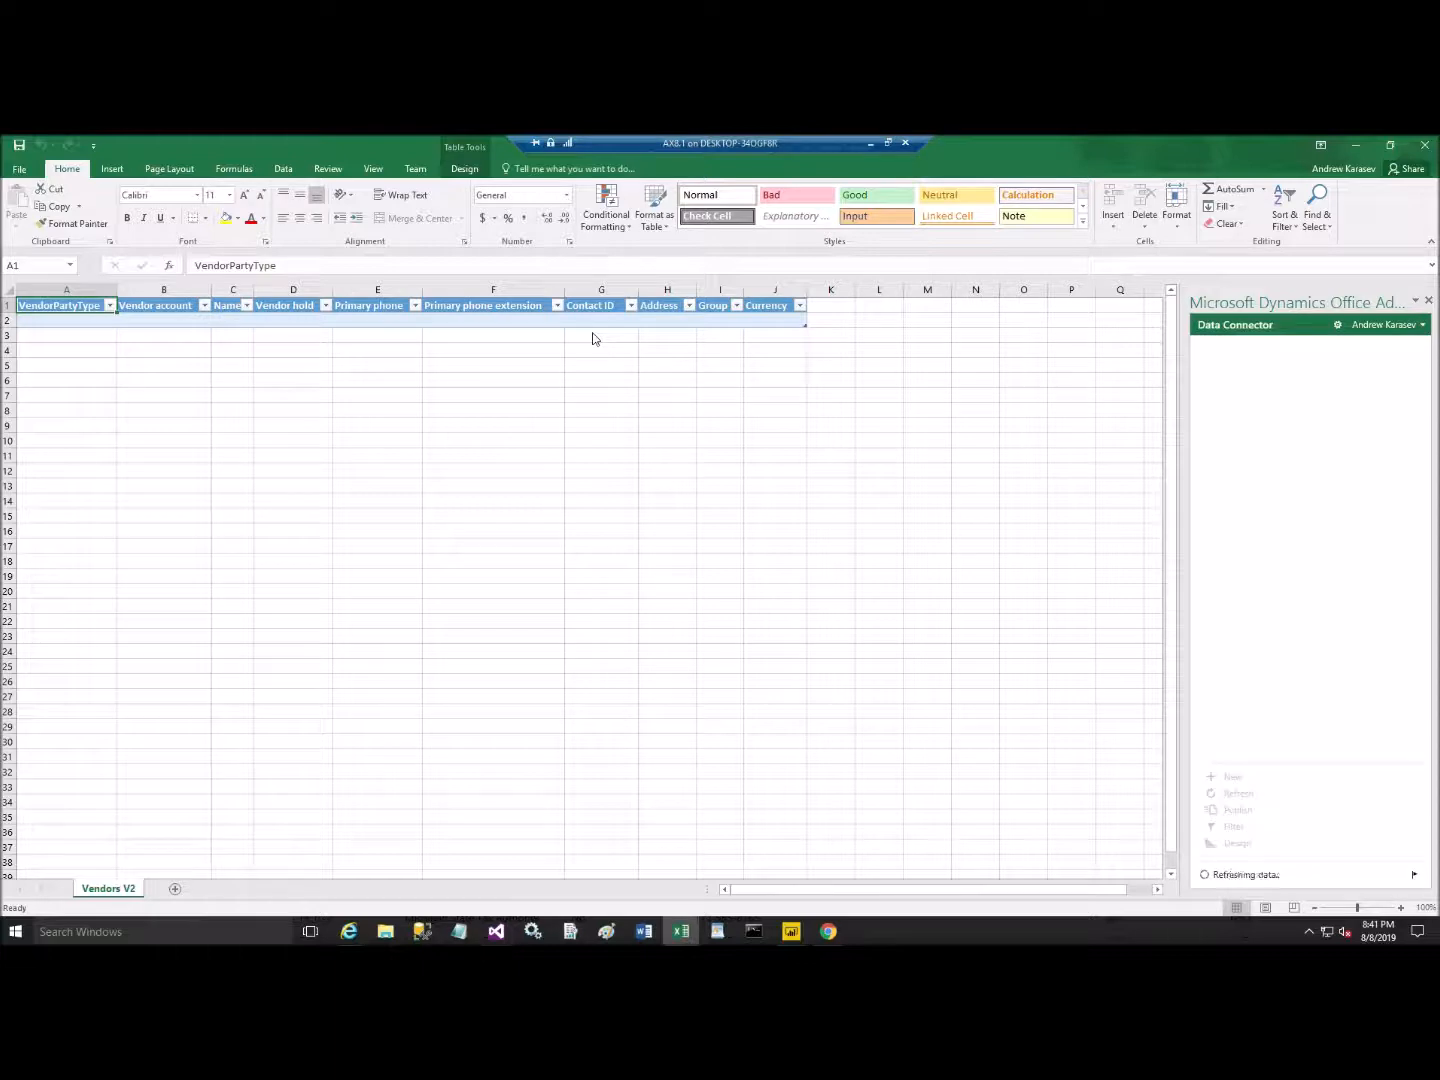
left_click(1238, 792)
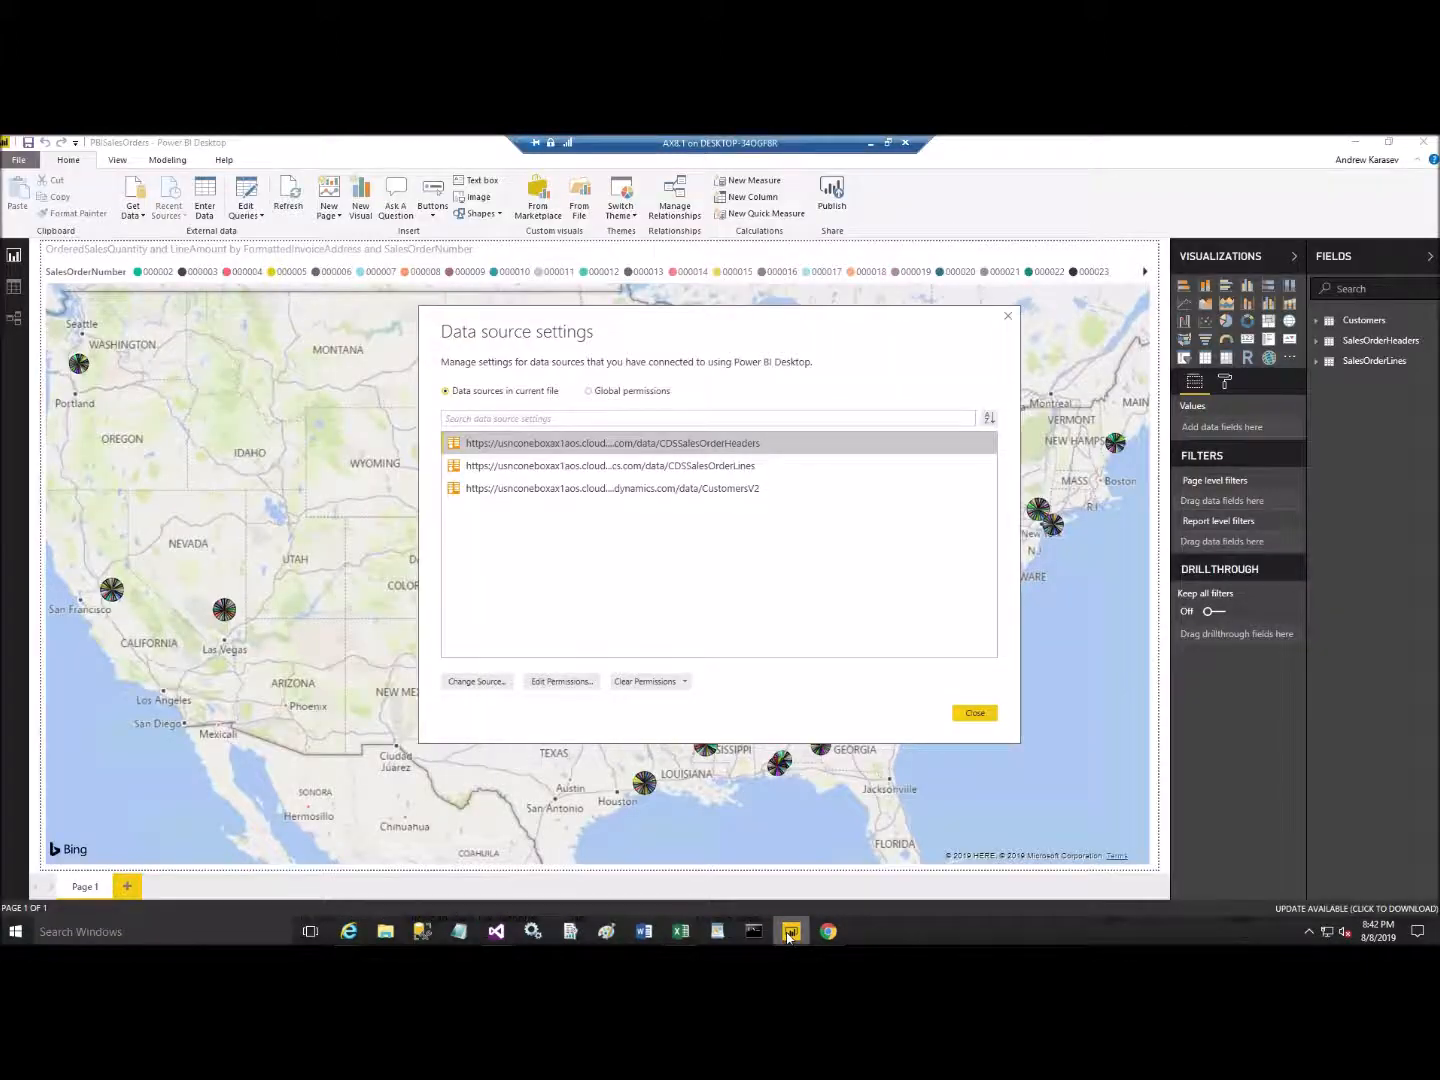
mouse_move(810, 868)
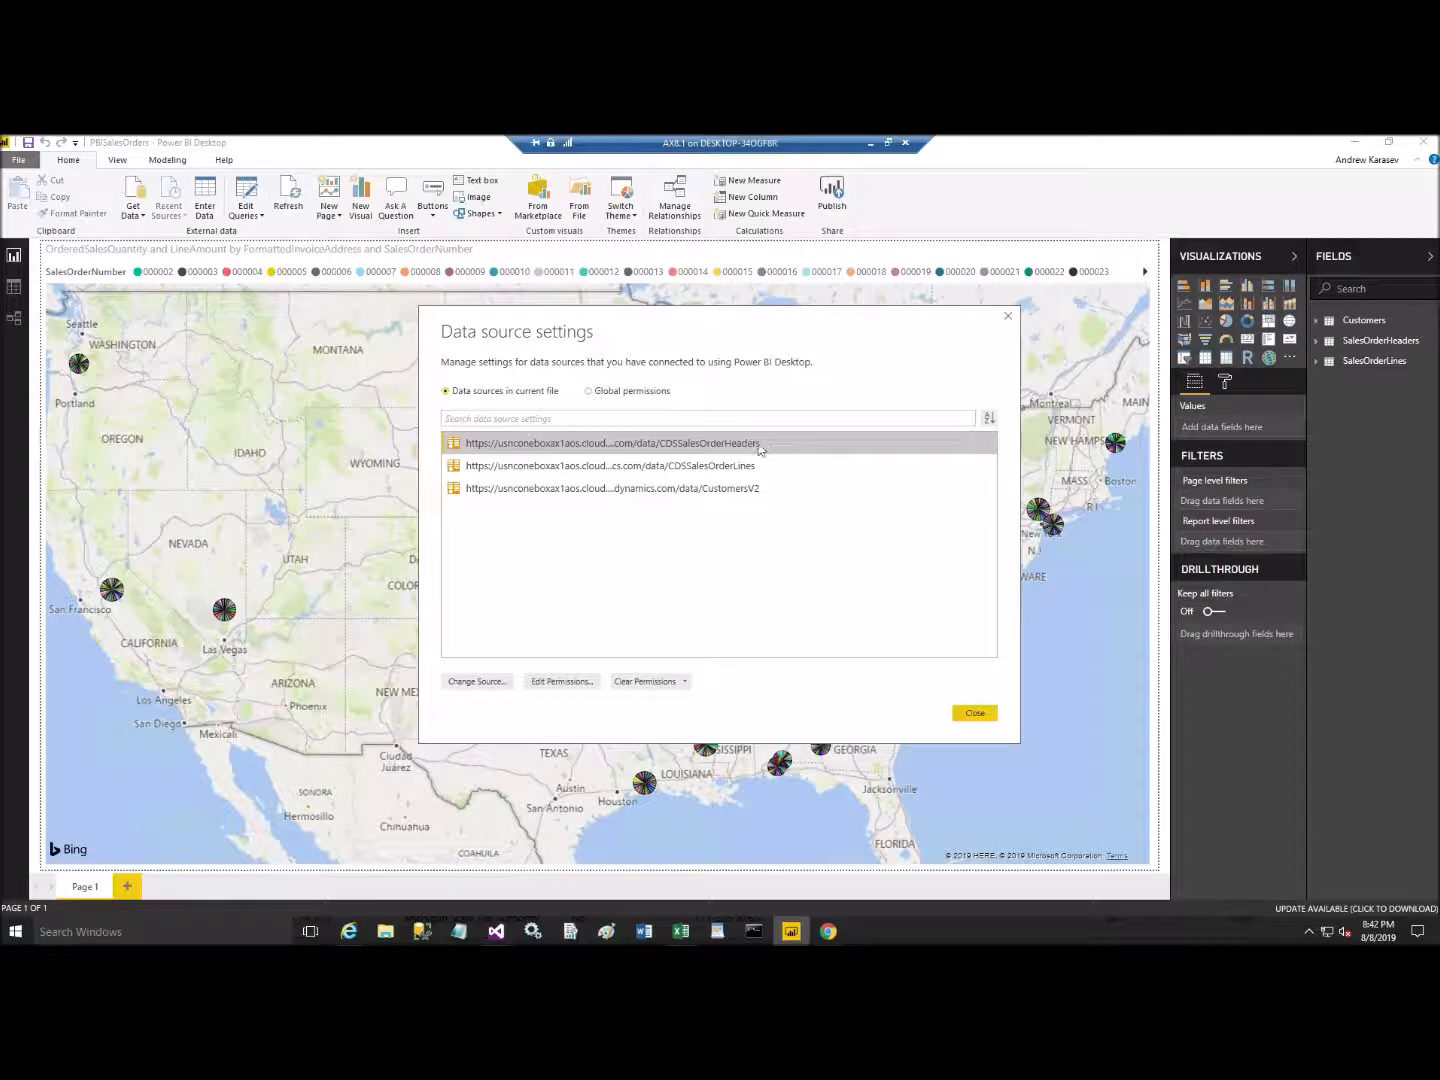
mouse_move(760, 444)
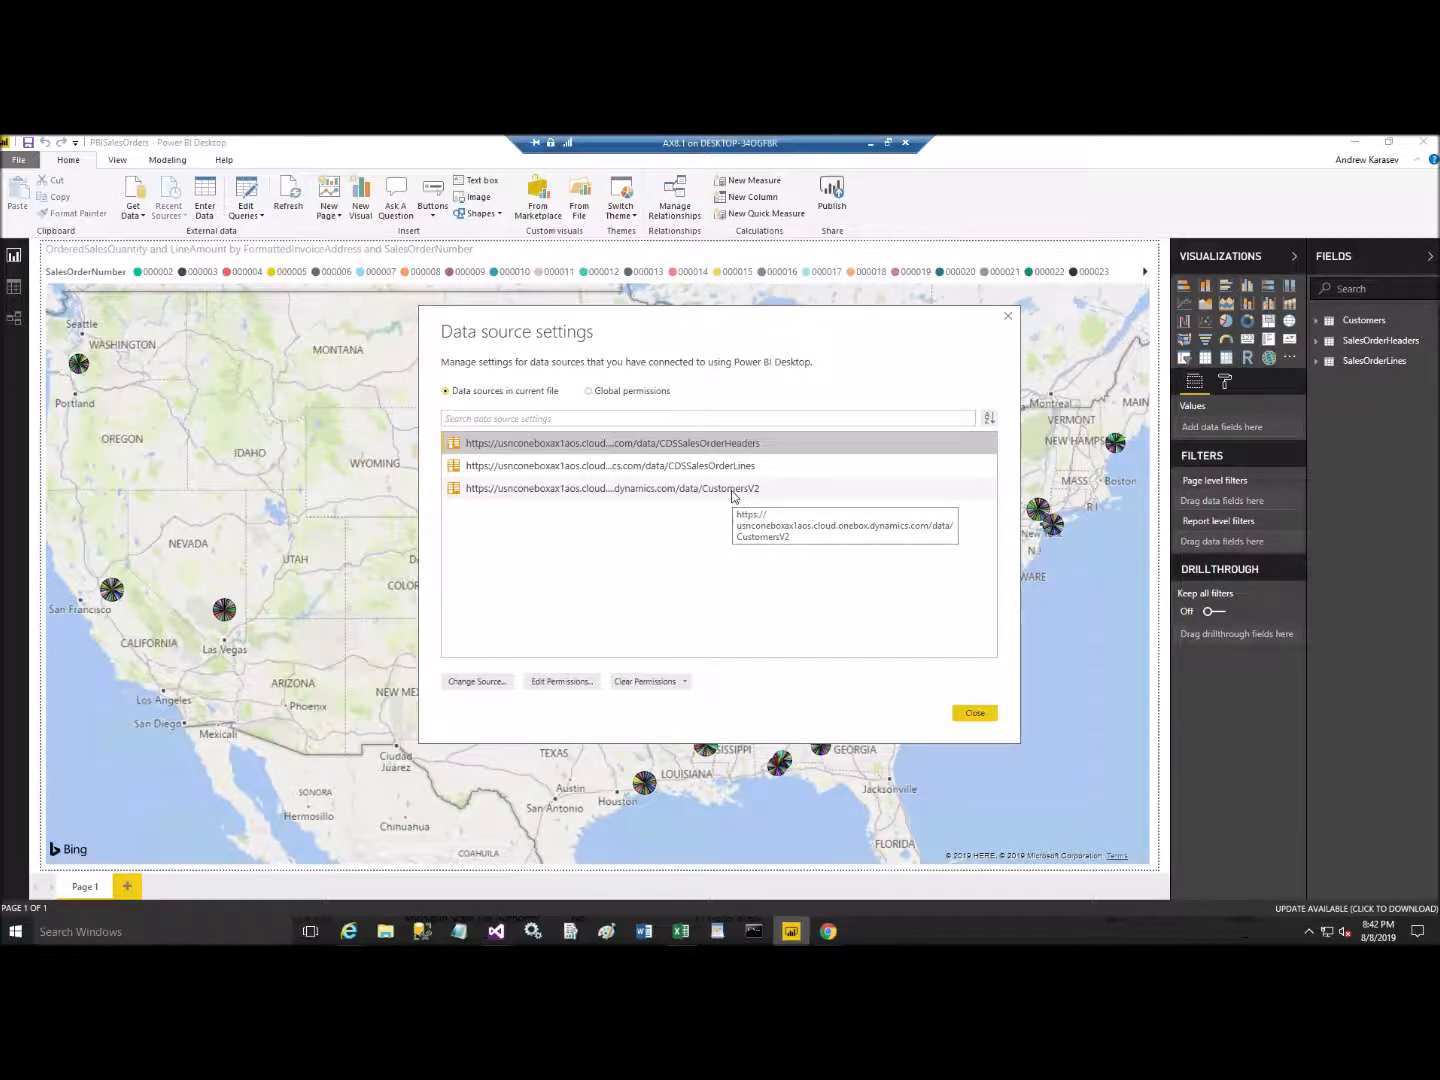
mouse_move(732, 496)
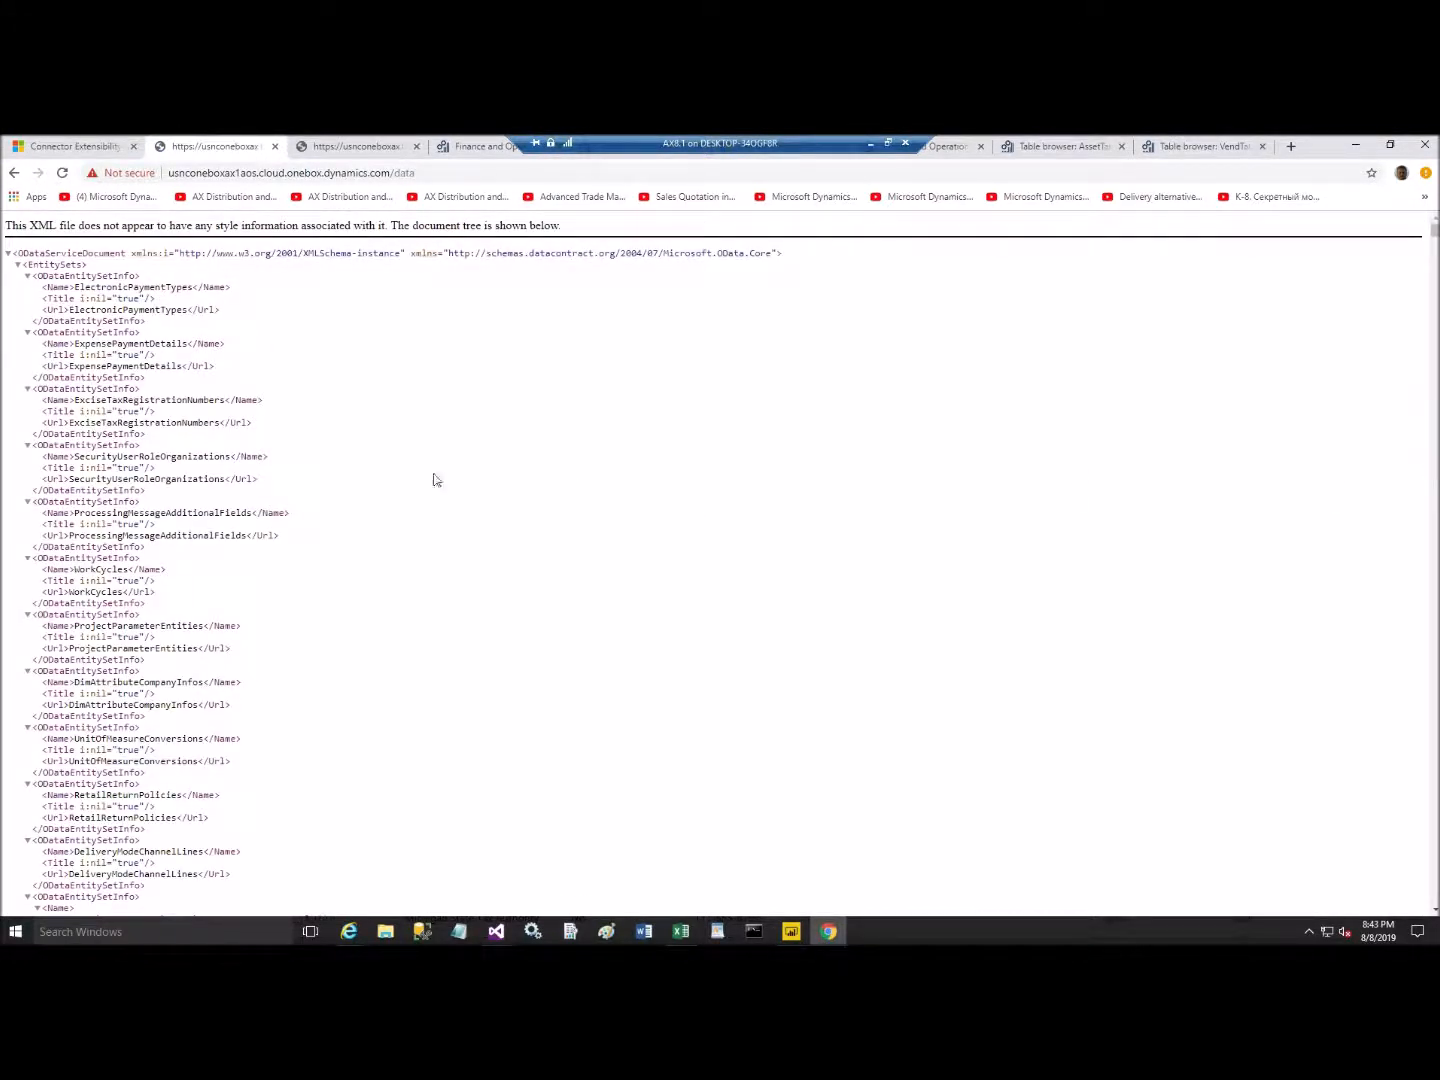
mouse_move(1180, 340)
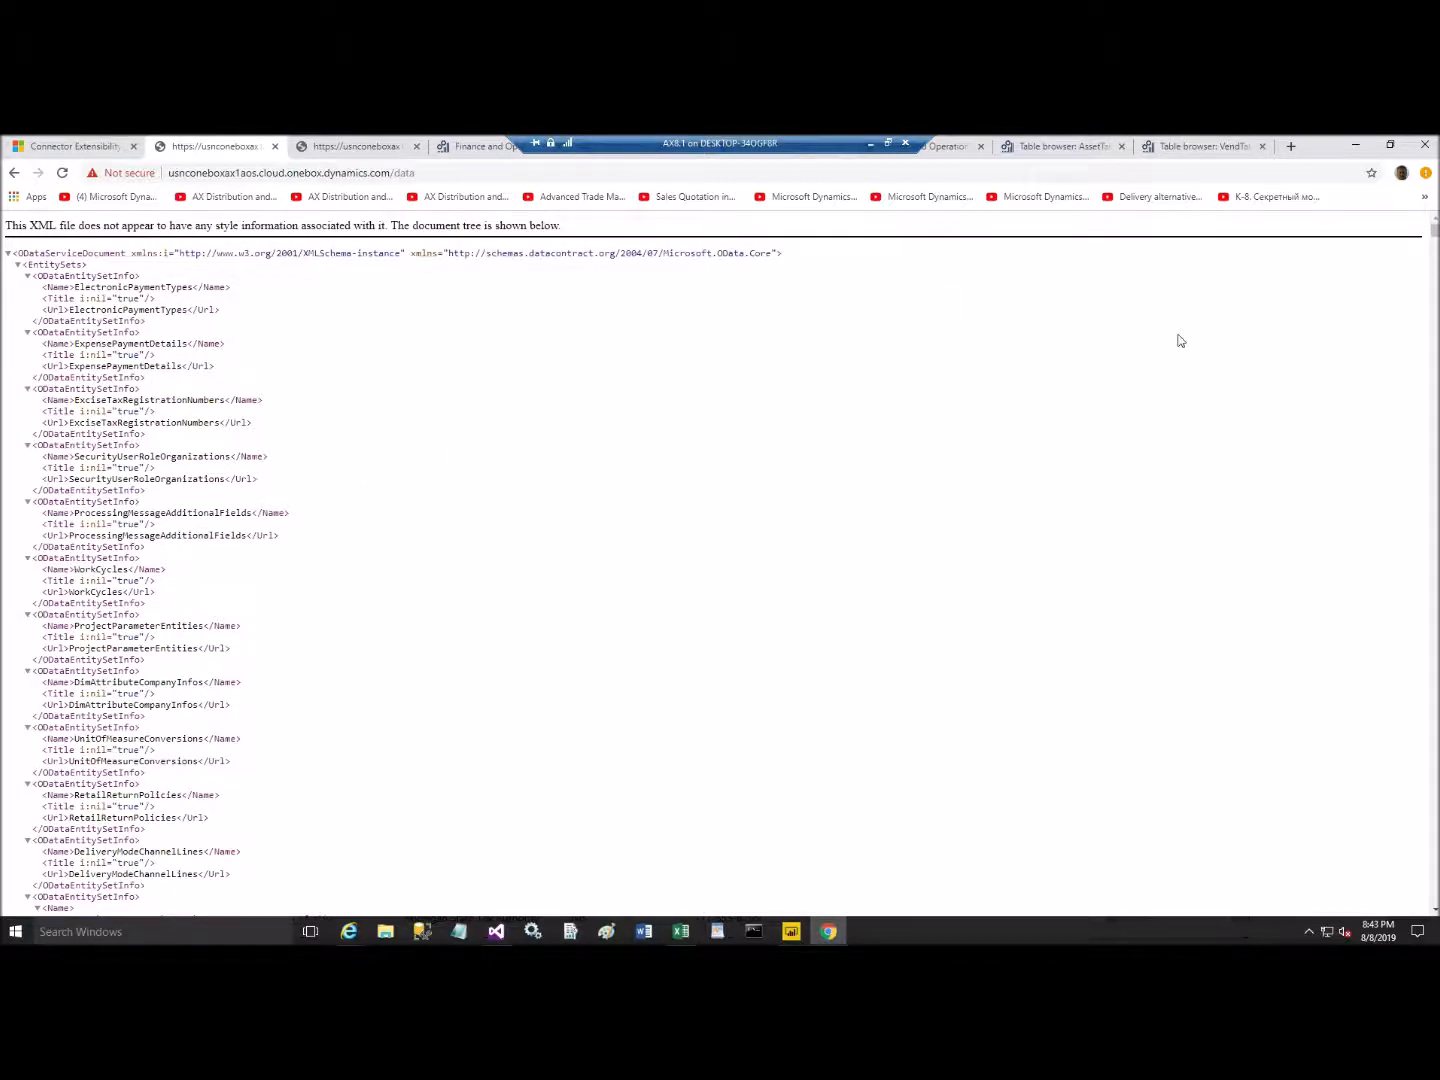
mouse_move(1190, 320)
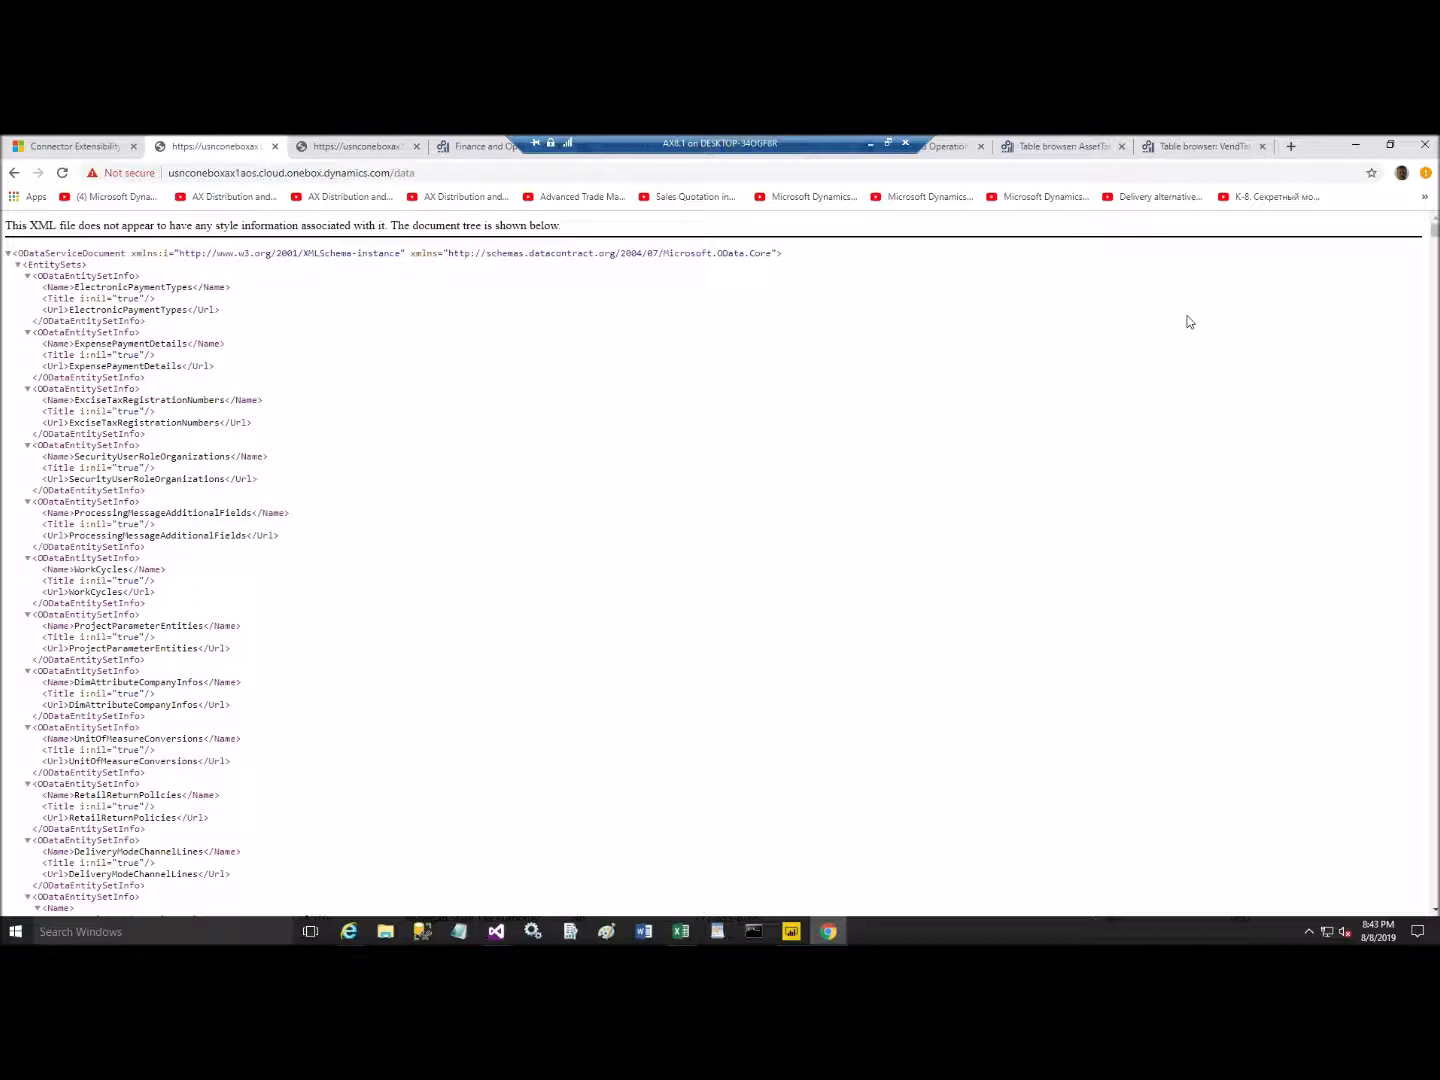
Step: Search the OData entity list page for 'Sale'
key("Ctrl+f")
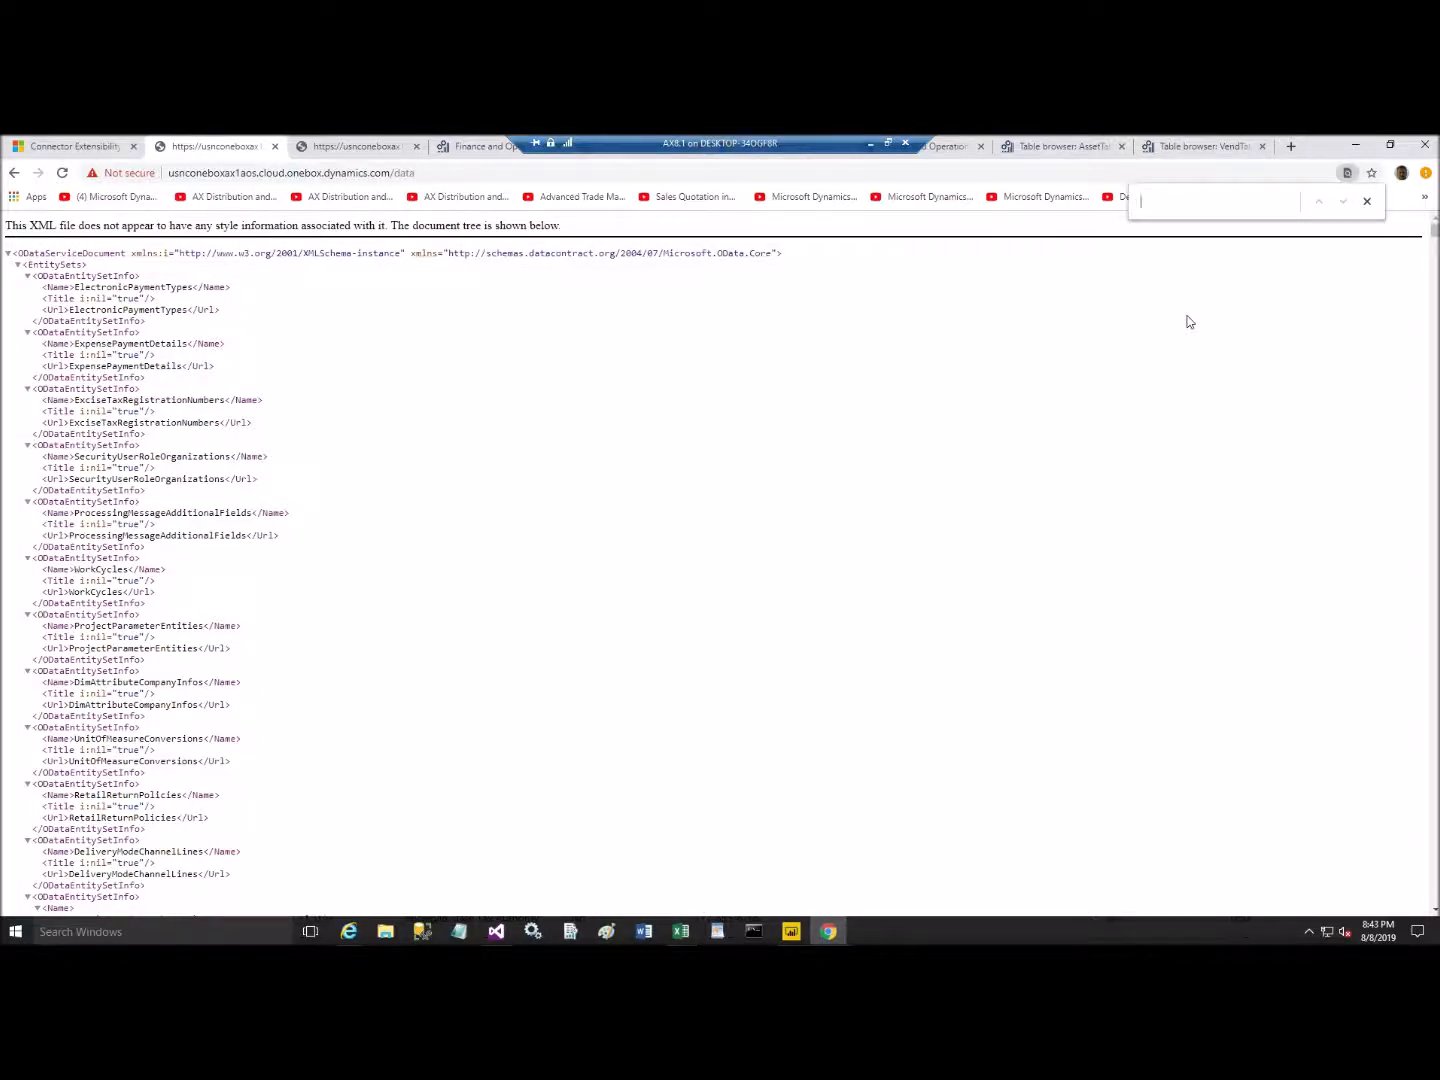
type("Sale")
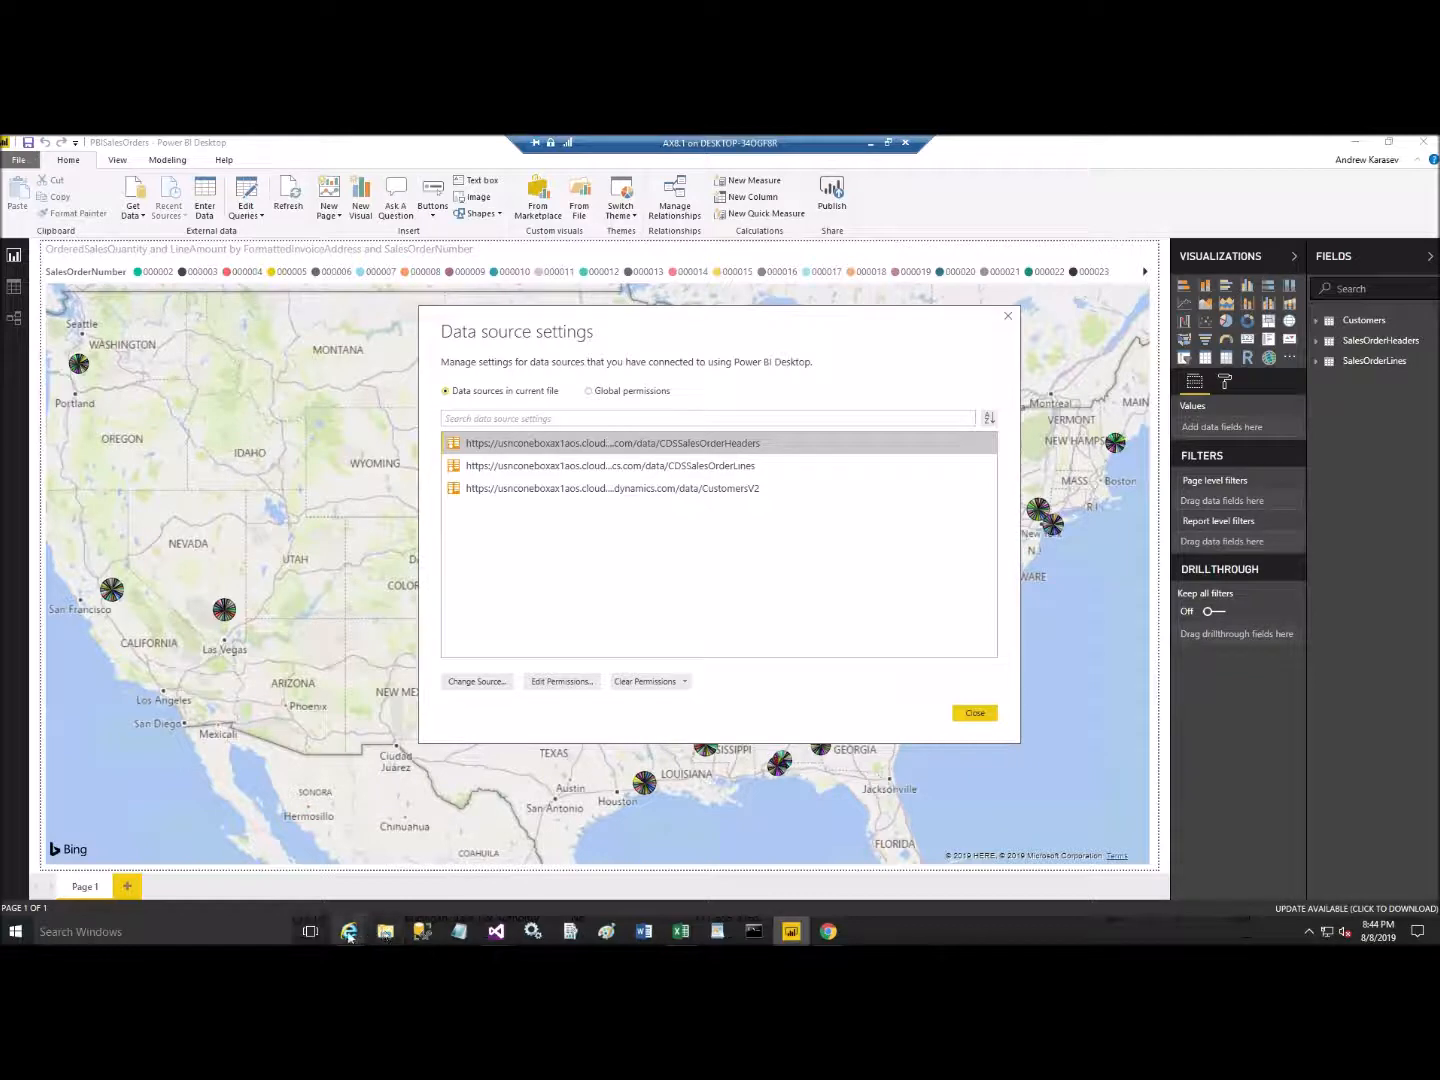
mouse_move(826, 932)
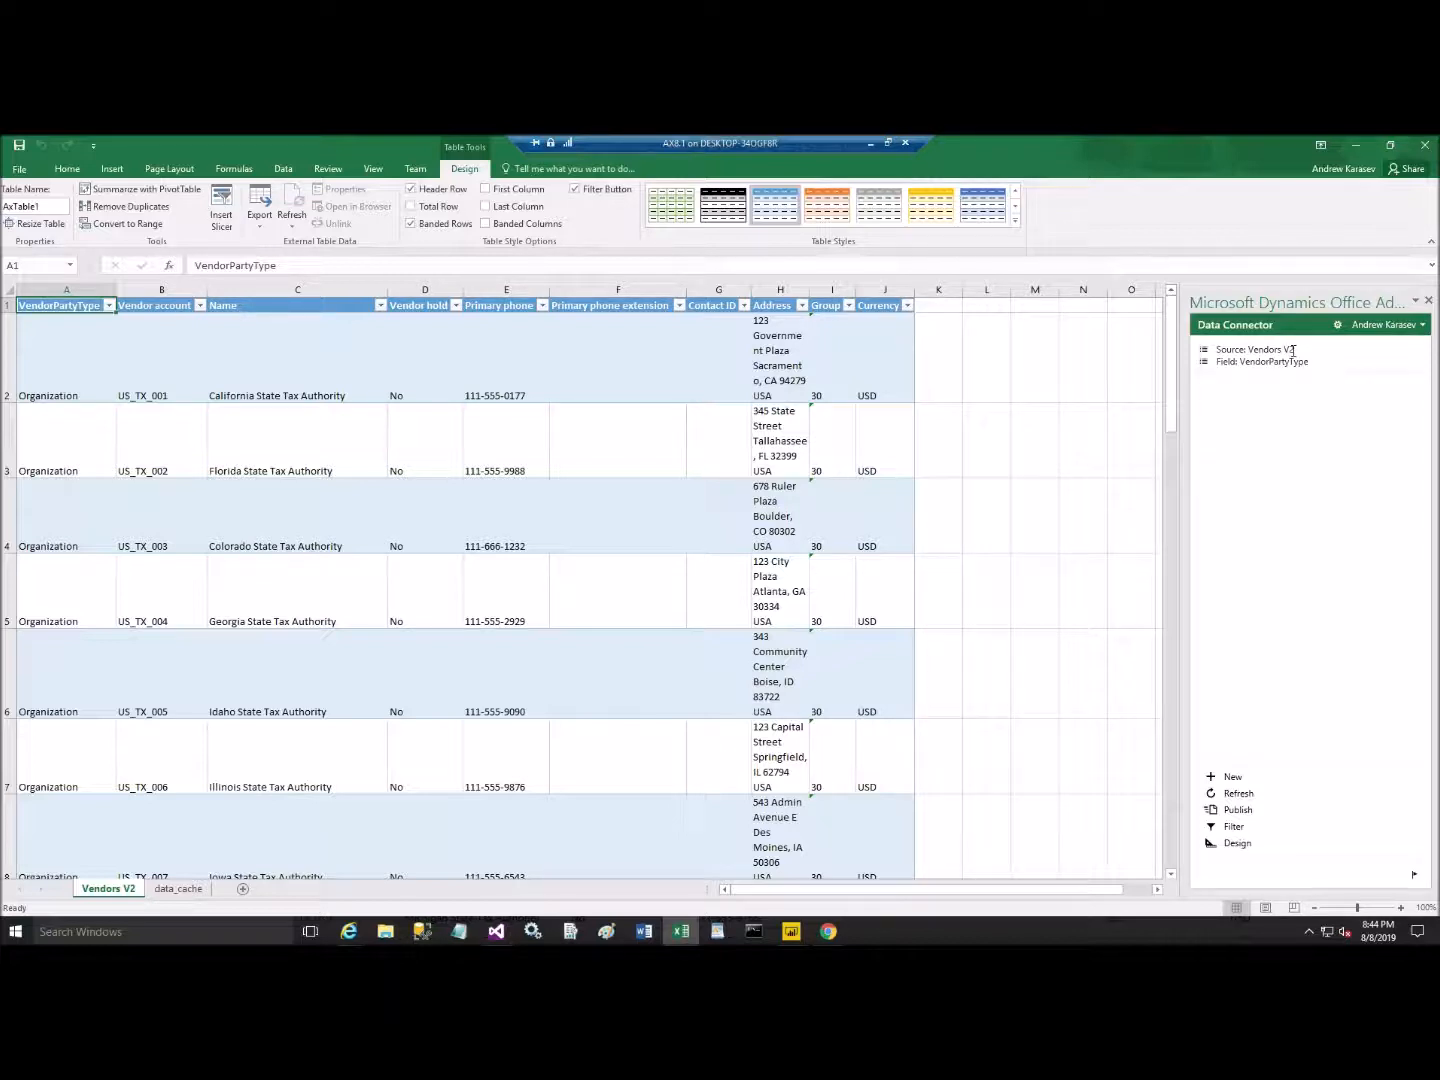
mouse_move(1046, 652)
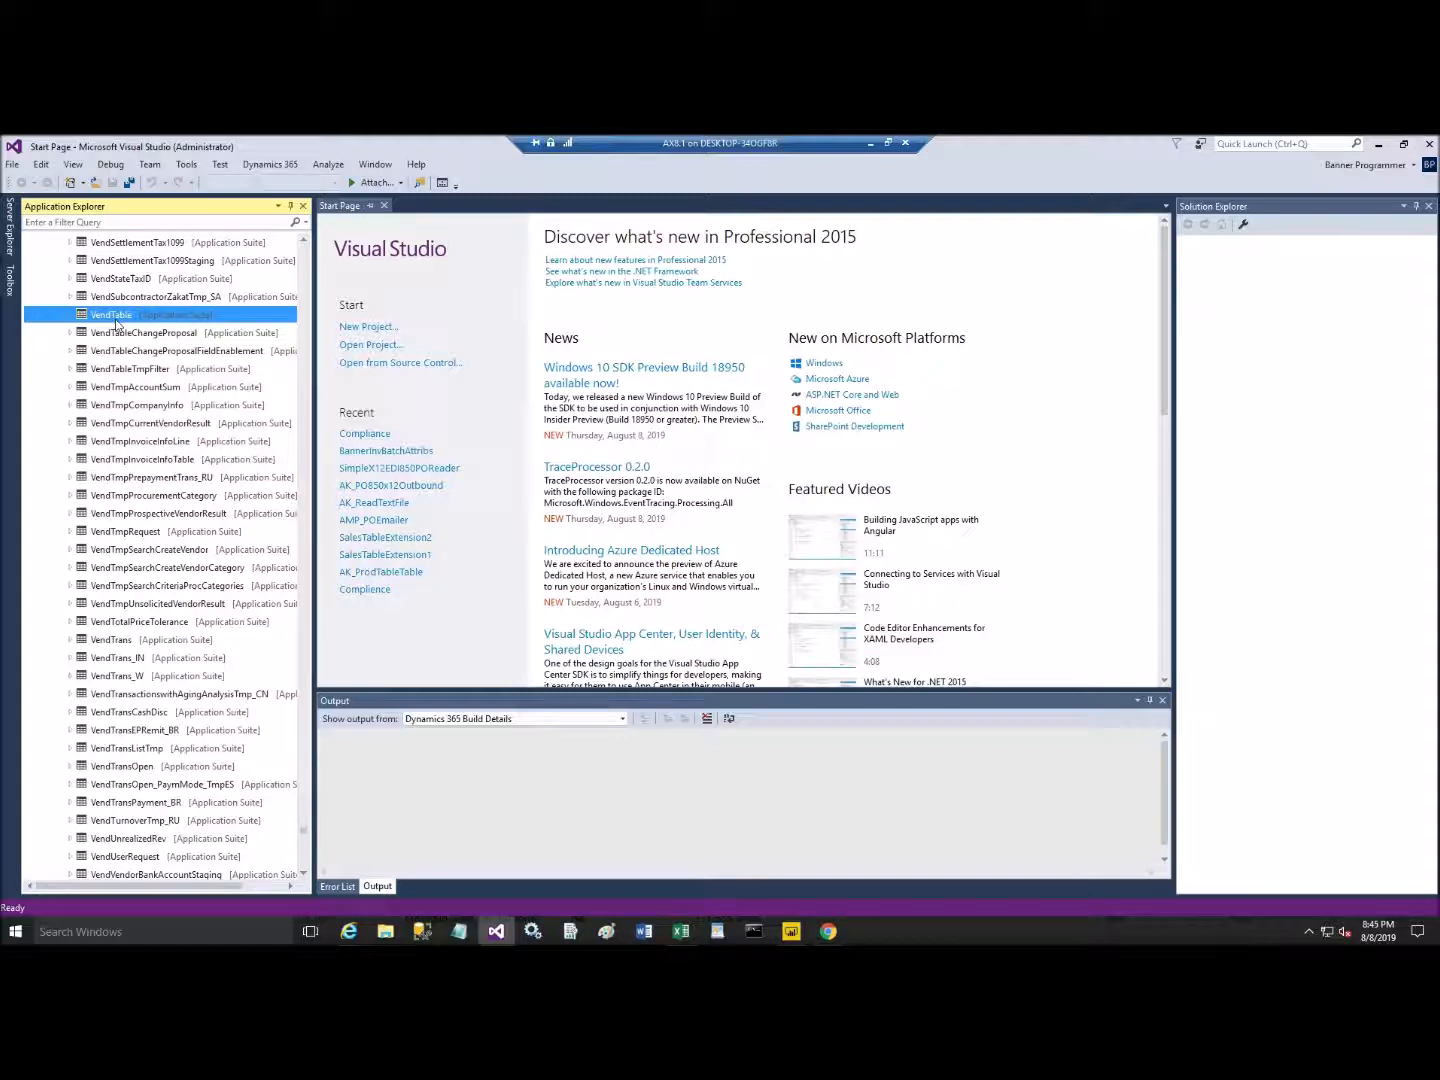
Step: Launch the VendTable table browser from Application Explorer's context menu
right_click(112, 314)
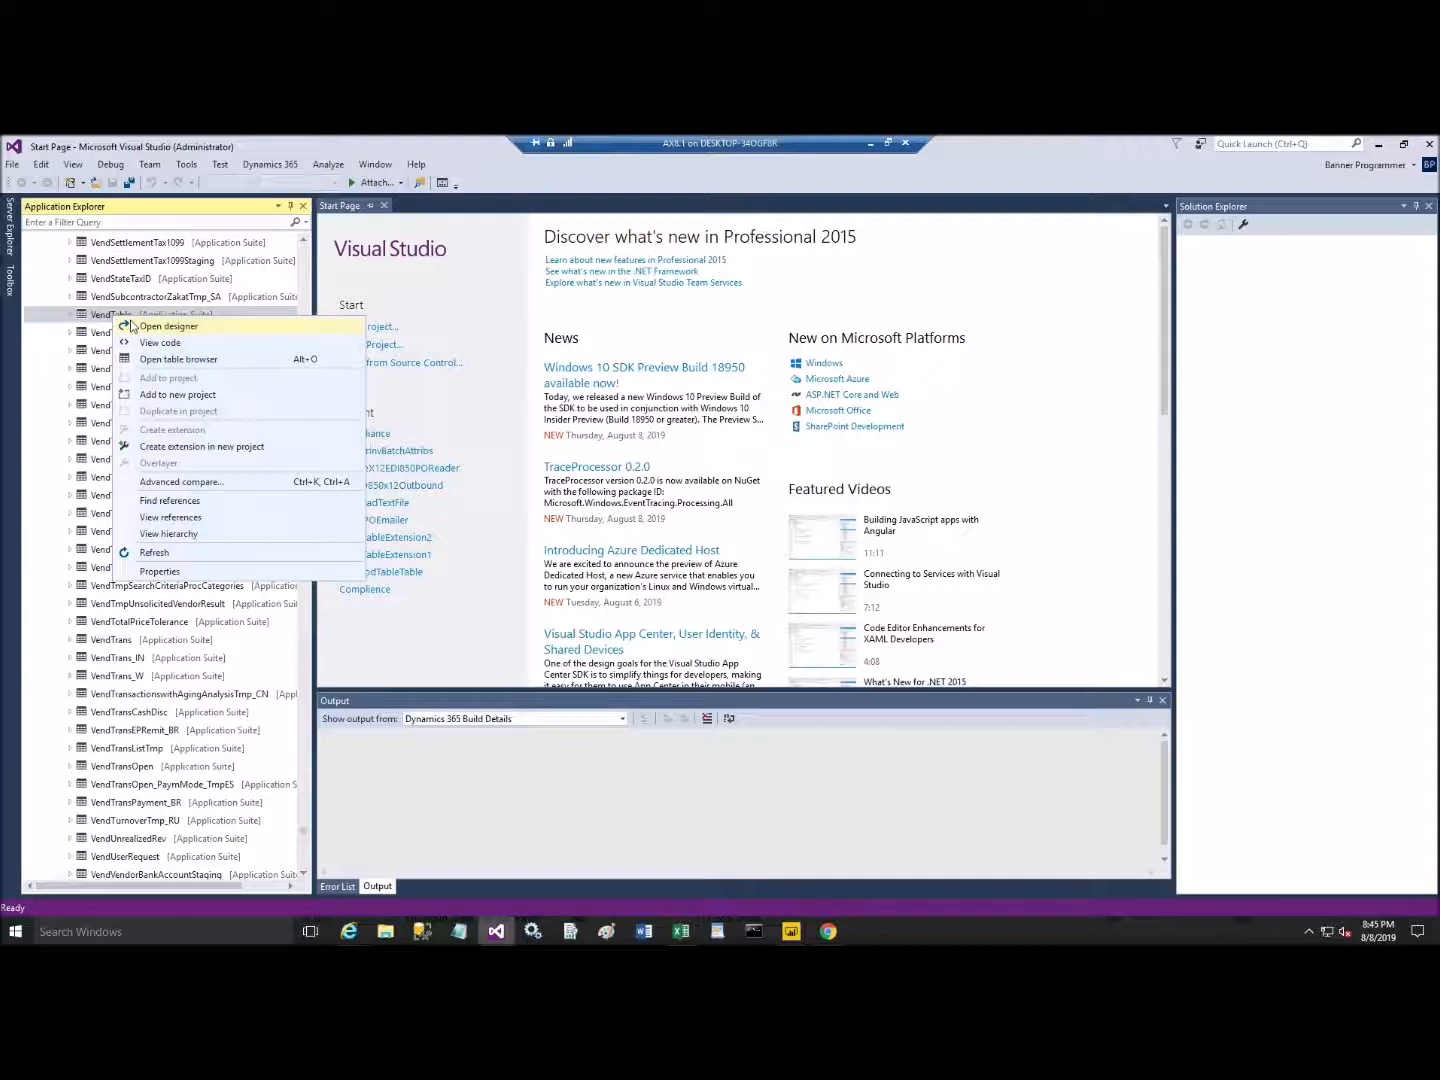
mouse_move(178, 364)
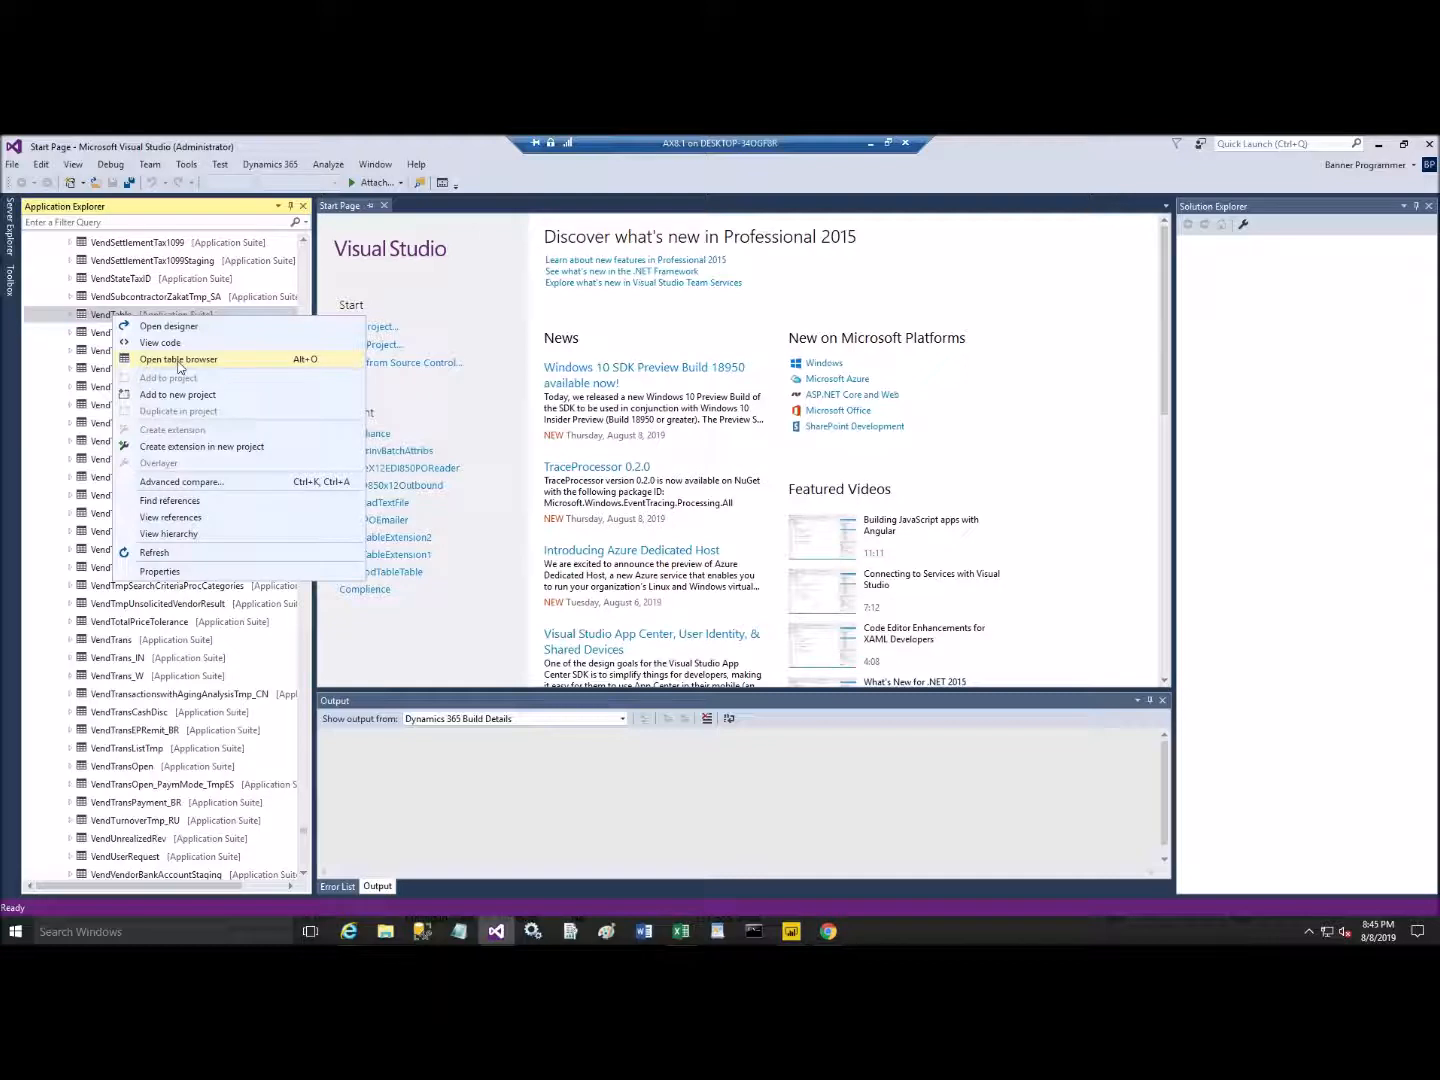
left_click(178, 360)
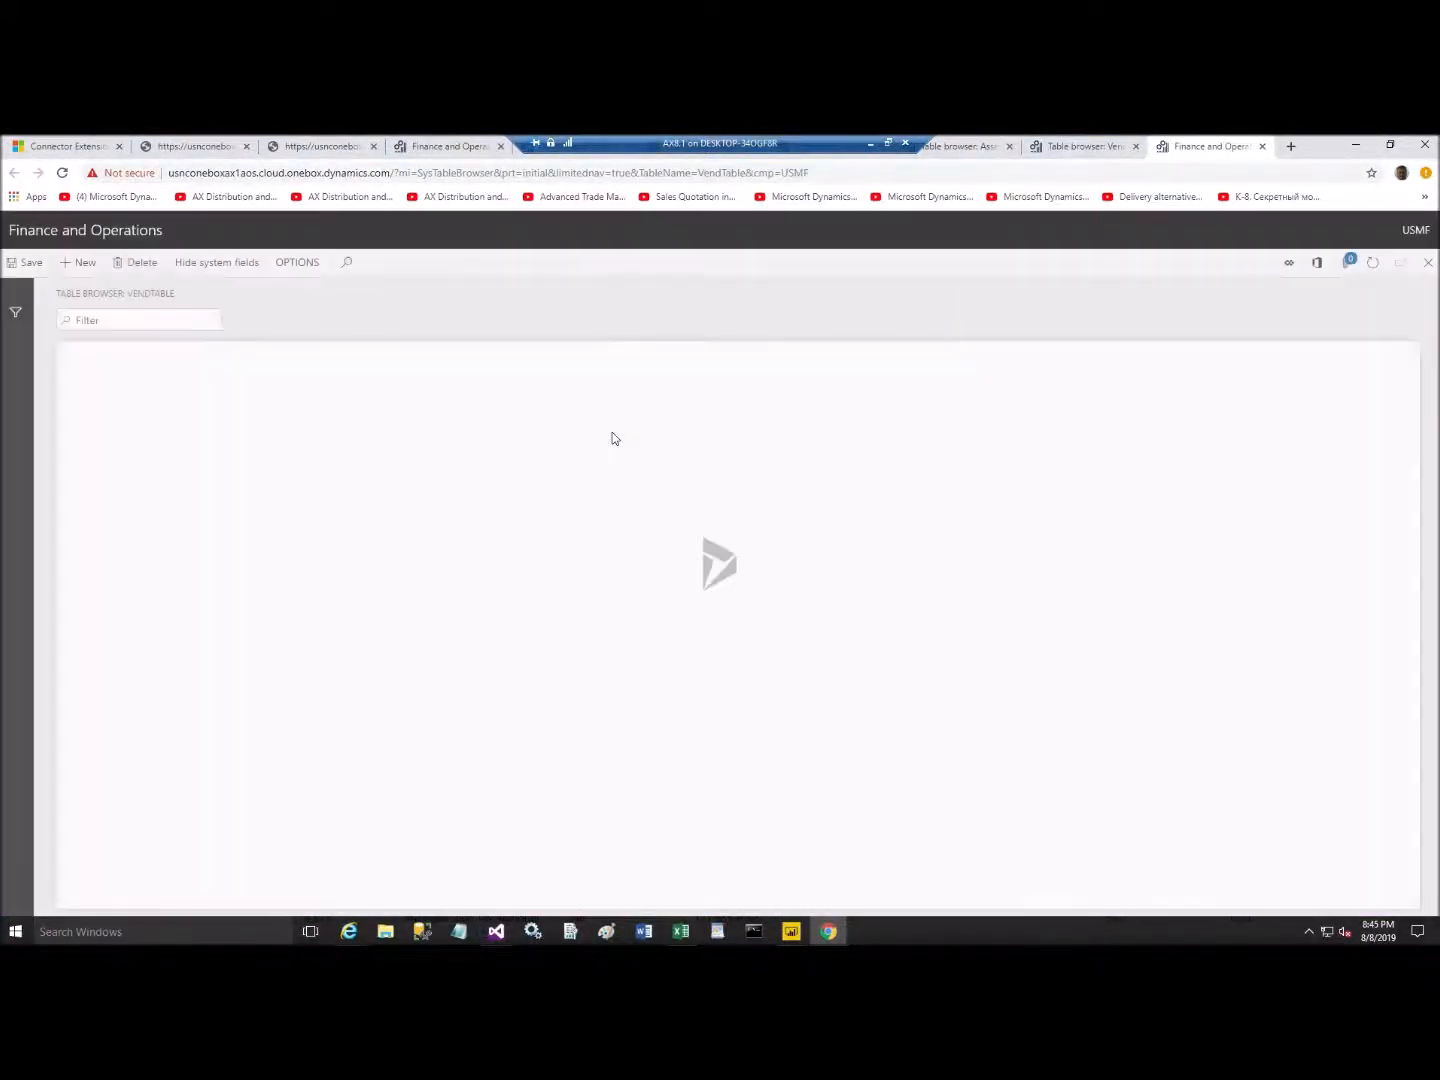